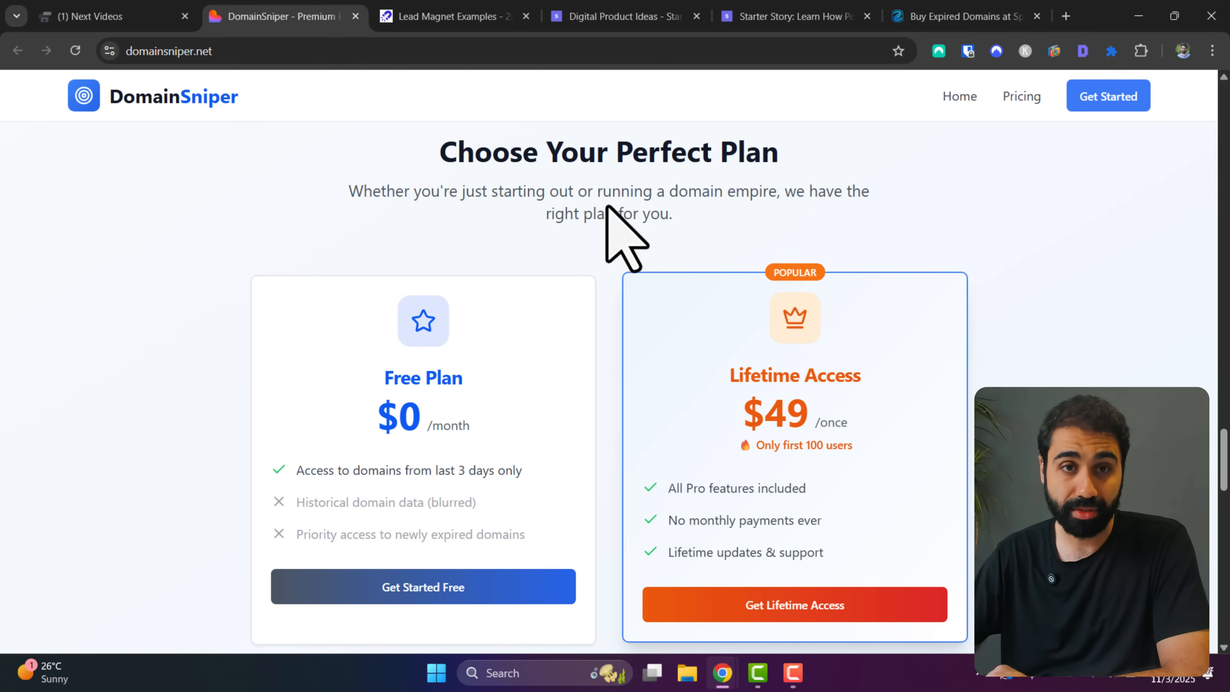
- Compare the DomainSniper, Lead Magnet Examples and Spamzilla pricing pages across browser tabs
click(448, 16)
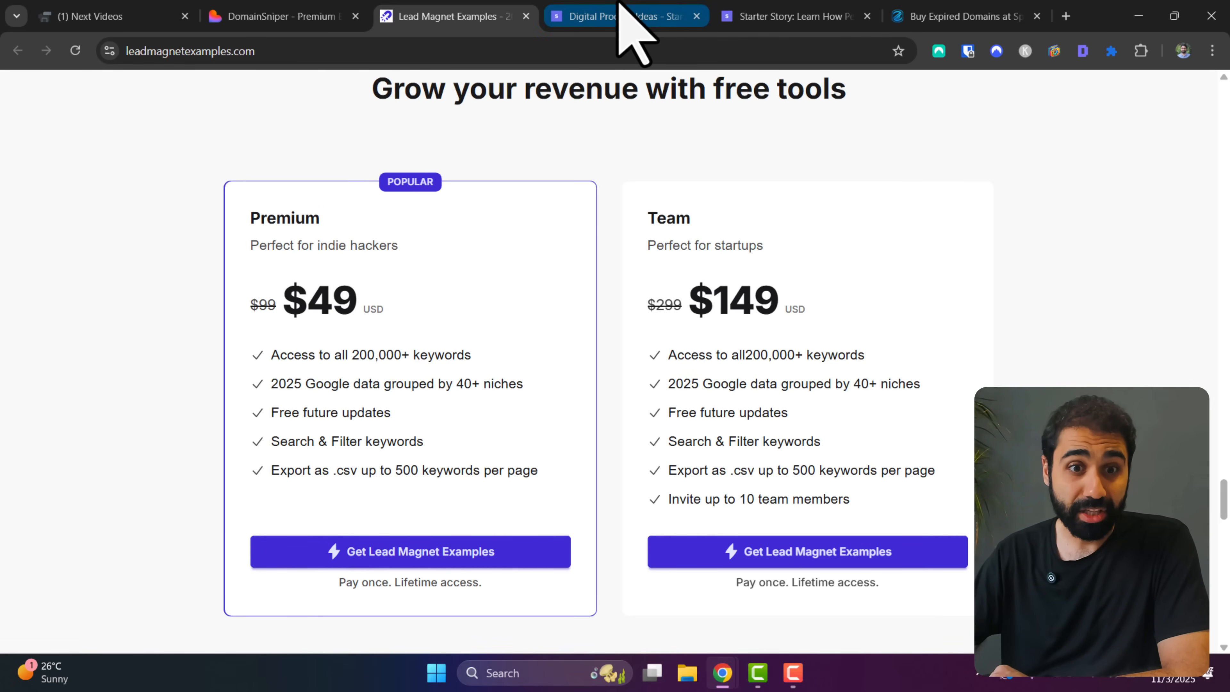
click(607, 16)
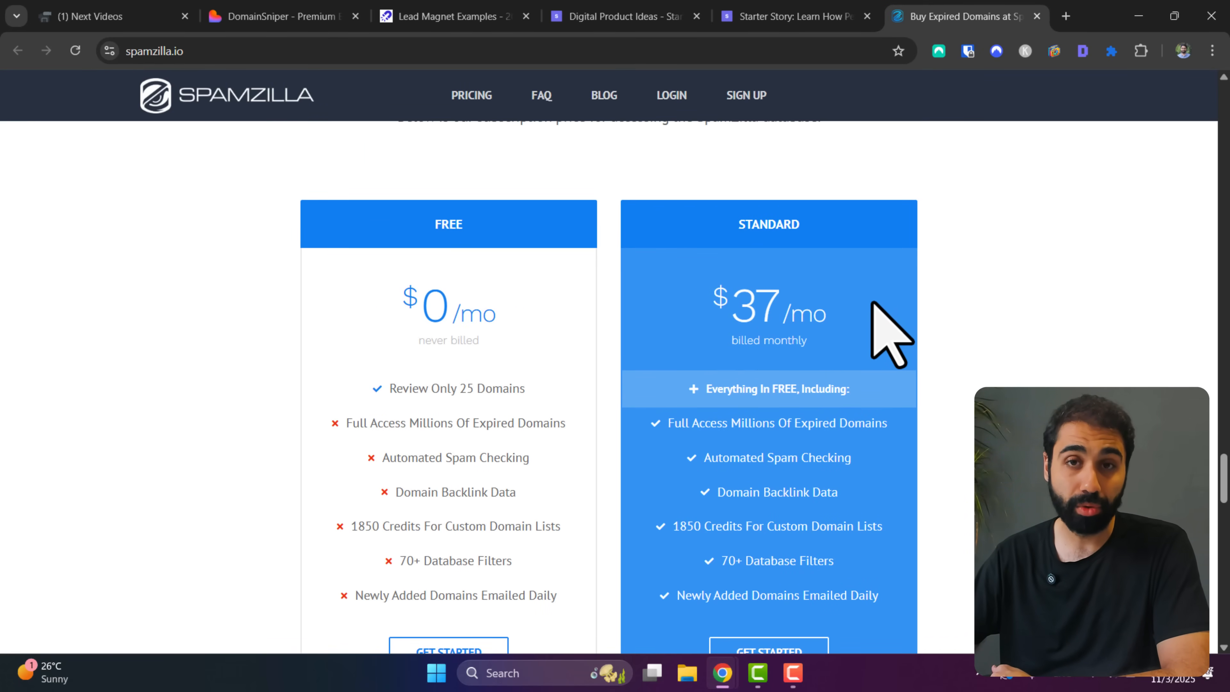
click(282, 16)
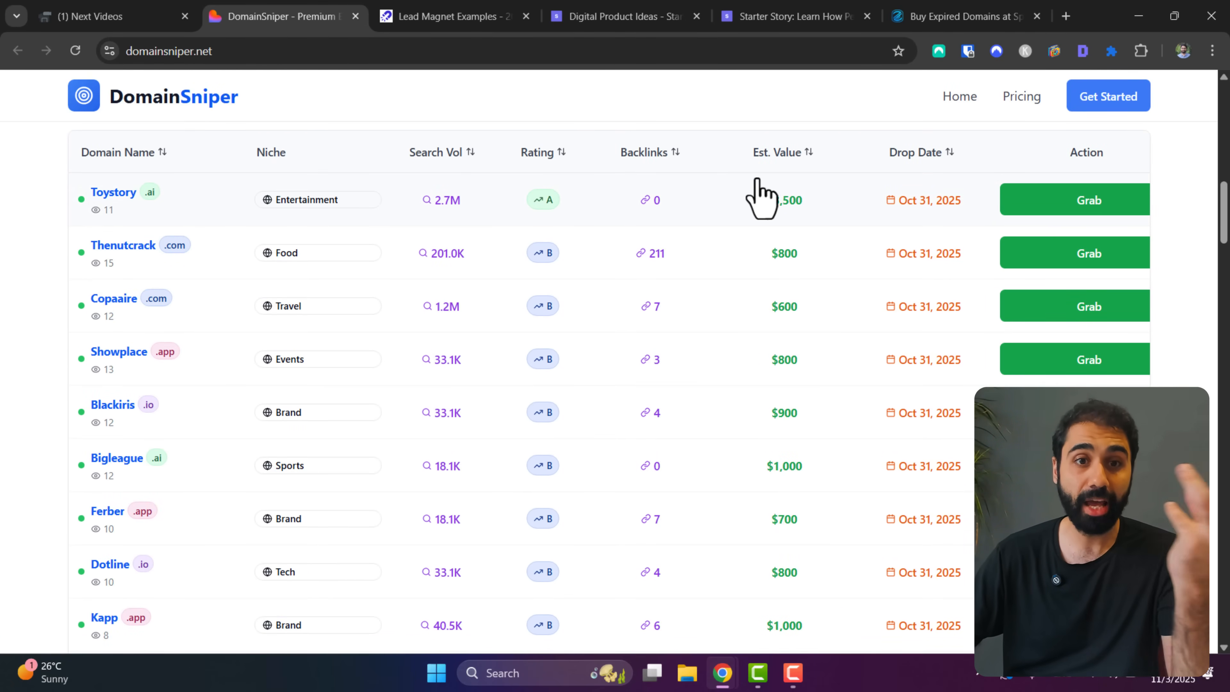
mouse_move(254, 221)
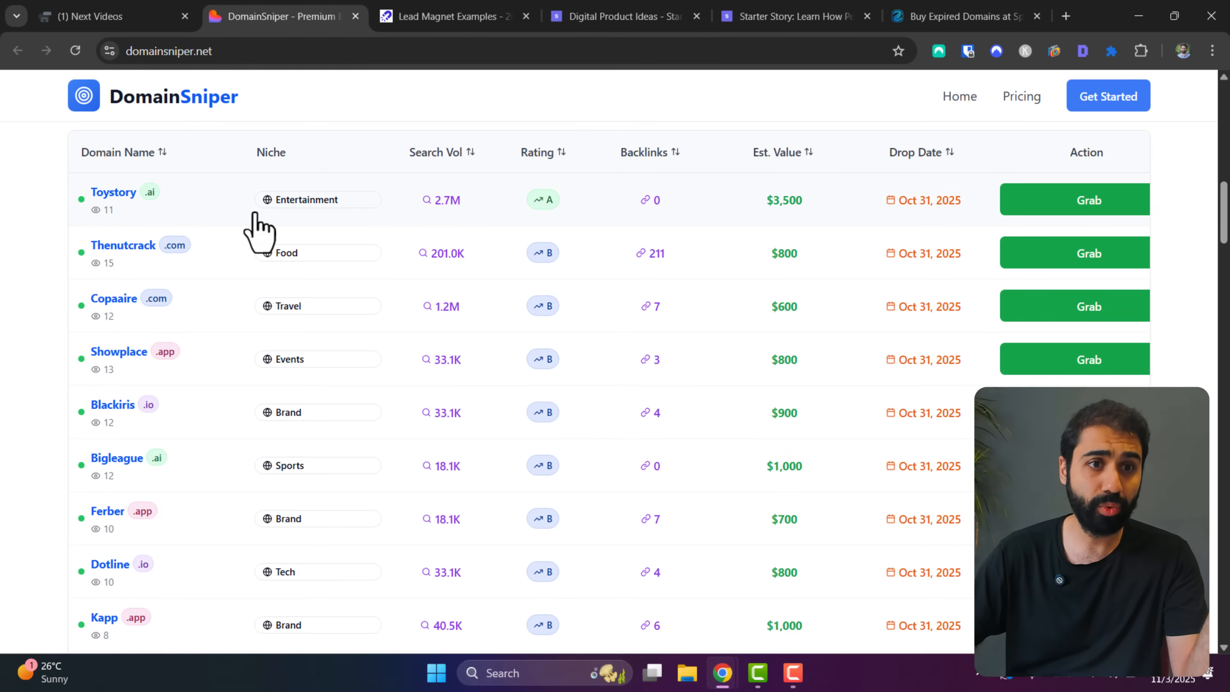
mouse_move(138, 192)
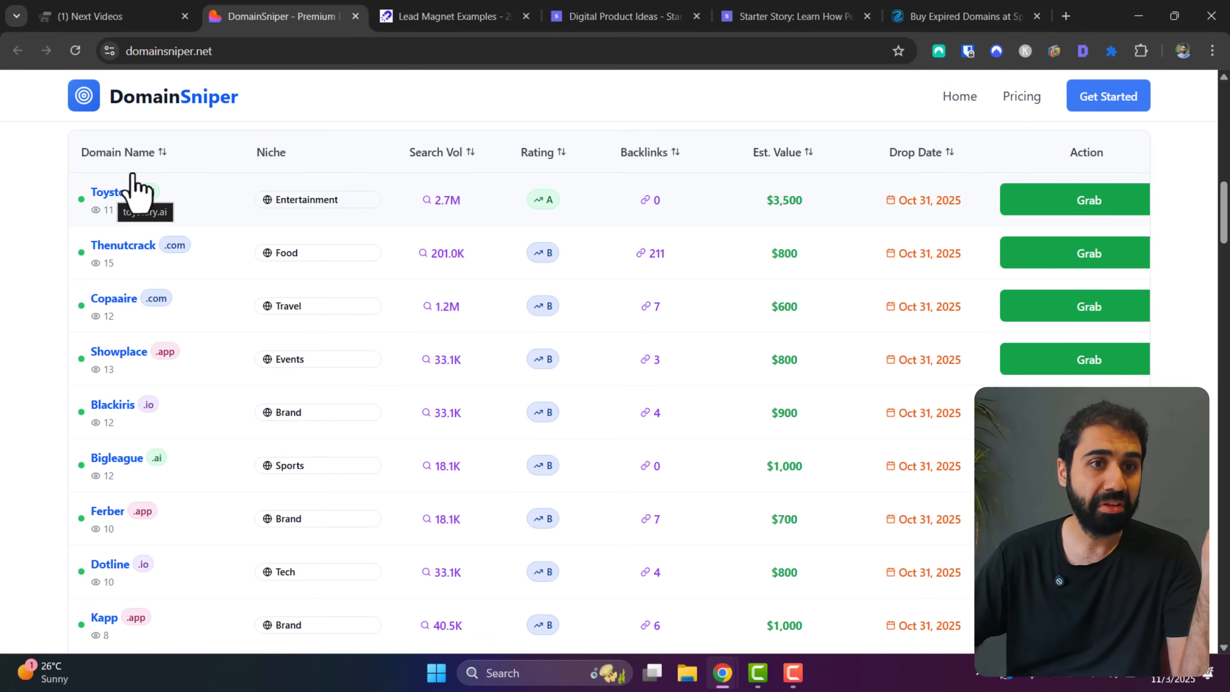
mouse_move(557, 174)
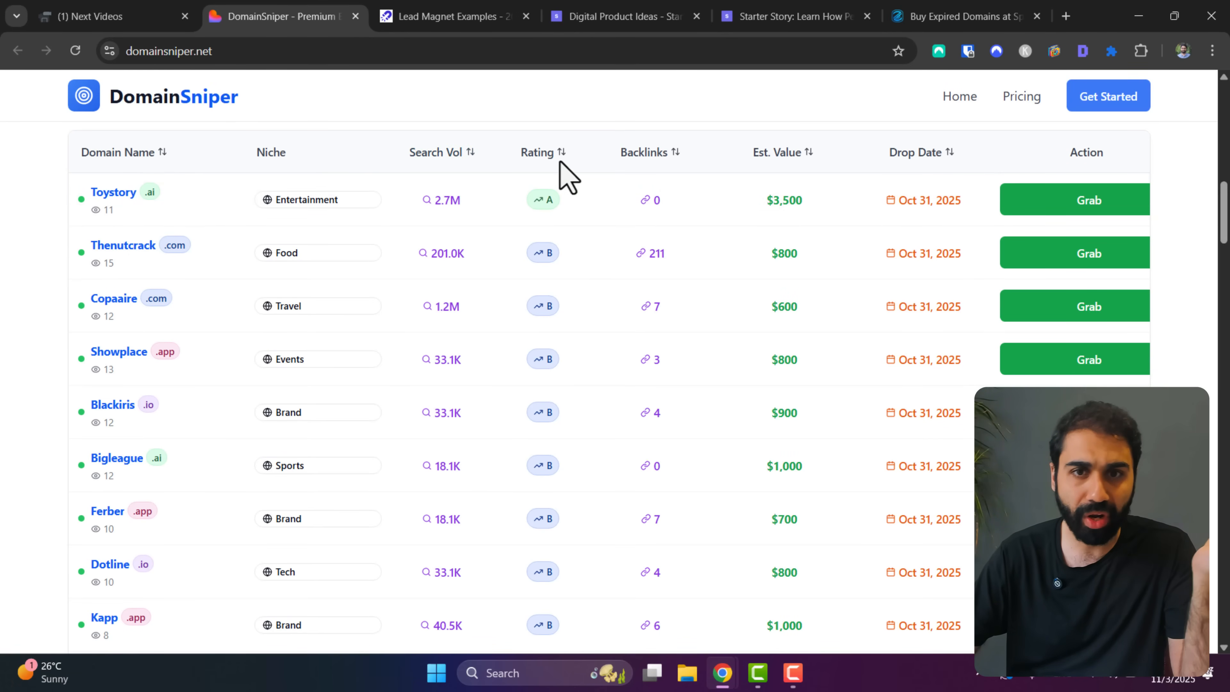
mouse_move(751, 190)
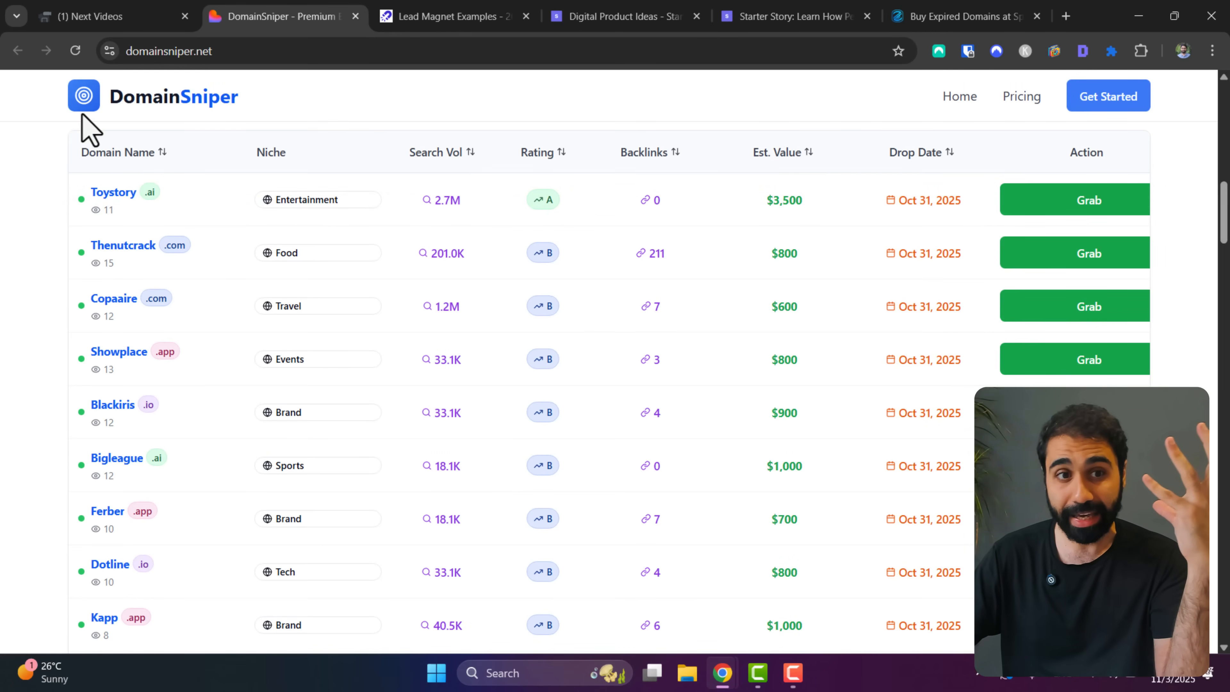
mouse_move(410, 239)
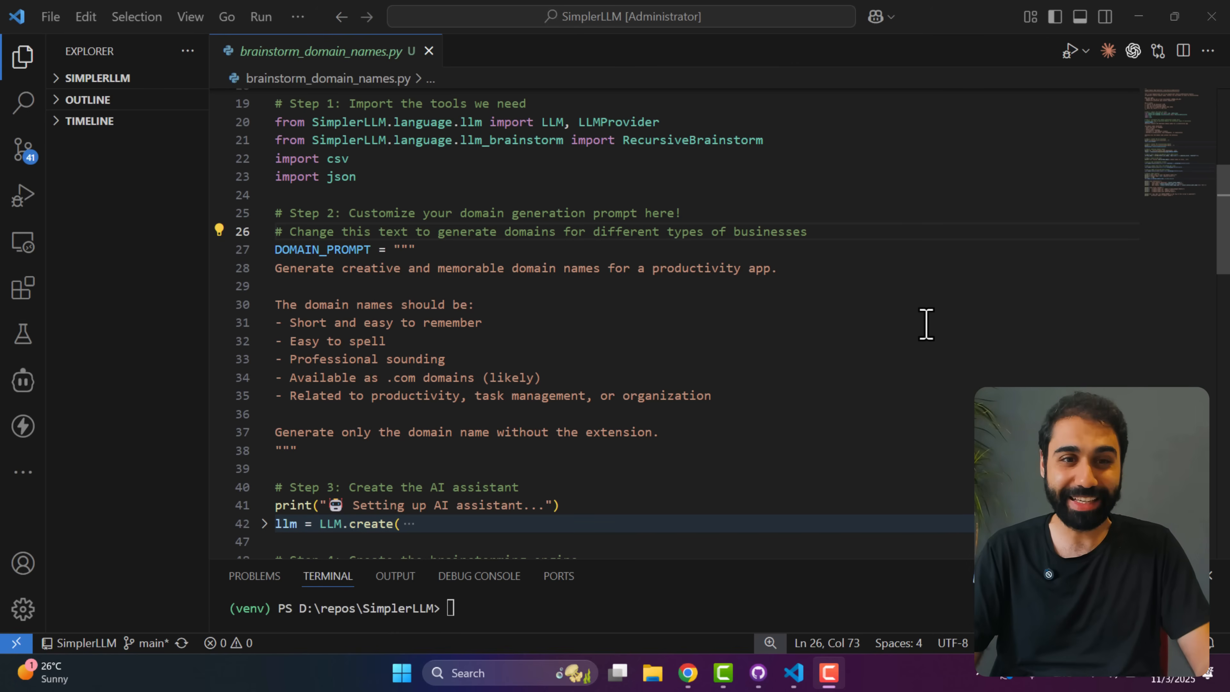
scroll(up, 3)
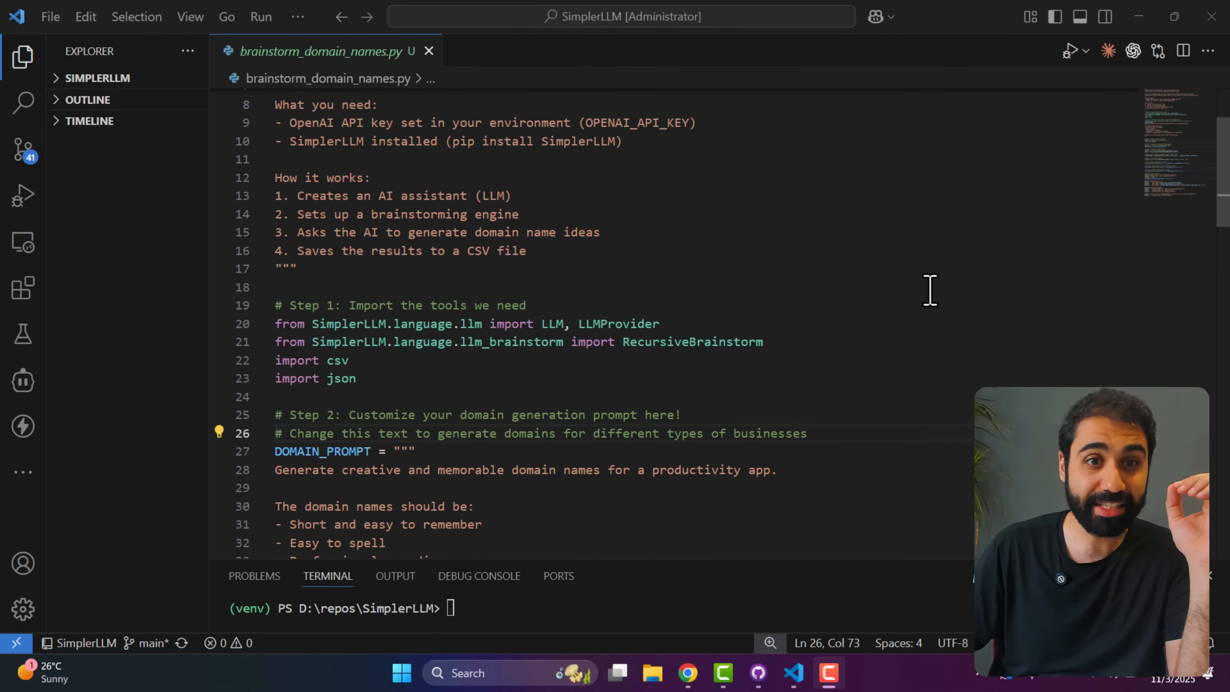
click(86, 79)
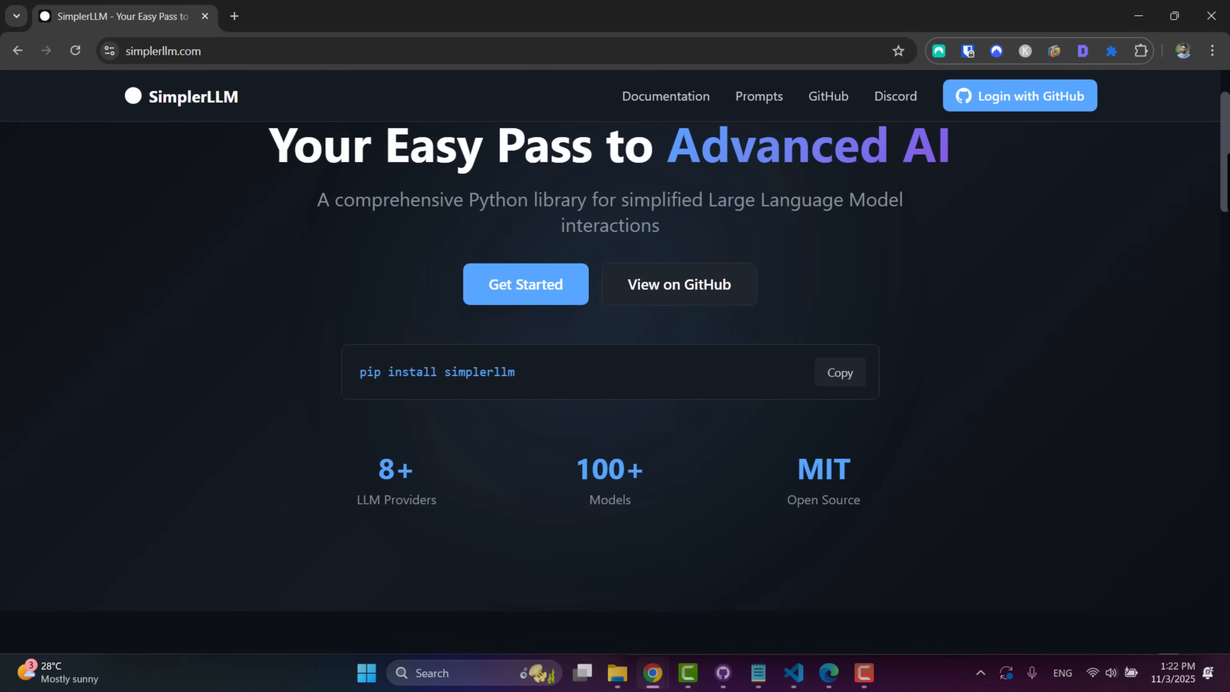
scroll(down, 3)
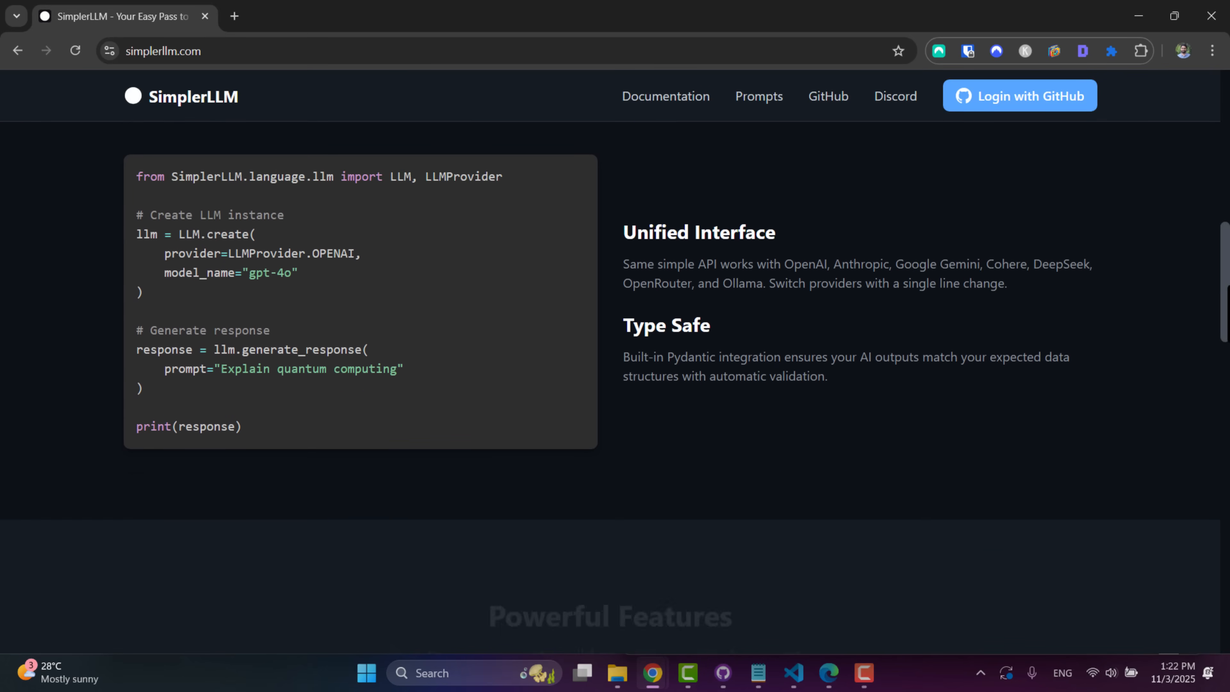
scroll(down, 3)
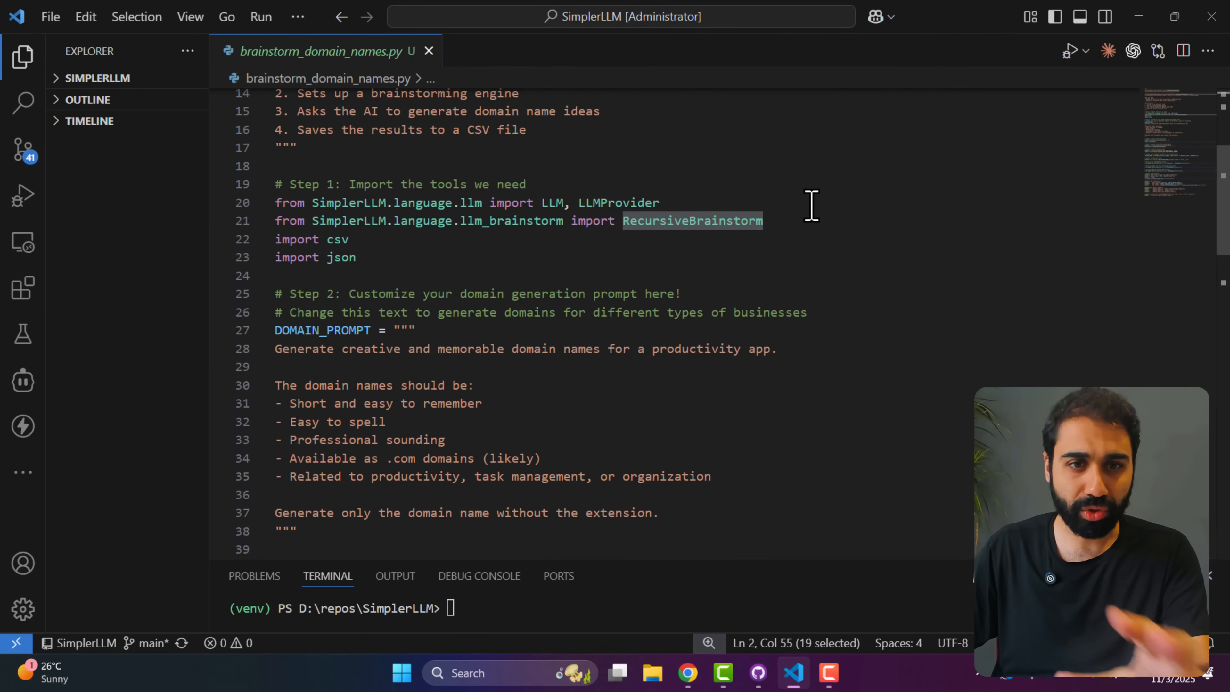
scroll(down, 3)
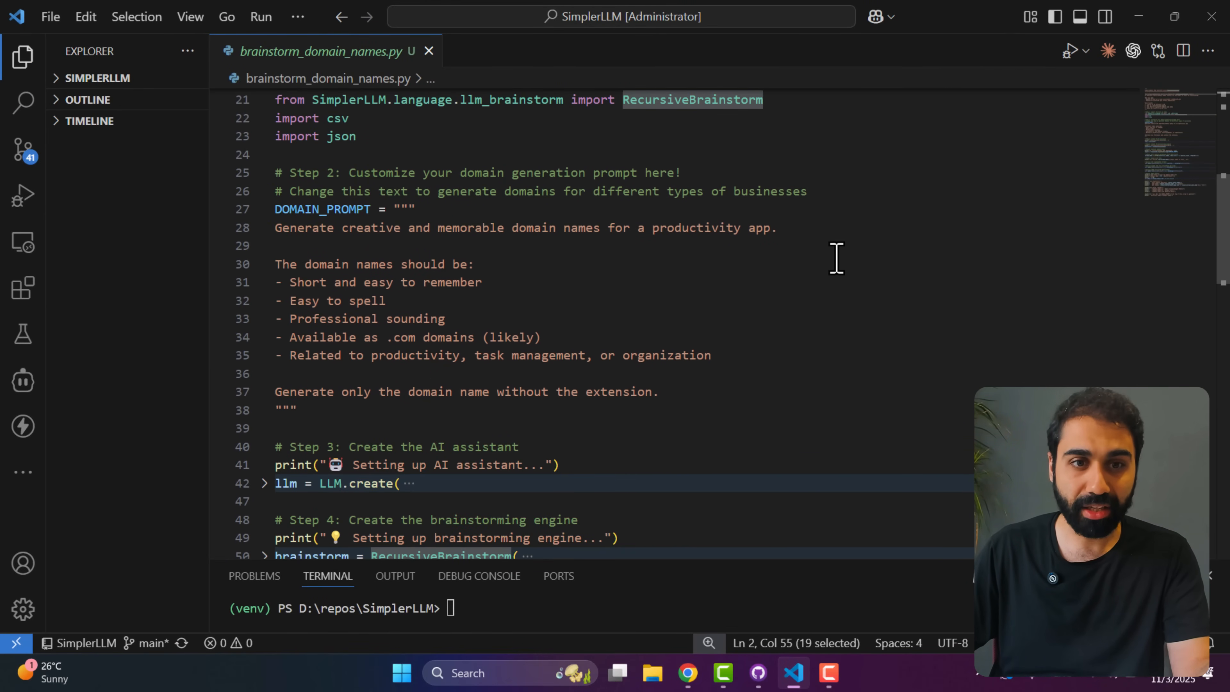
mouse_move(702, 192)
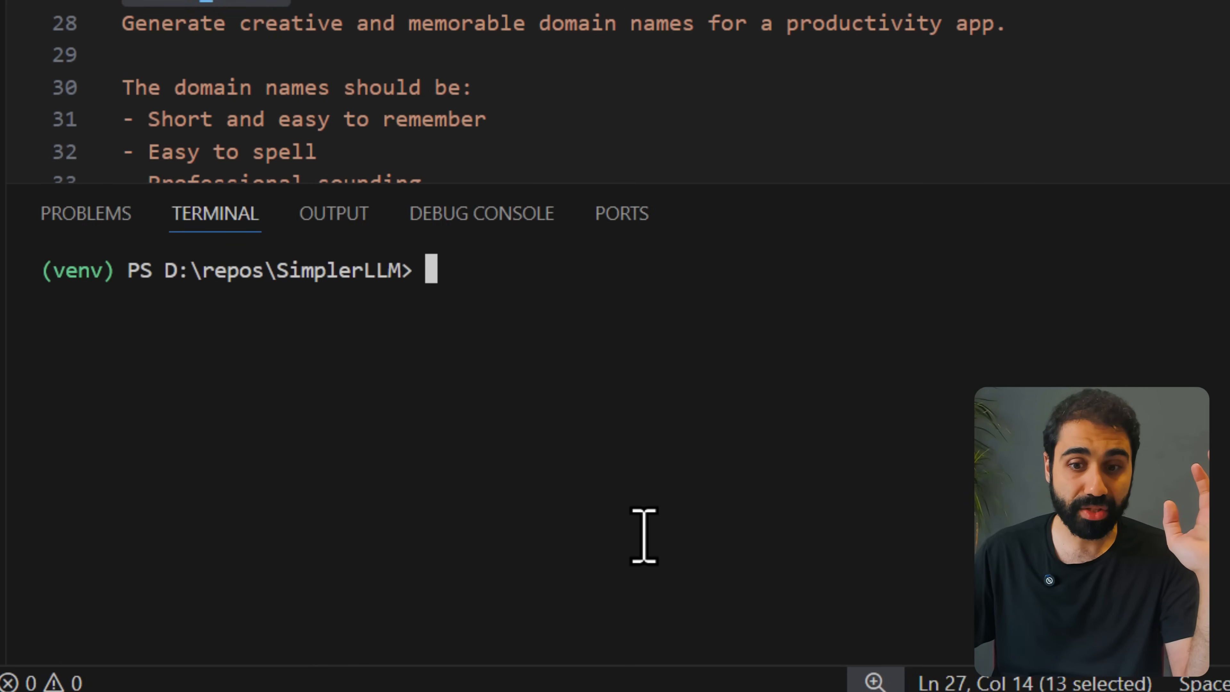
- Run python .\brainstorm_domain_names.py in the terminal to generate the domain name files
text(python .\brainstorm_domain_names.py)
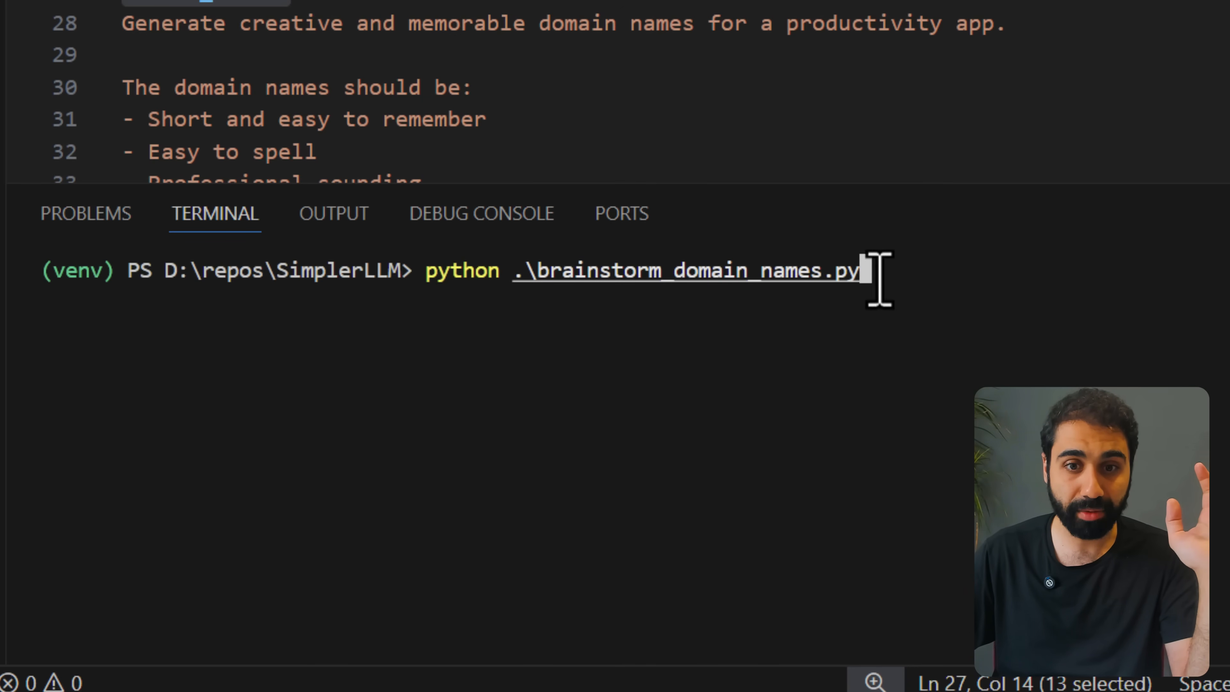
key(Enter)
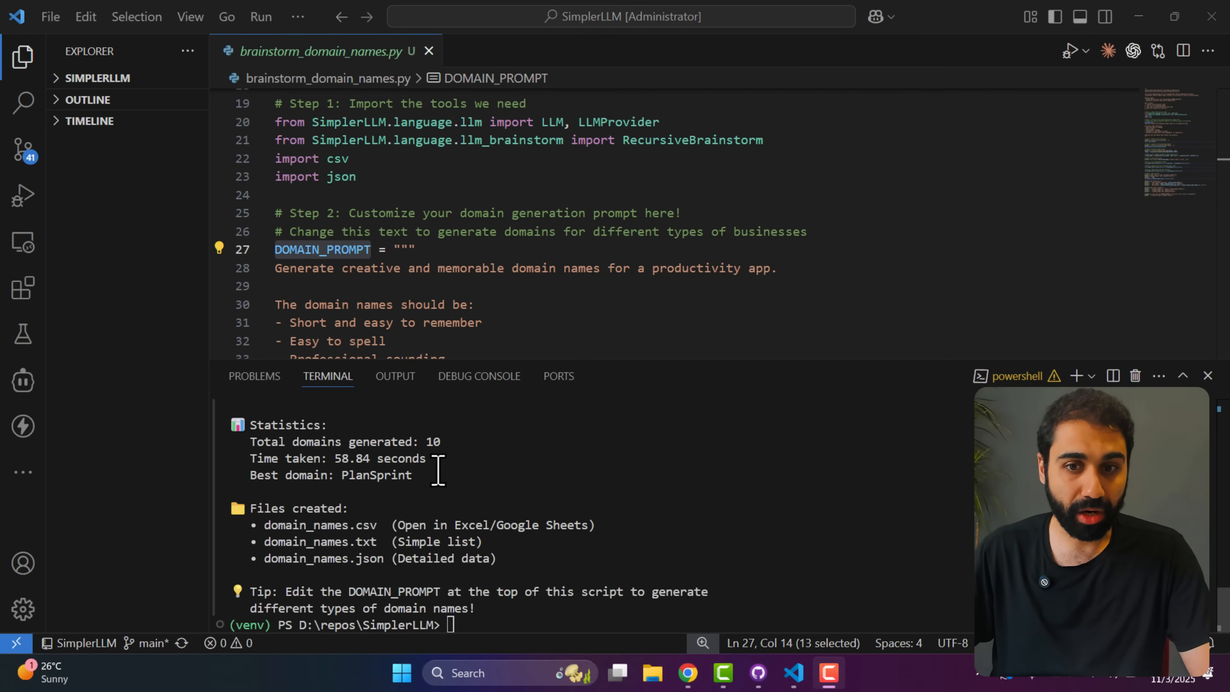
- Show the project files in Explorer and open the generated domain_names.csv
click(97, 78)
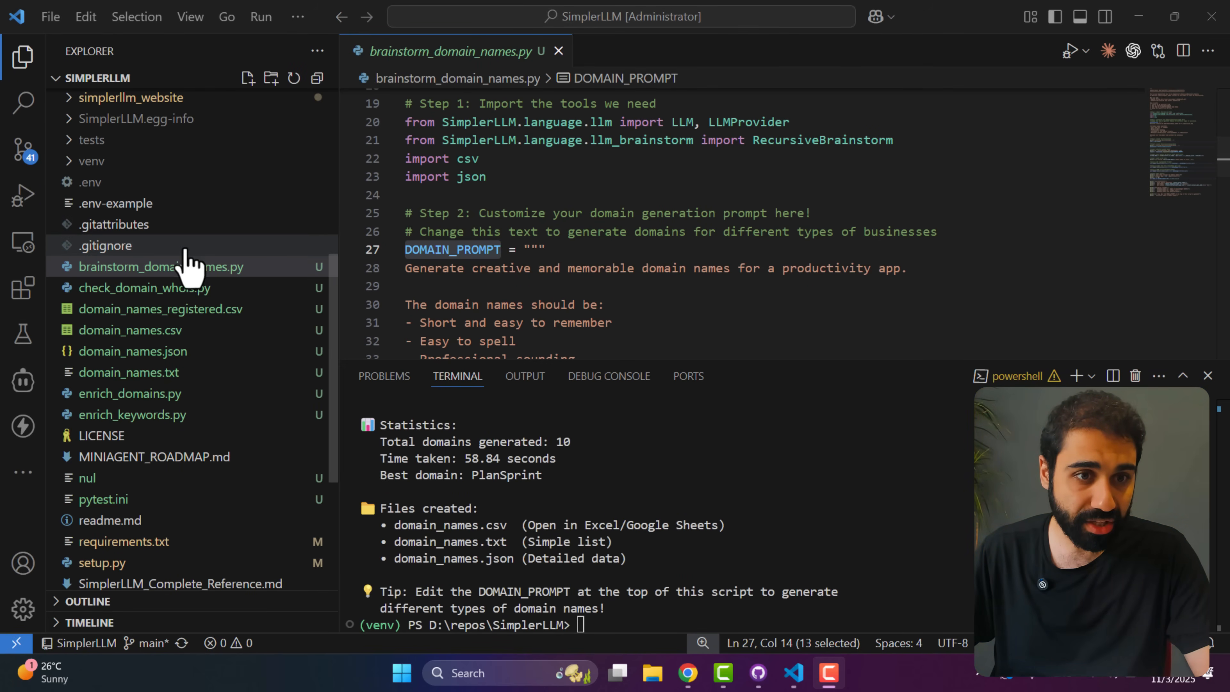
mouse_move(134, 348)
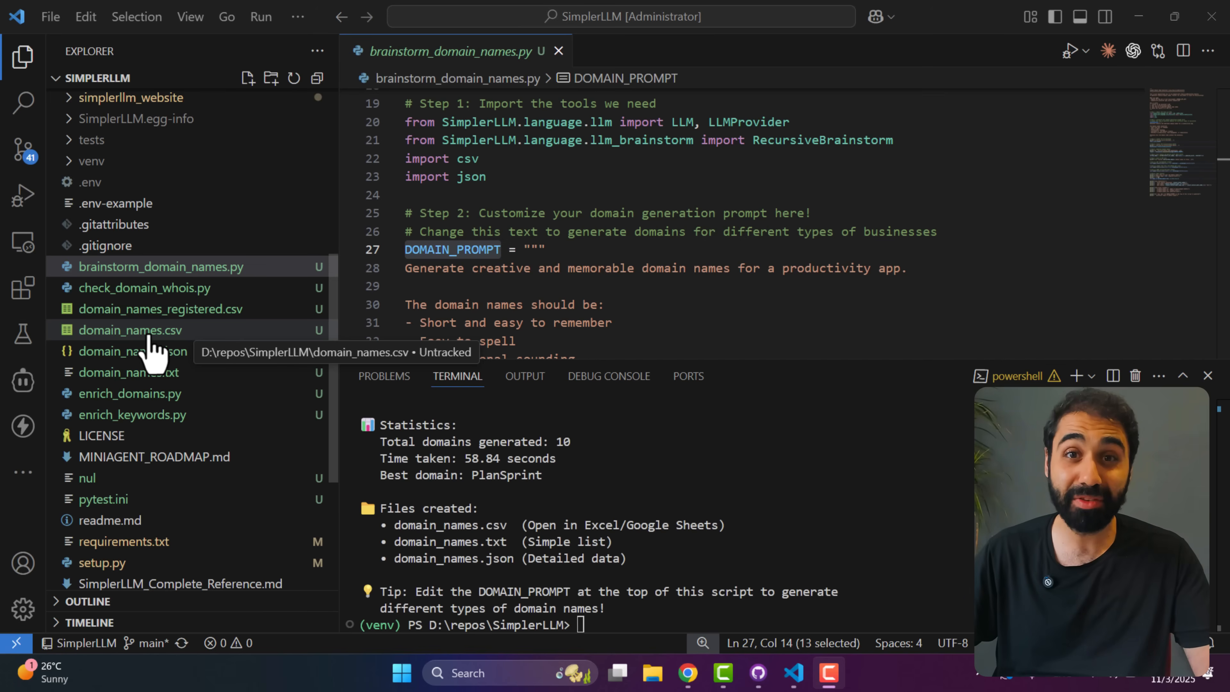
click(130, 331)
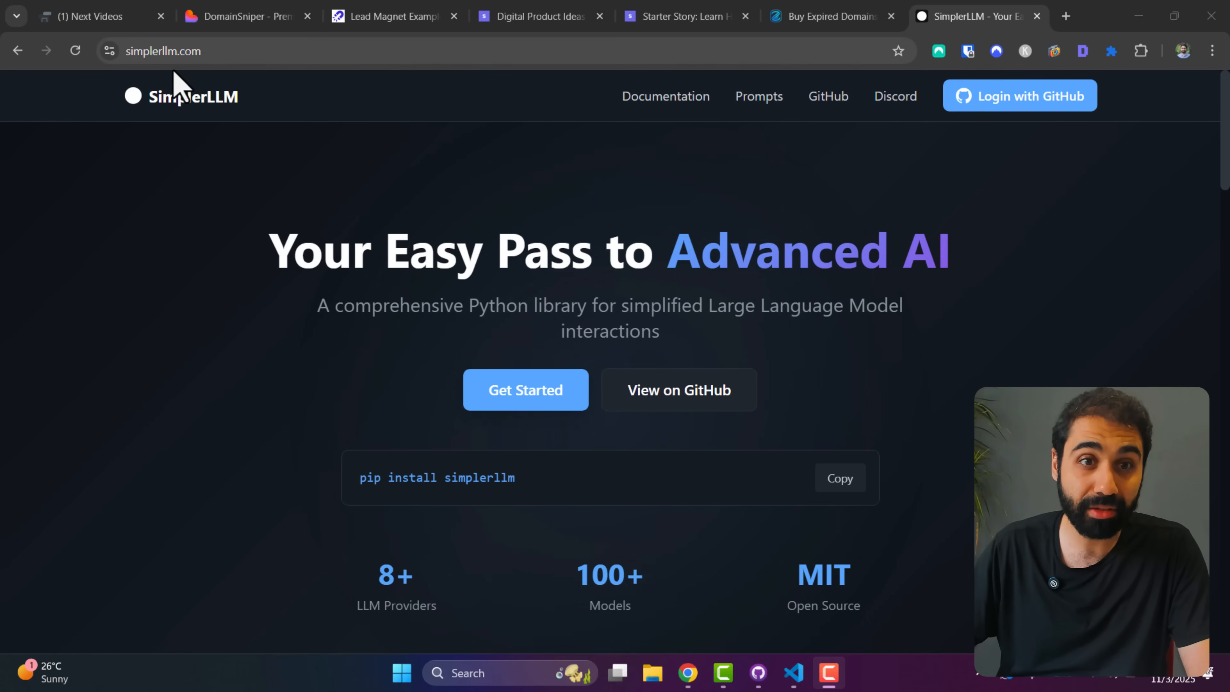
- Go to the SimplerLLM documentation and select the Recursive Brainstorm page
click(666, 96)
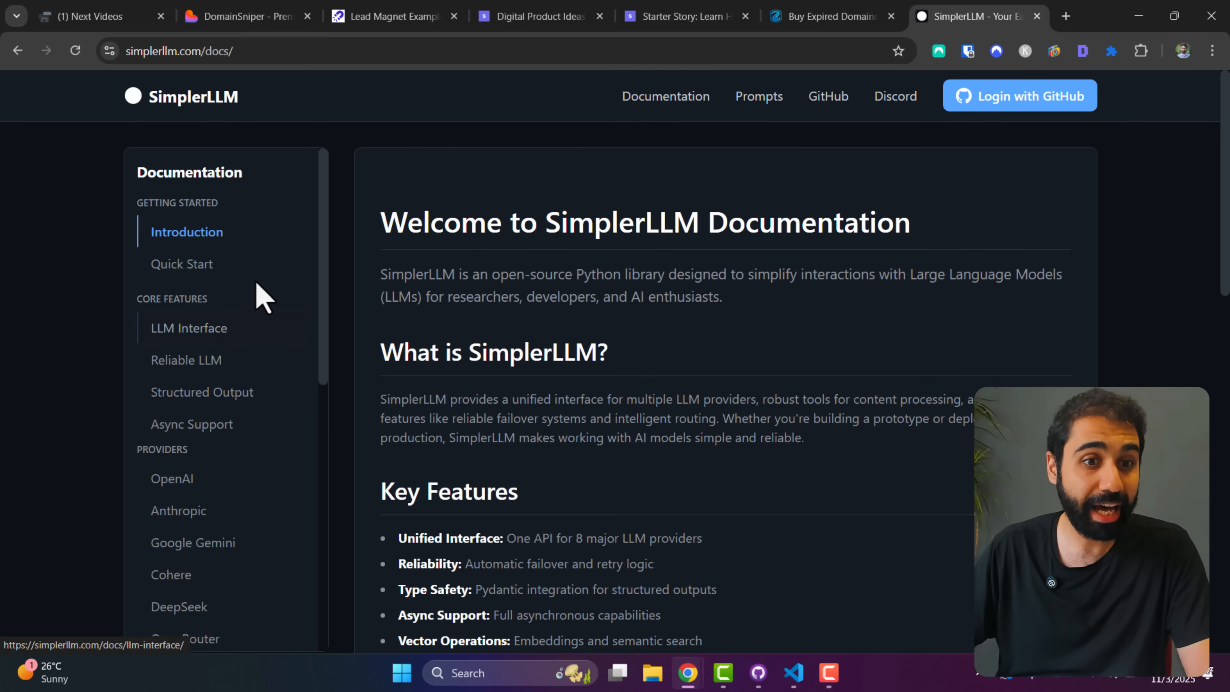
scroll(down, 3)
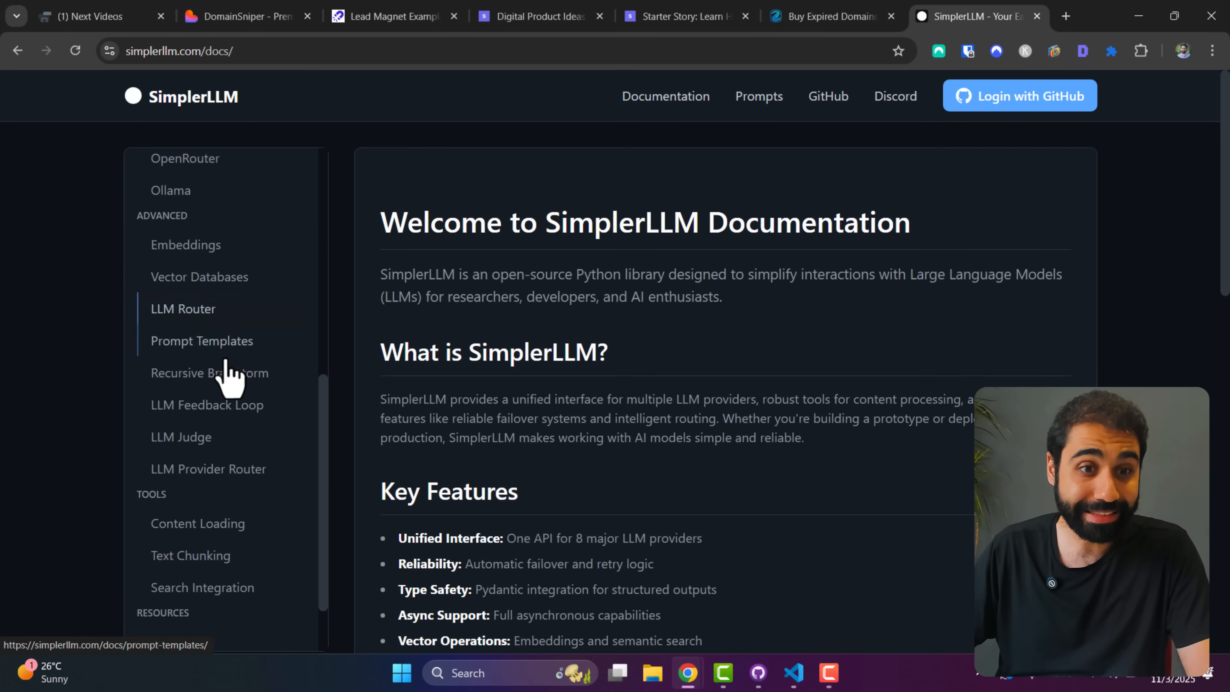
click(221, 373)
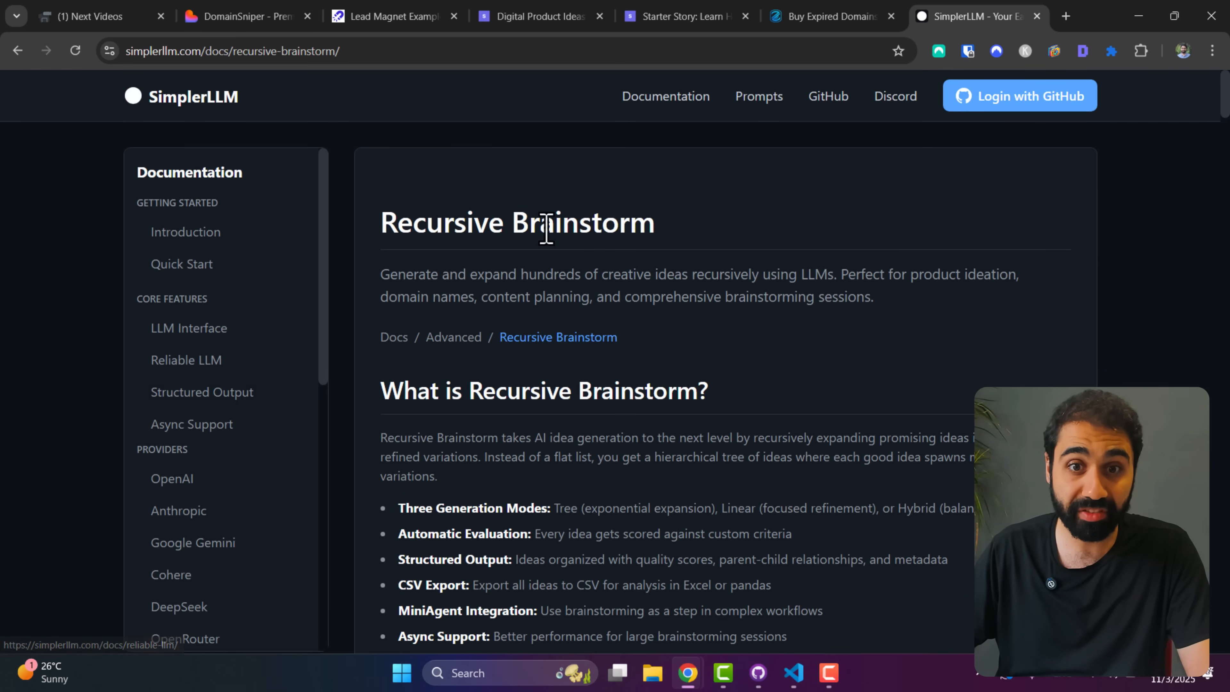
- Read through the Recursive Brainstorm modes, configuration options and Best Practices section
scroll(down, 3)
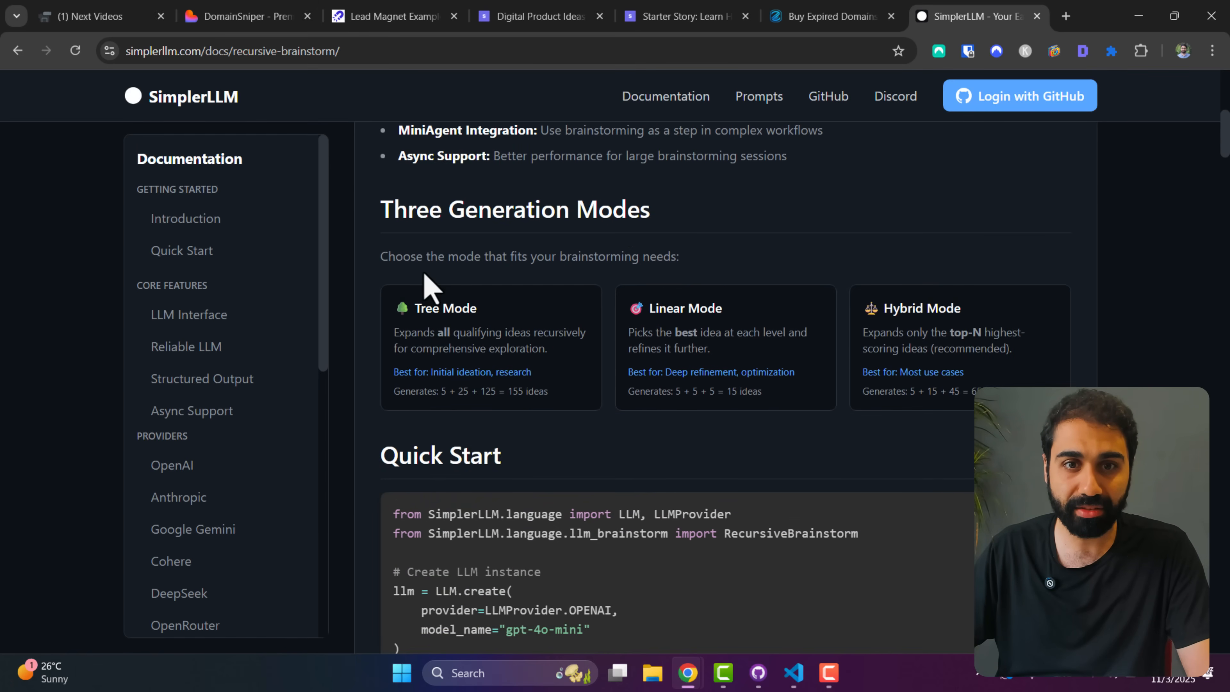
scroll(down, 3)
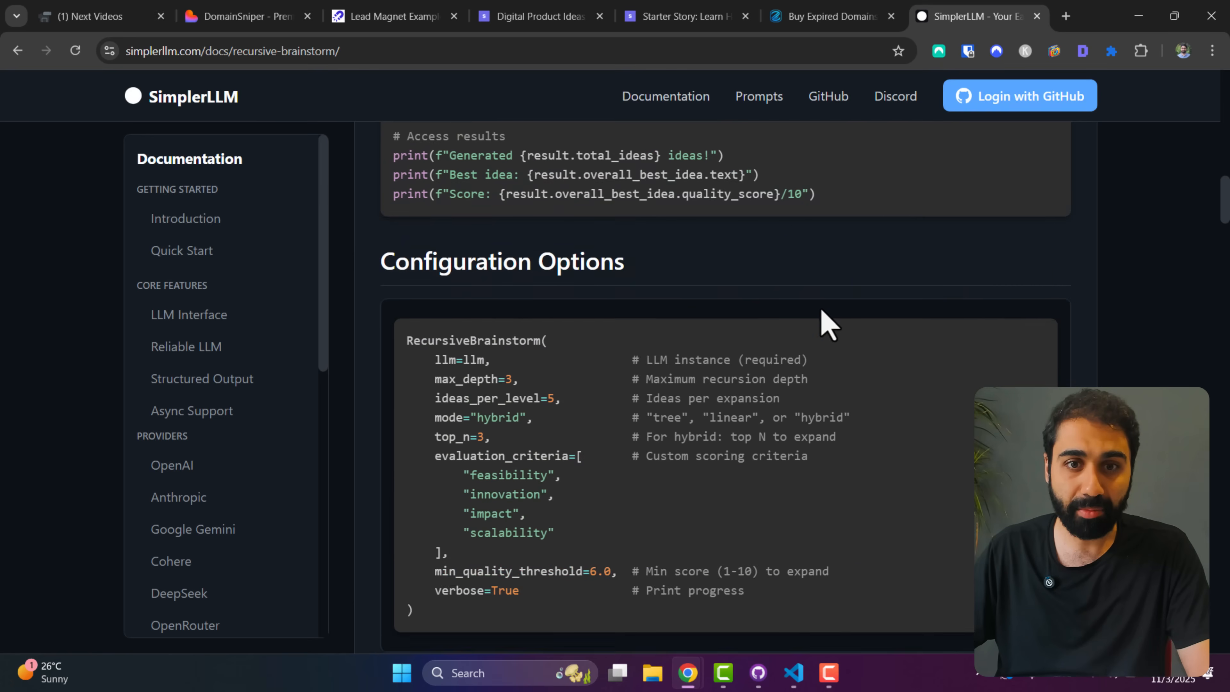
scroll(down, 3)
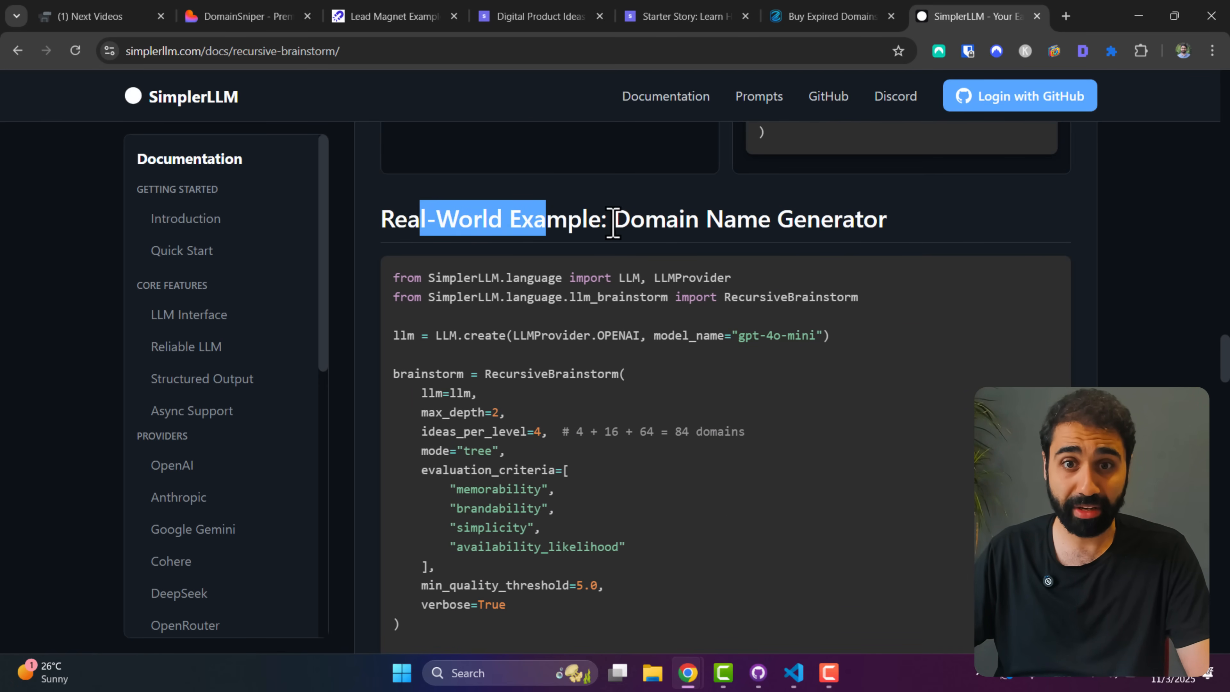
scroll(down, 3)
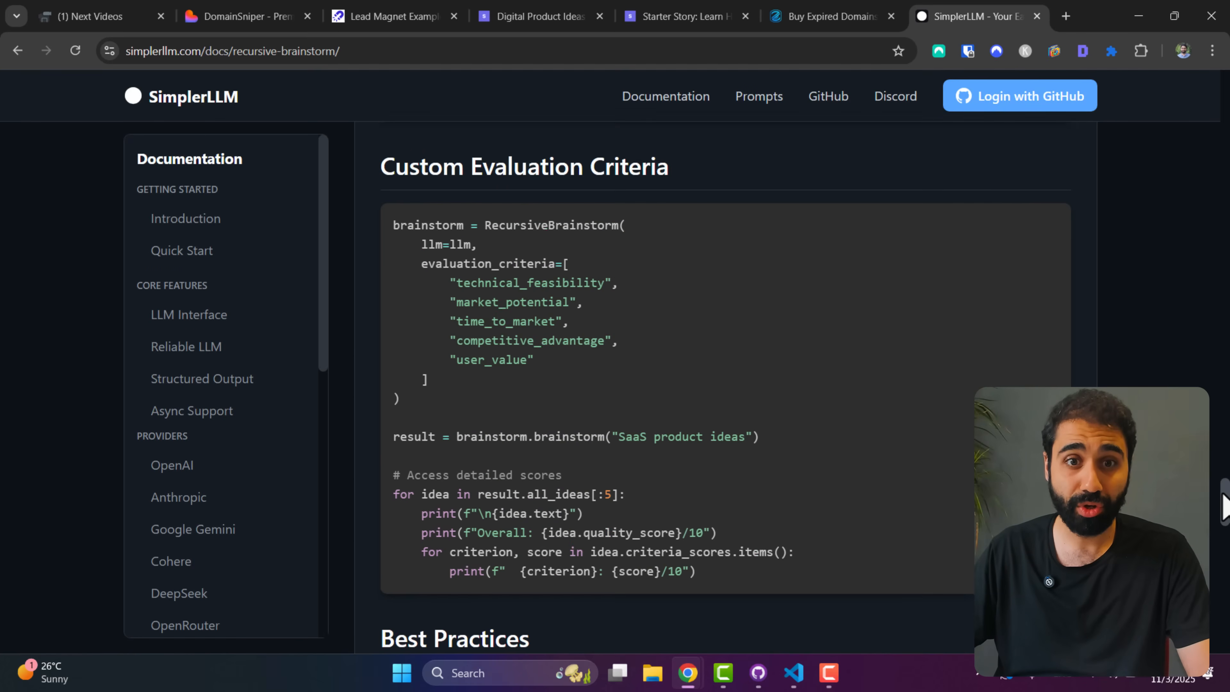
scroll(down, 3)
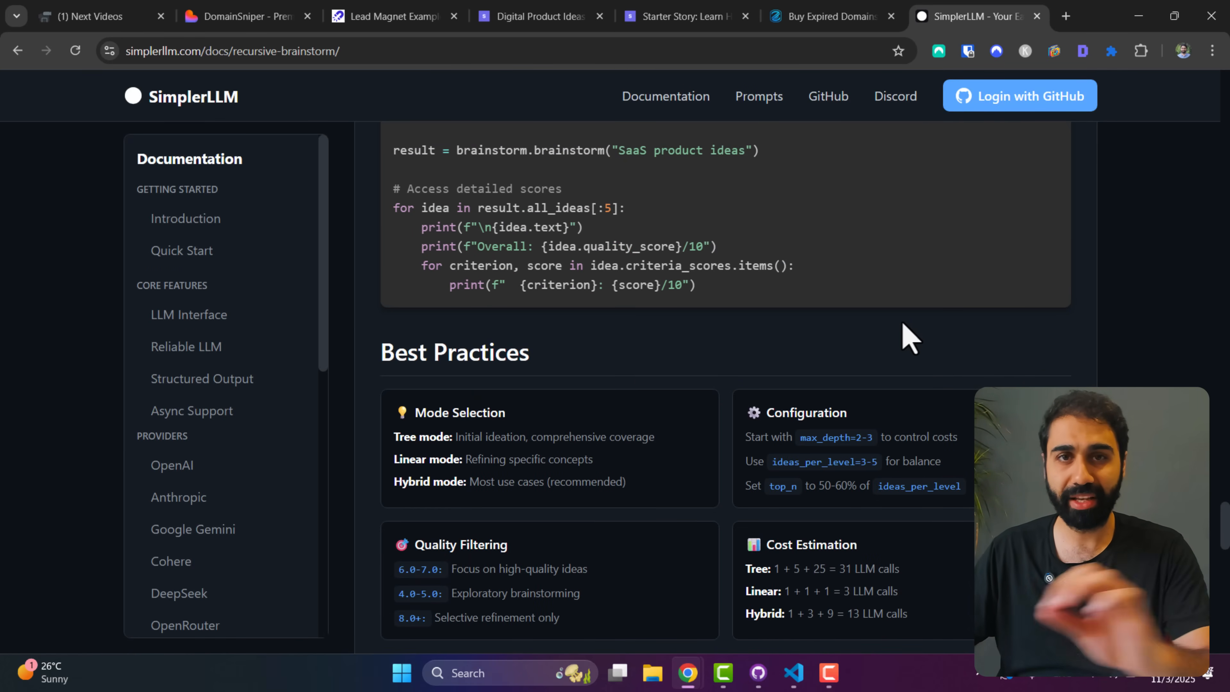
mouse_move(182, 251)
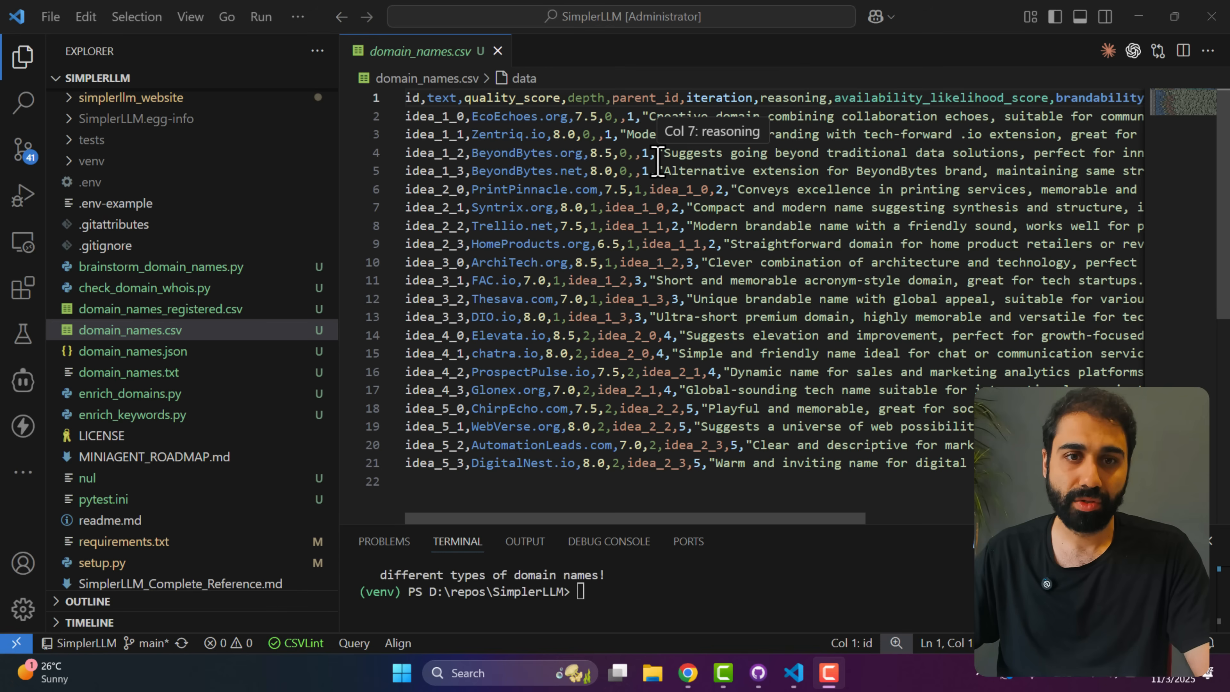
mouse_move(486, 150)
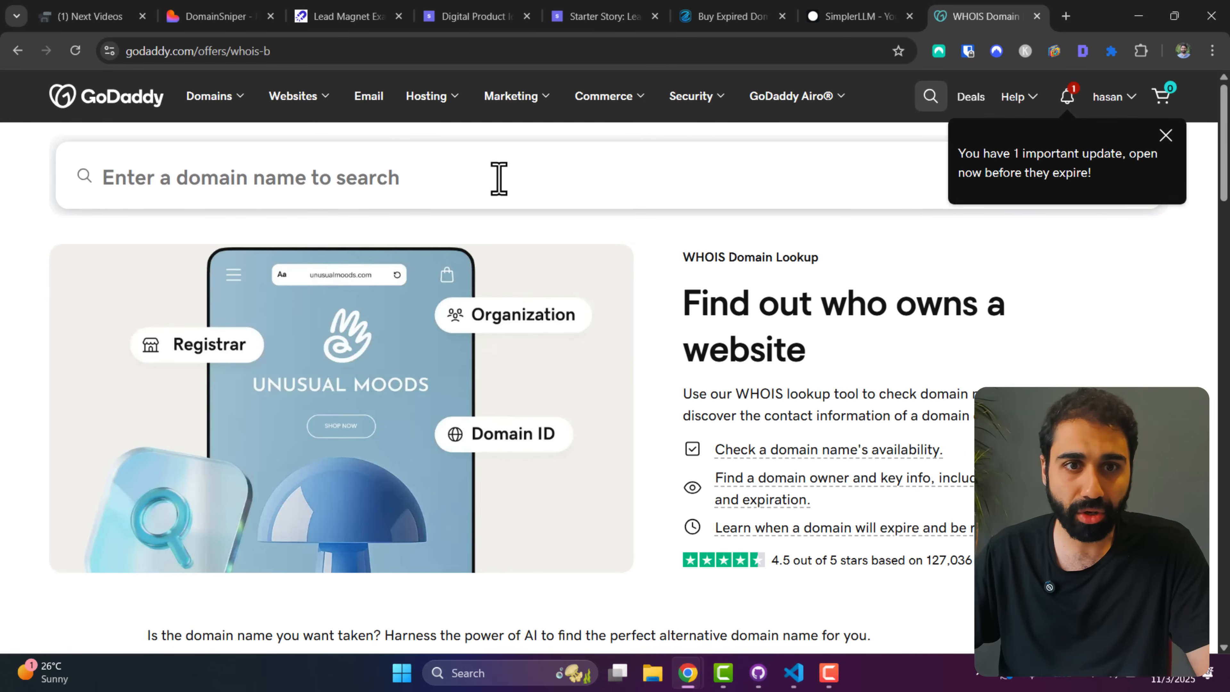
- Search WHOIS for EcoEchoes.org and review its Domain Information registration and expiry dates
text(EcoEchoes.org)
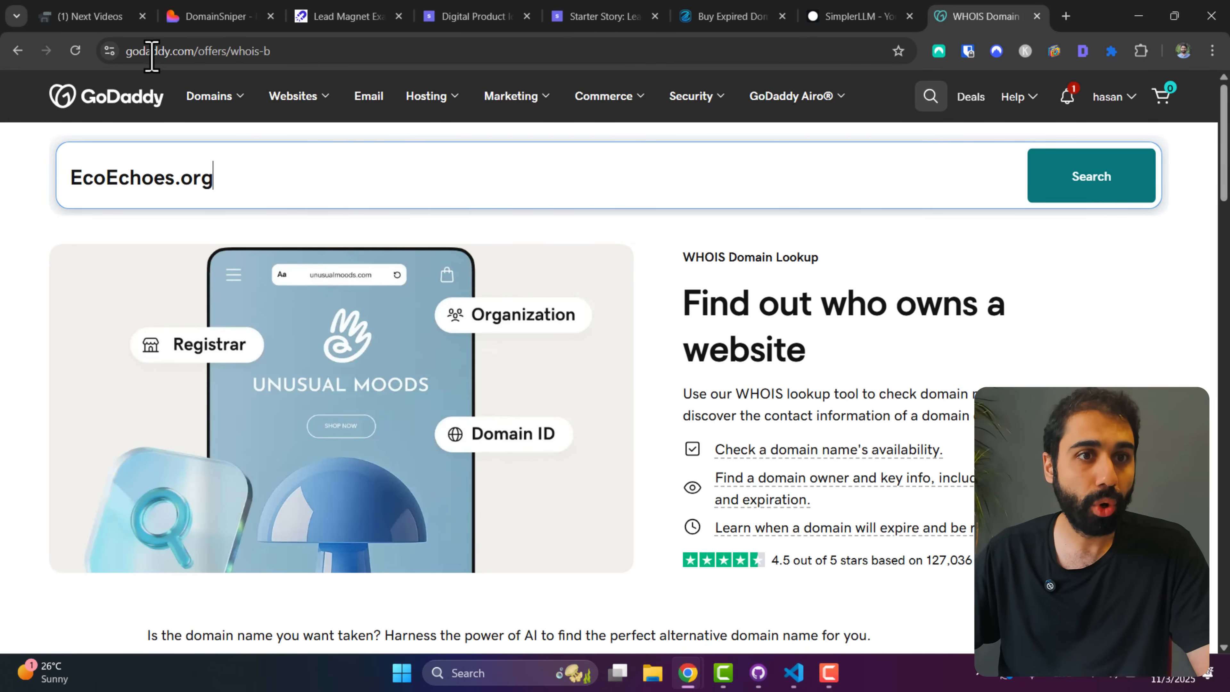
click(1091, 181)
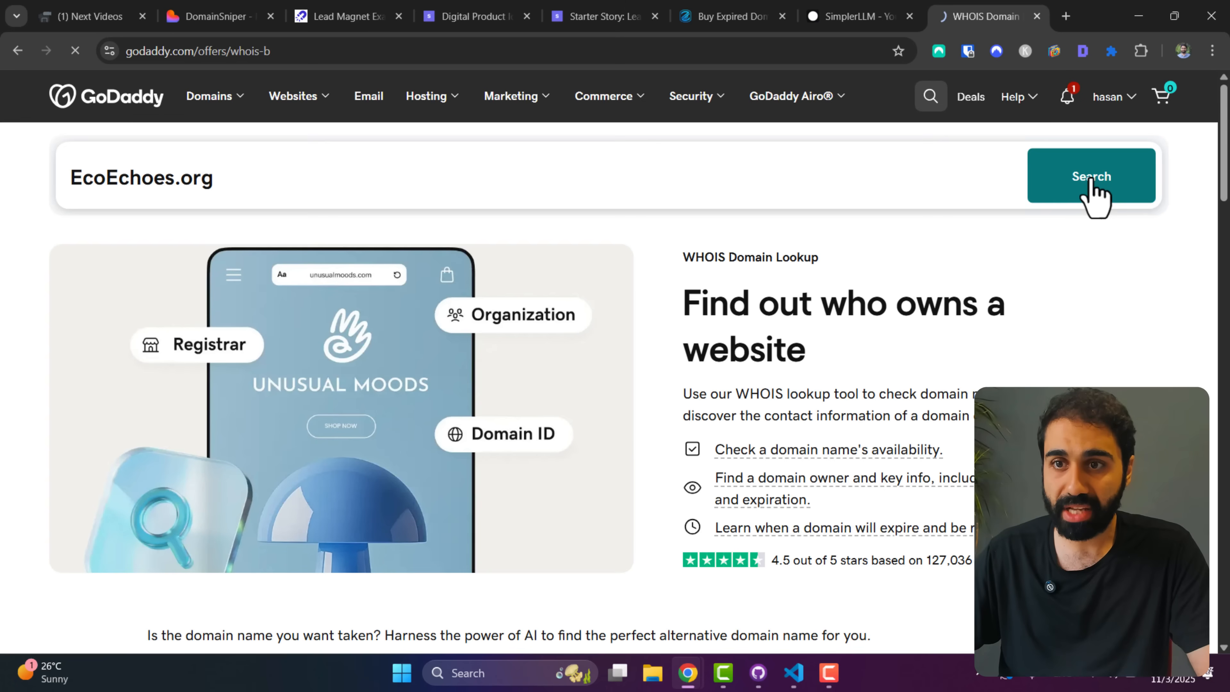
click(1091, 177)
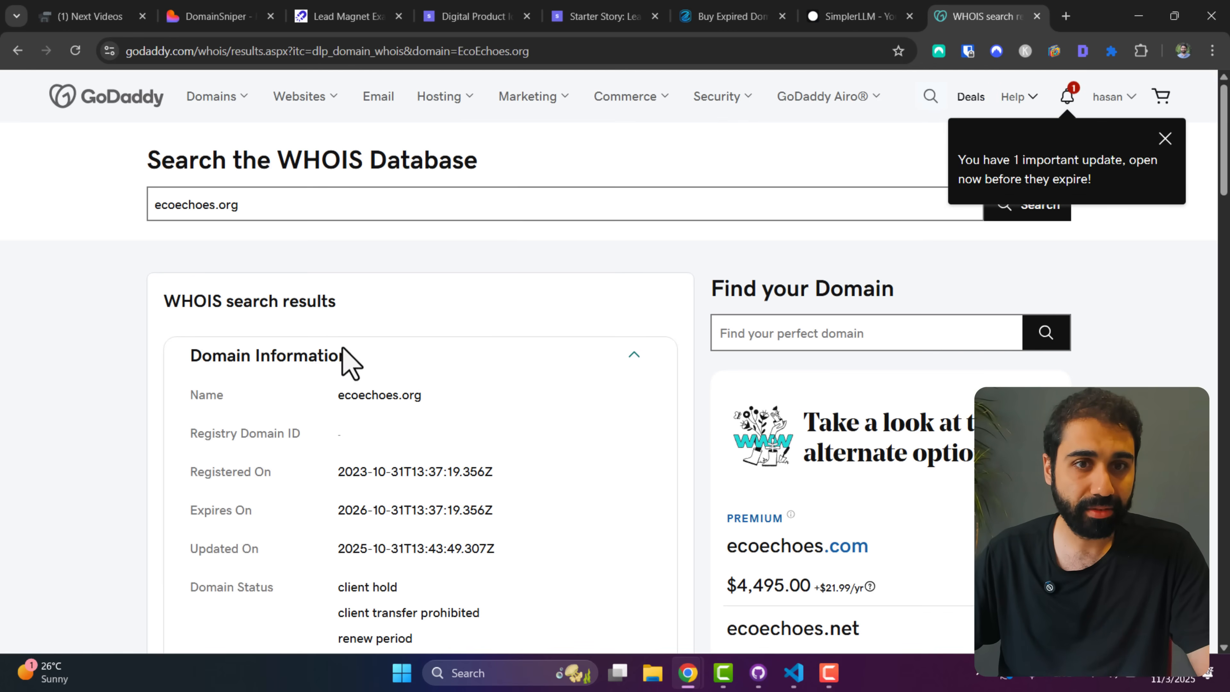
scroll(down, 3)
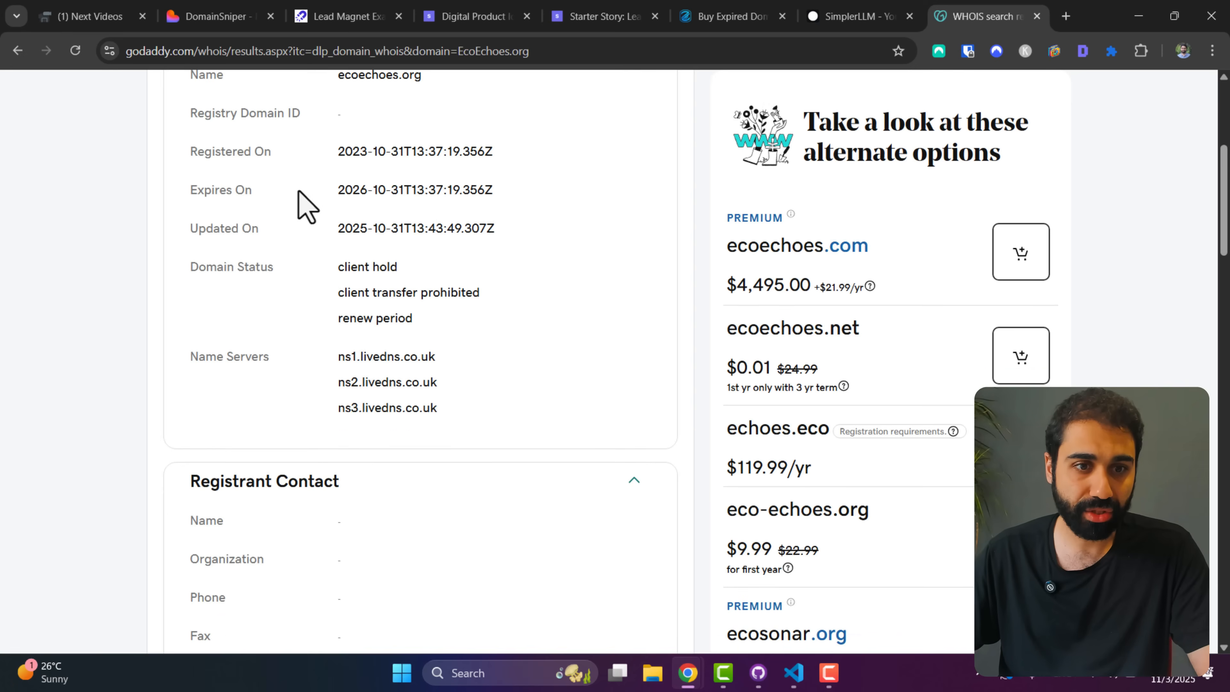
scroll(up, 3)
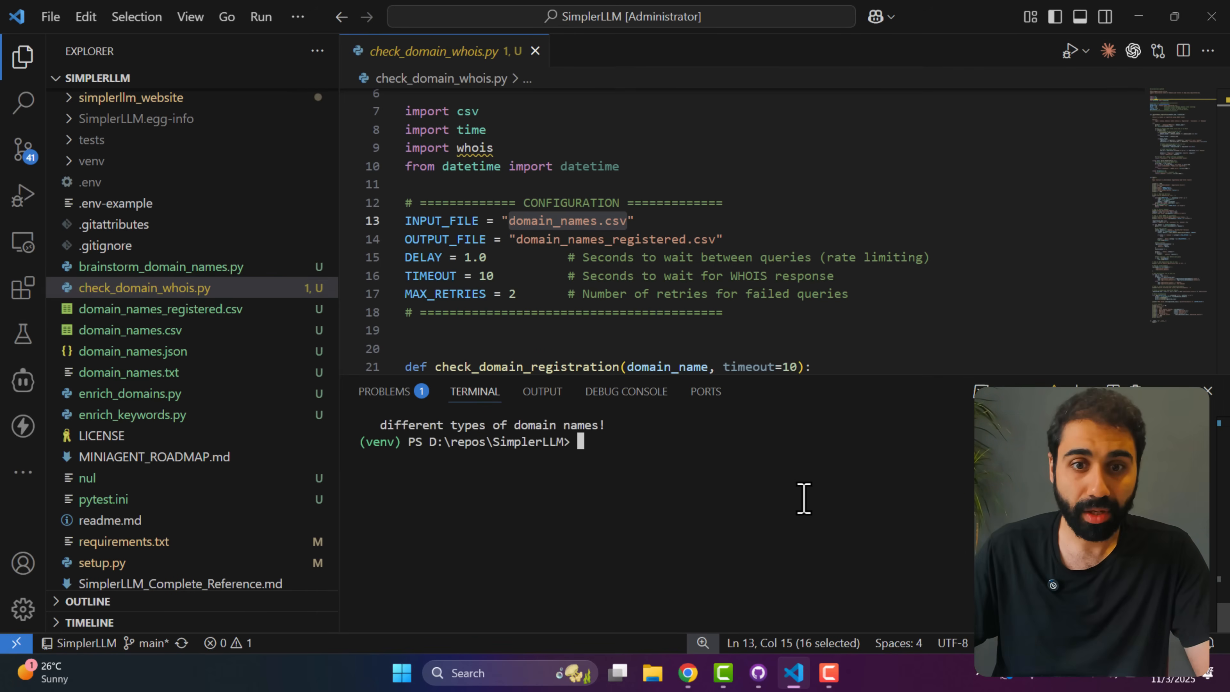
- Run python .\check_domain_whois.py to verify the 20 domains, then close the script file
text(python)
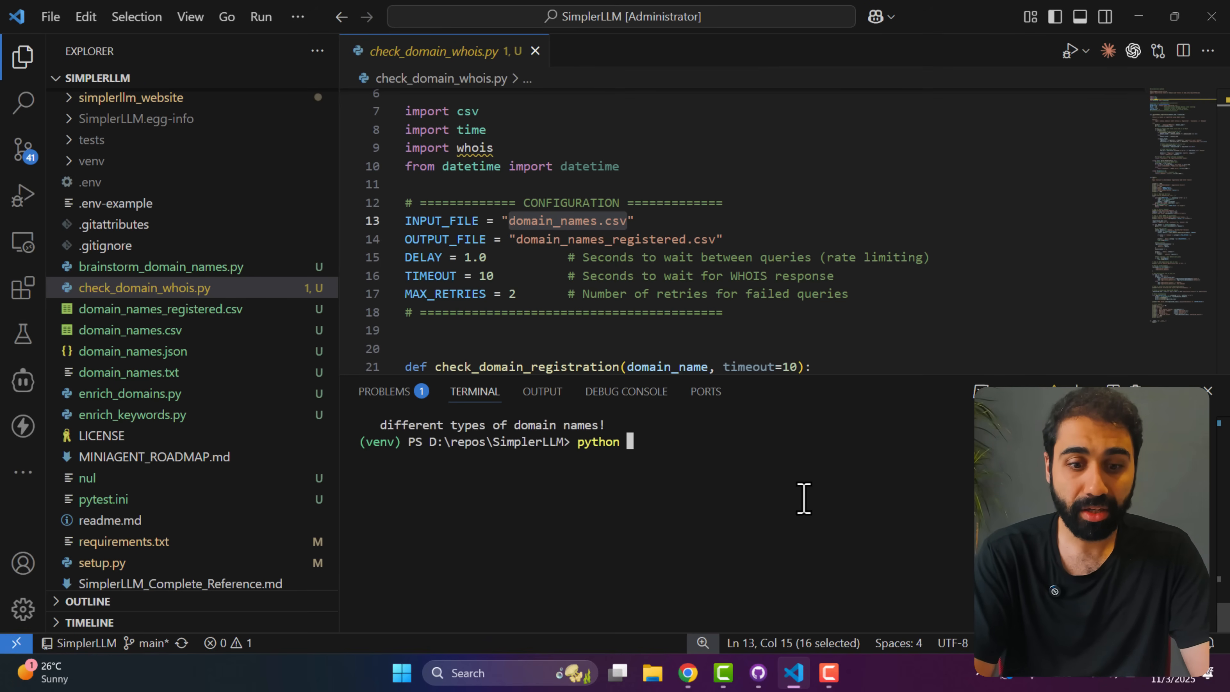
text(.\check_domain_whois.py)
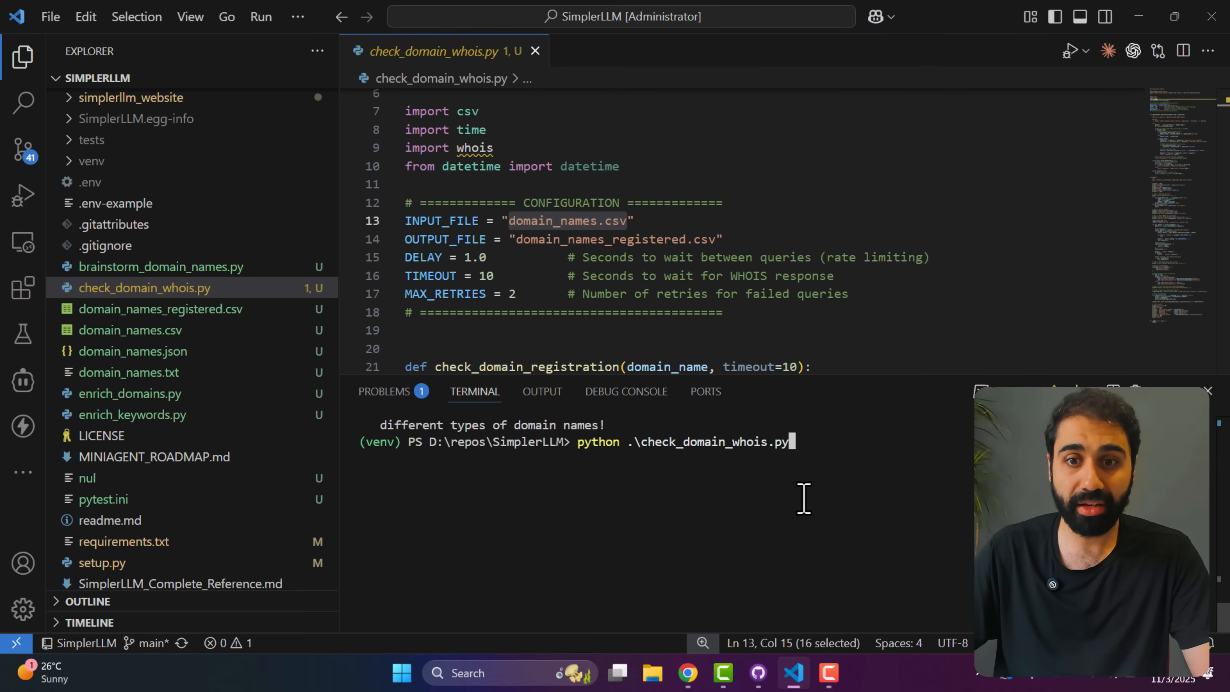
mouse_move(774, 481)
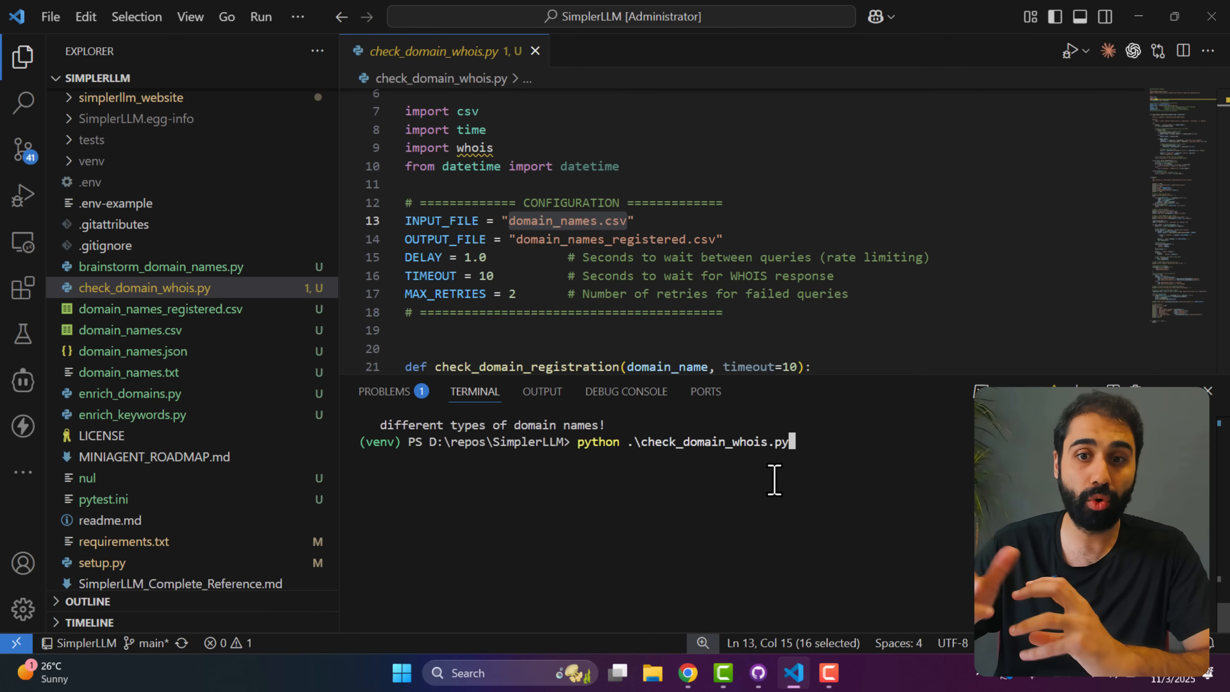
mouse_move(736, 446)
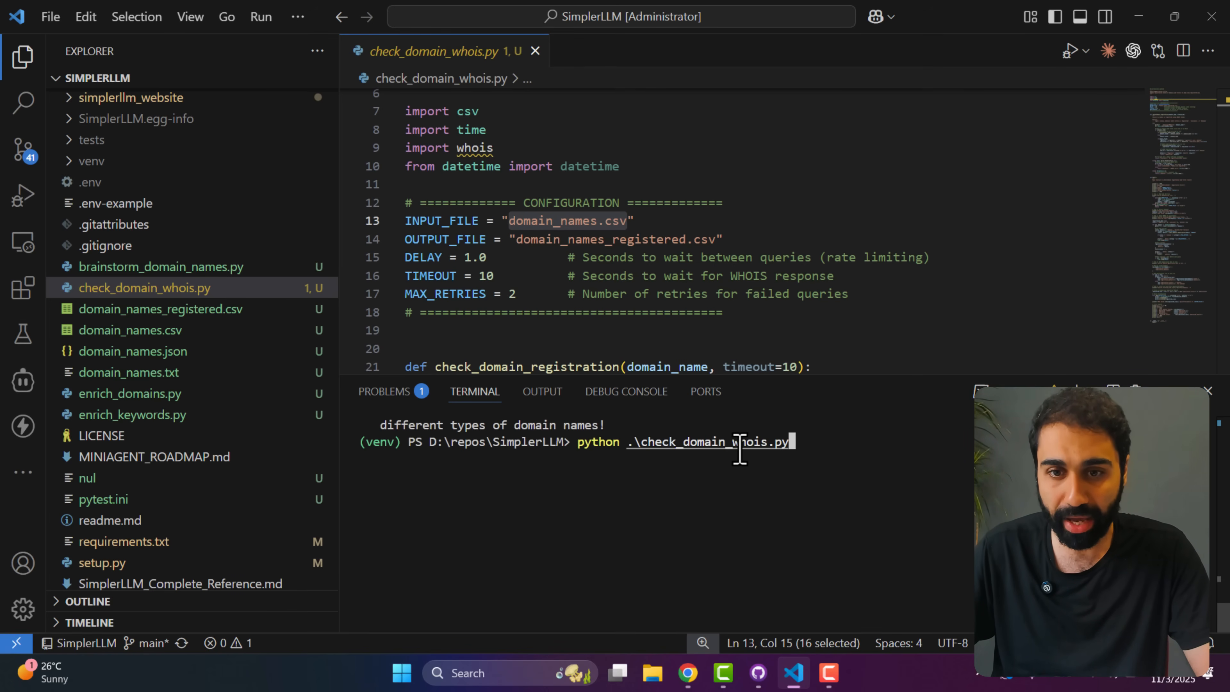
mouse_move(930, 467)
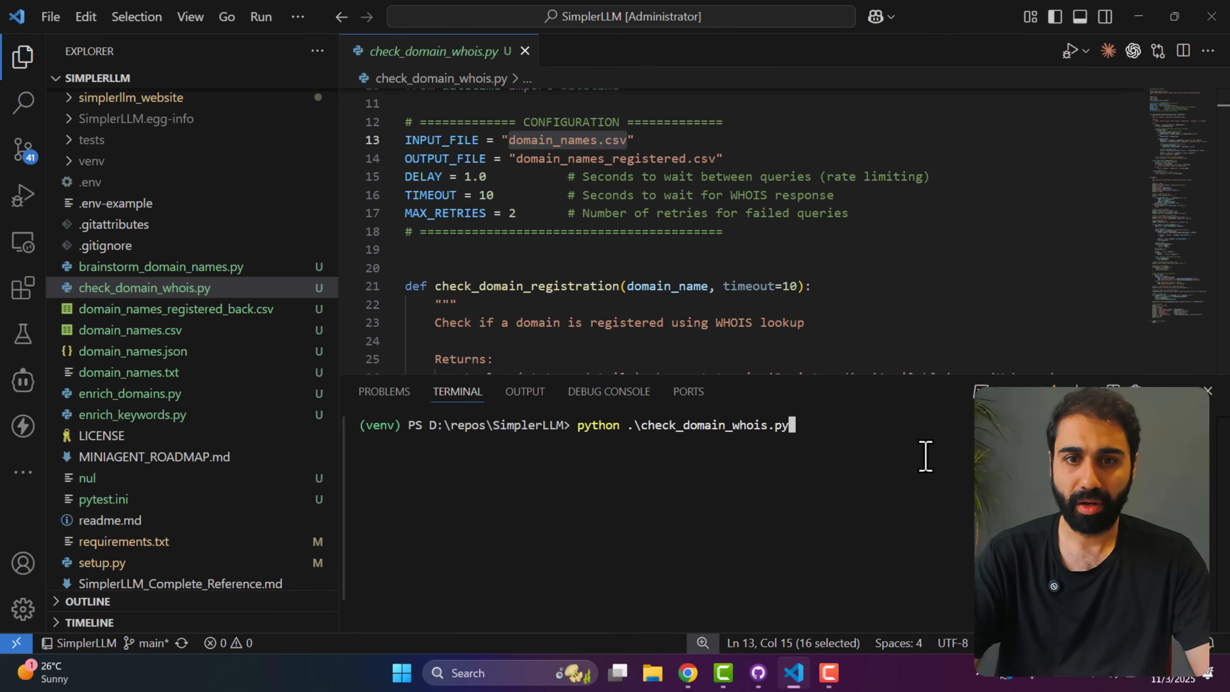
key(Enter)
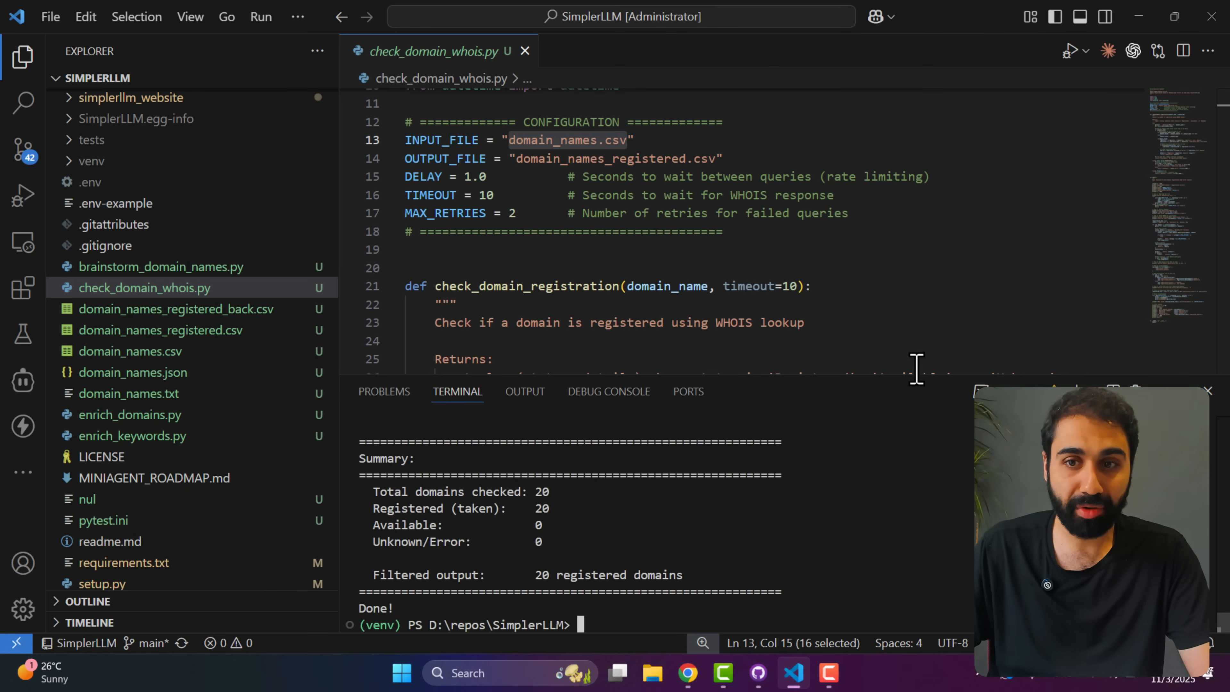
click(524, 51)
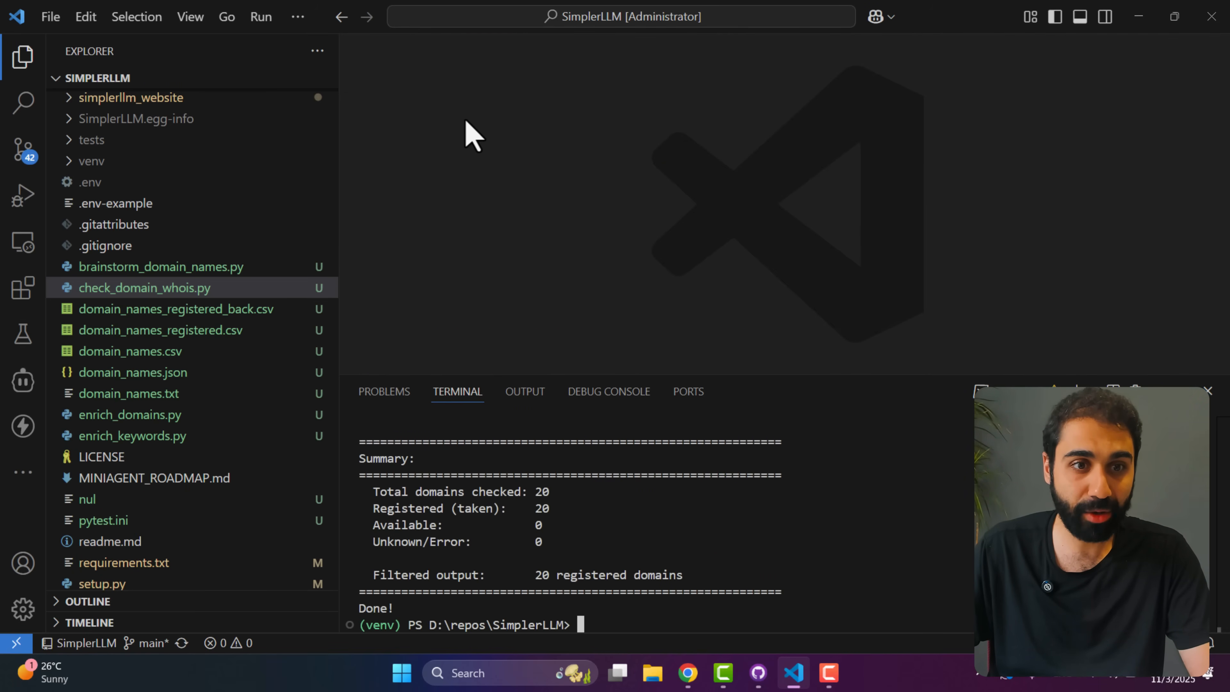
- Open domain_names_registered.csv, glance at the enrichment dashboard, and return to the editor
double_click(161, 331)
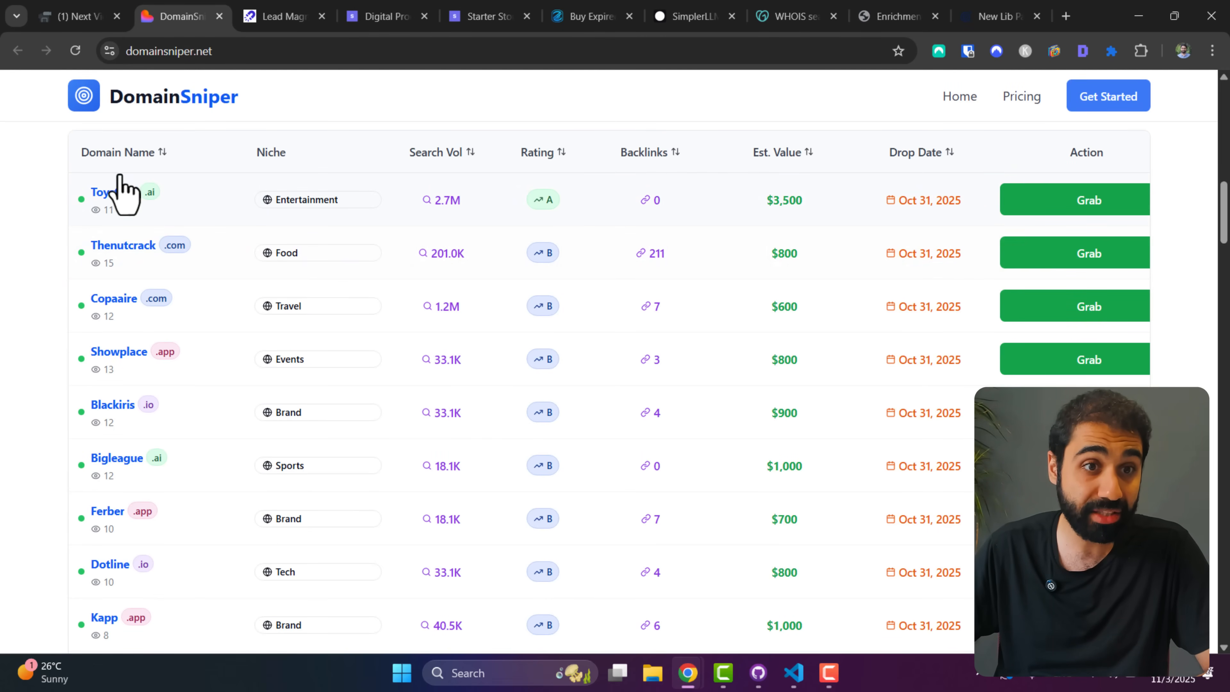
mouse_move(239, 312)
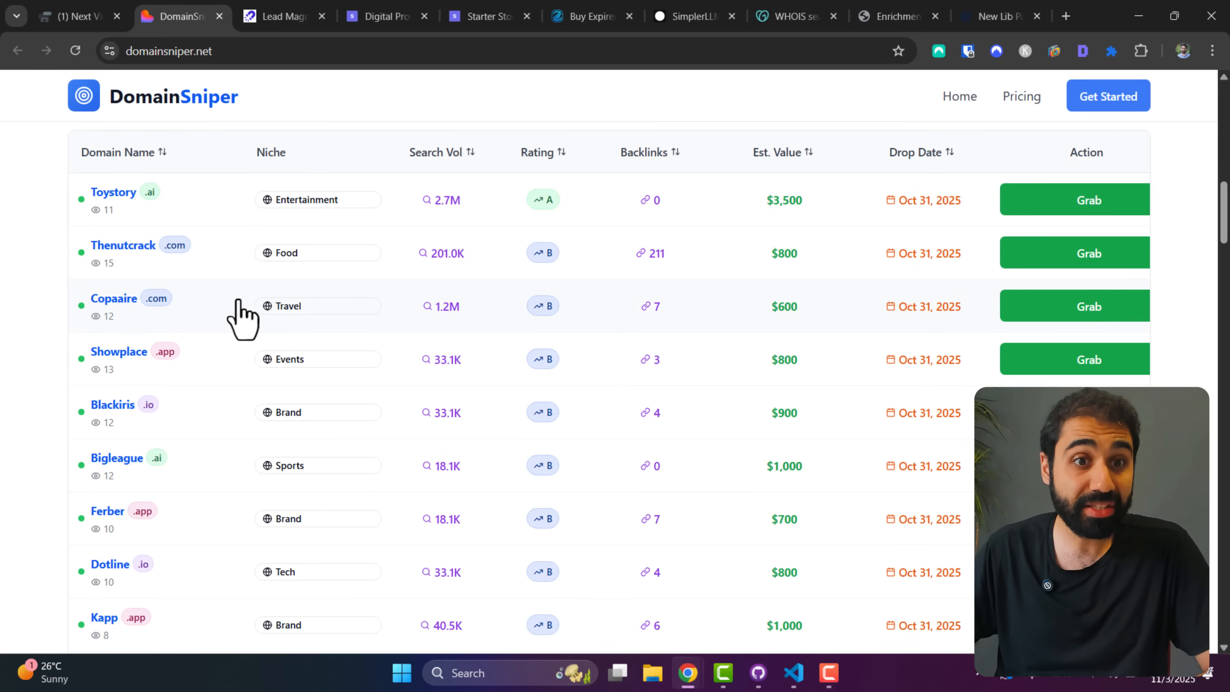
mouse_move(441, 276)
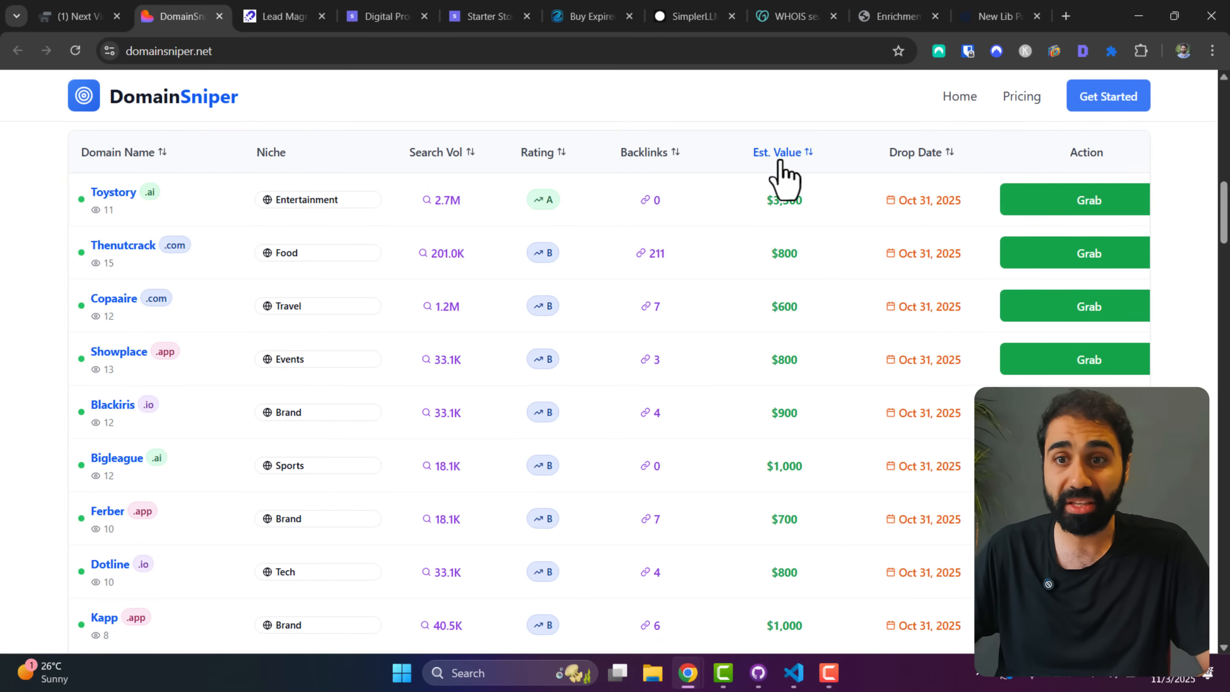
click(891, 16)
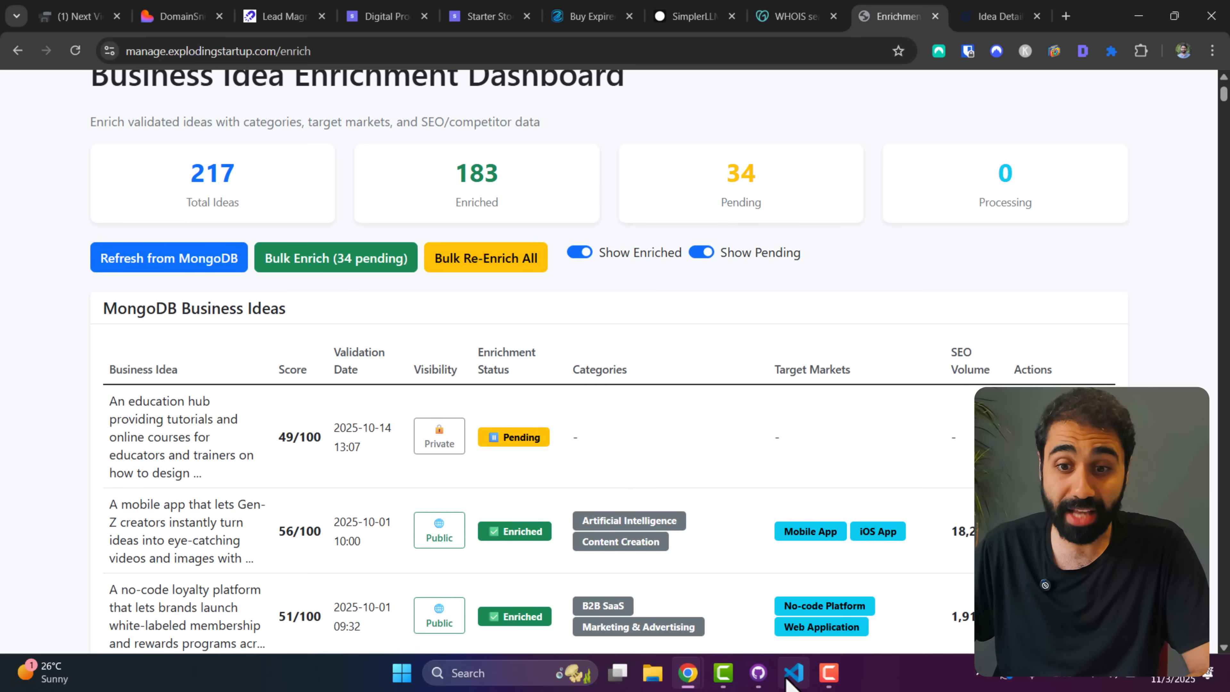
click(794, 678)
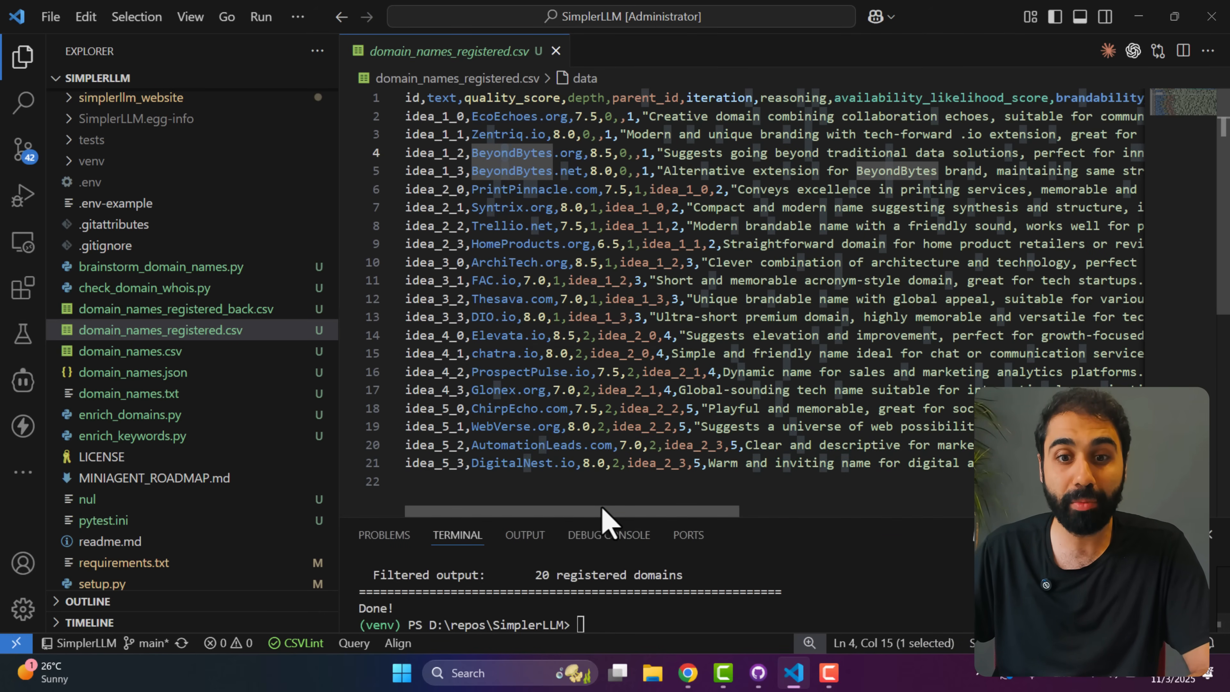
- Scroll across domain_names_registered.csv to see the quality scores and reasoning columns
scroll(right, 3)
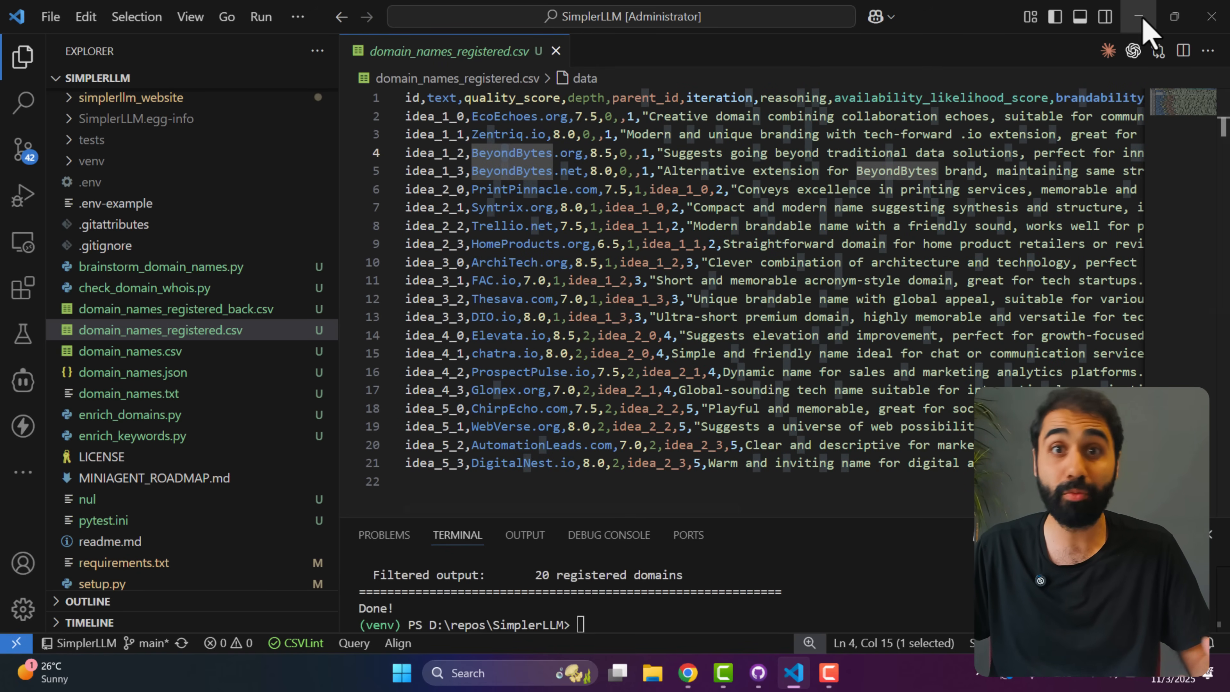
mouse_move(1089, 75)
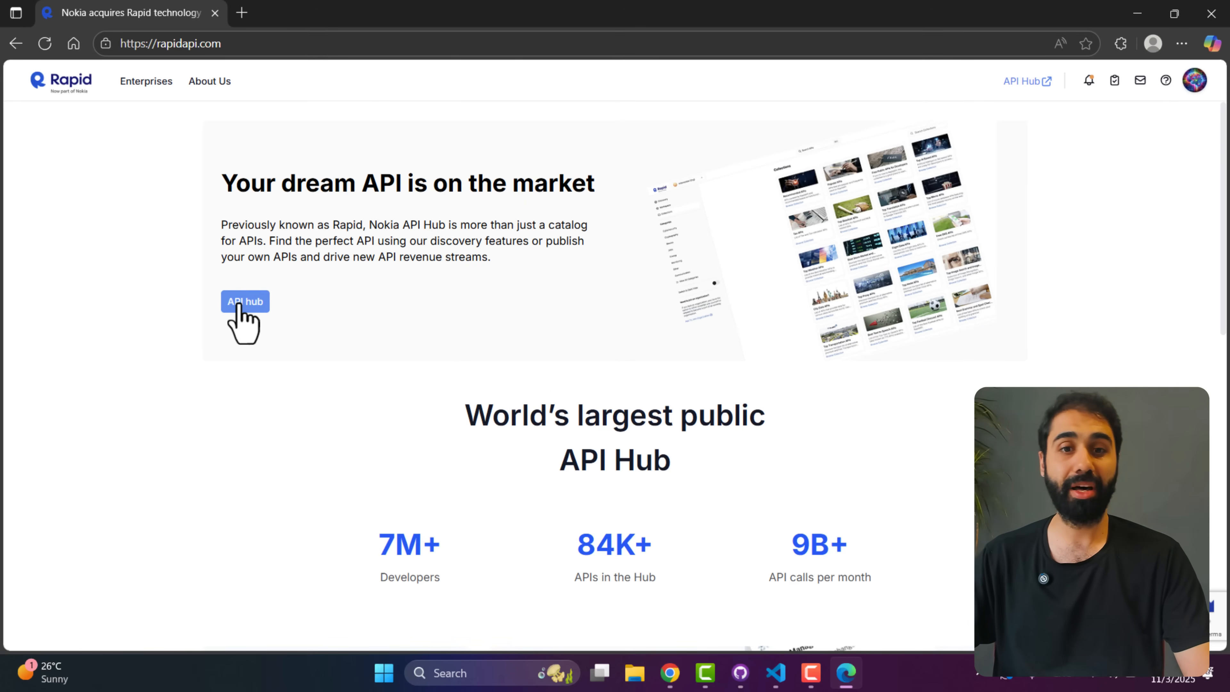
- Enter the RapidAPI Hub marketplace, then start a new browser tab
click(245, 301)
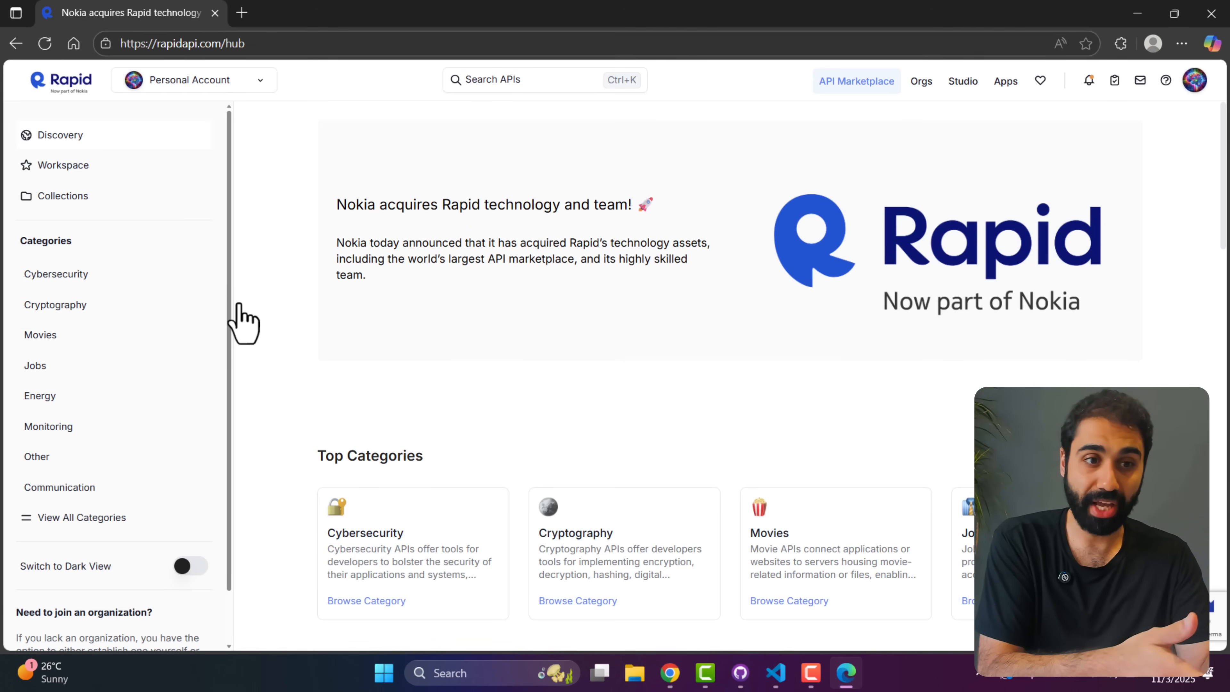
mouse_move(731, 234)
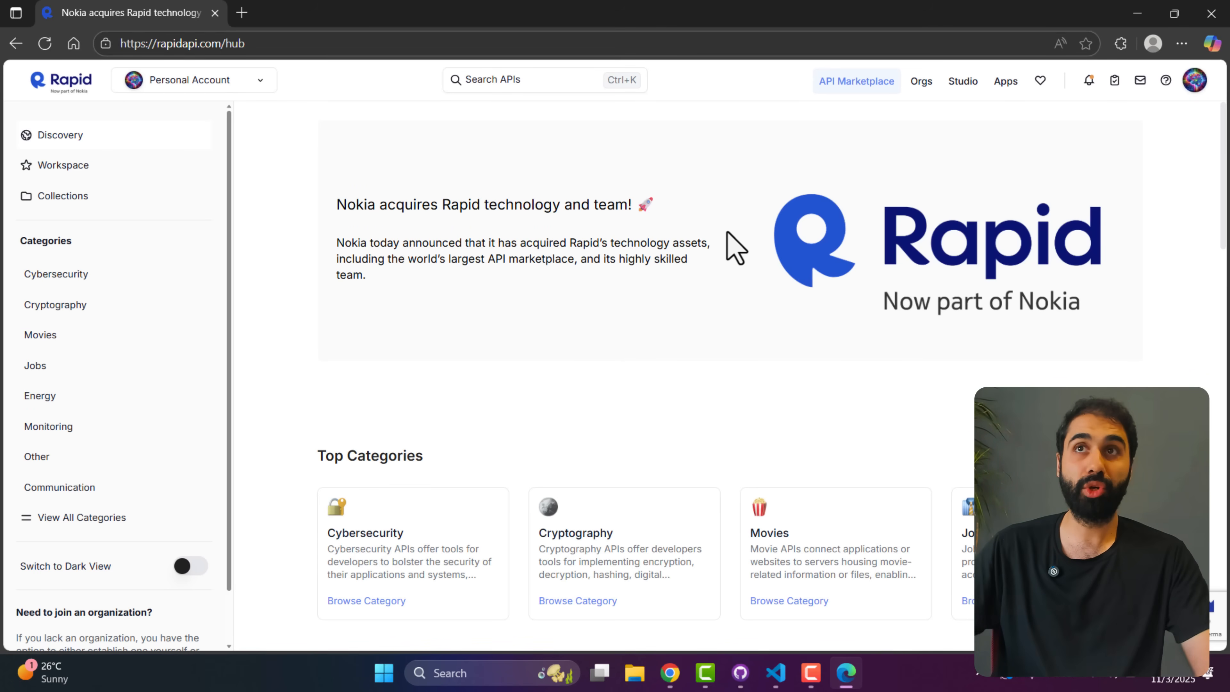
mouse_move(1113, 13)
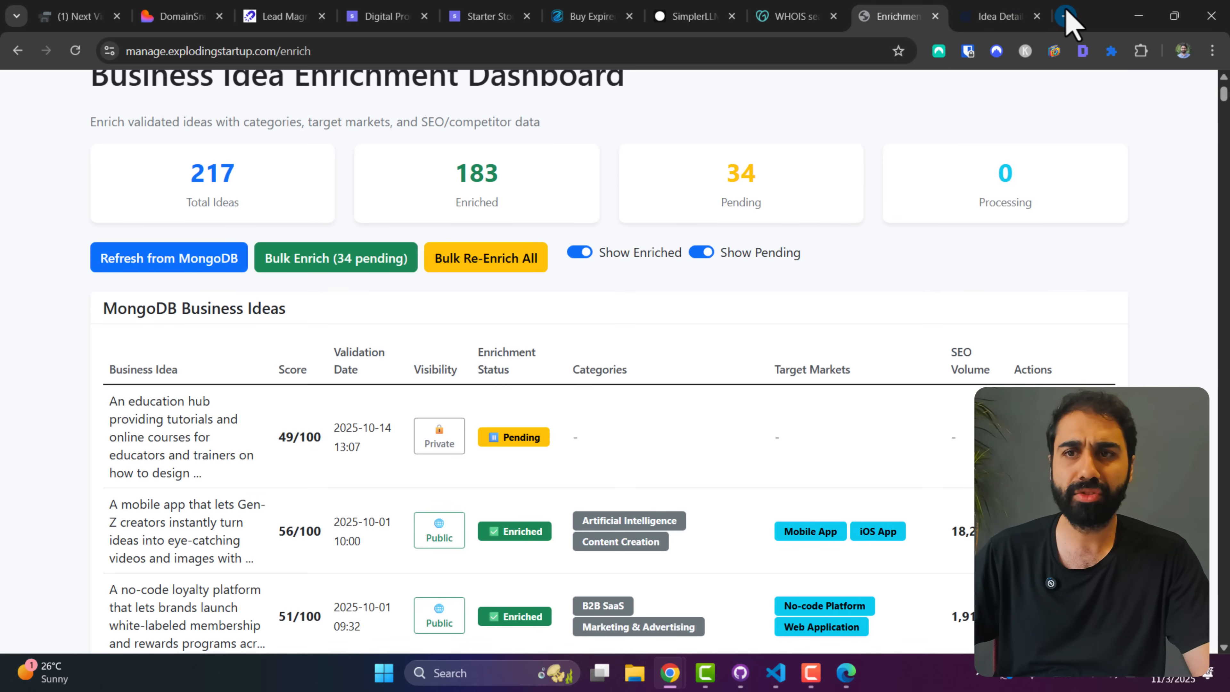
click(1065, 16)
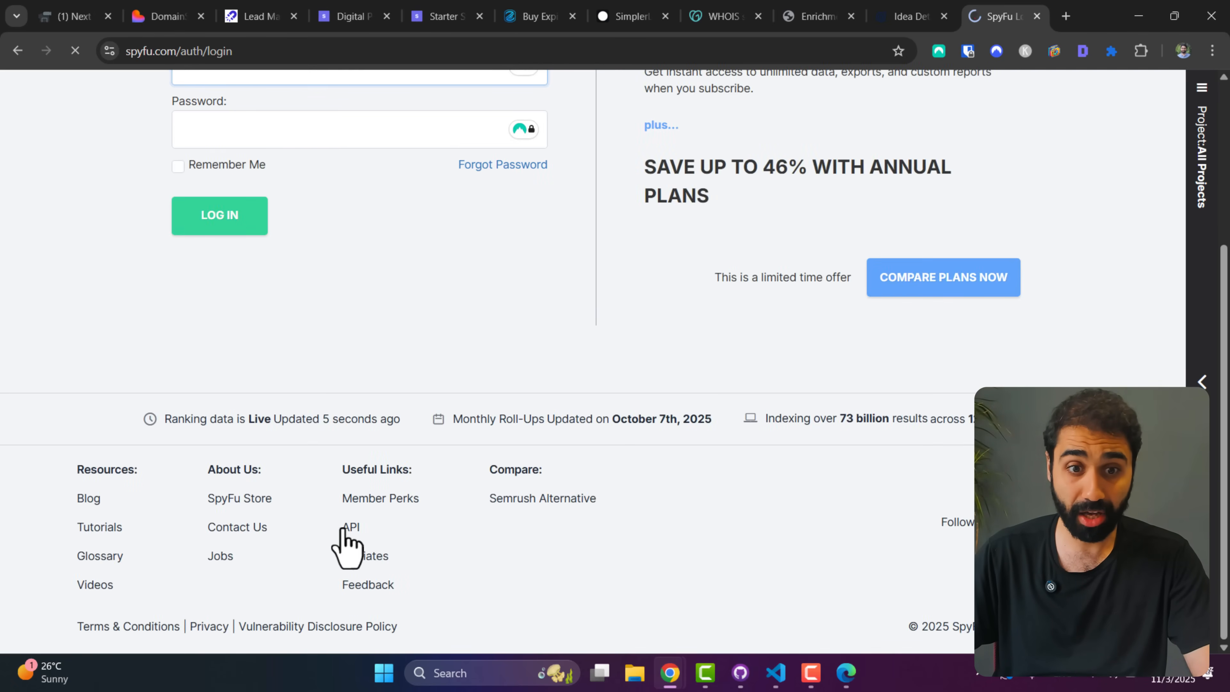
- Visit the SpyFu API page, then go to the Keywords Everywhere extension settings
click(351, 526)
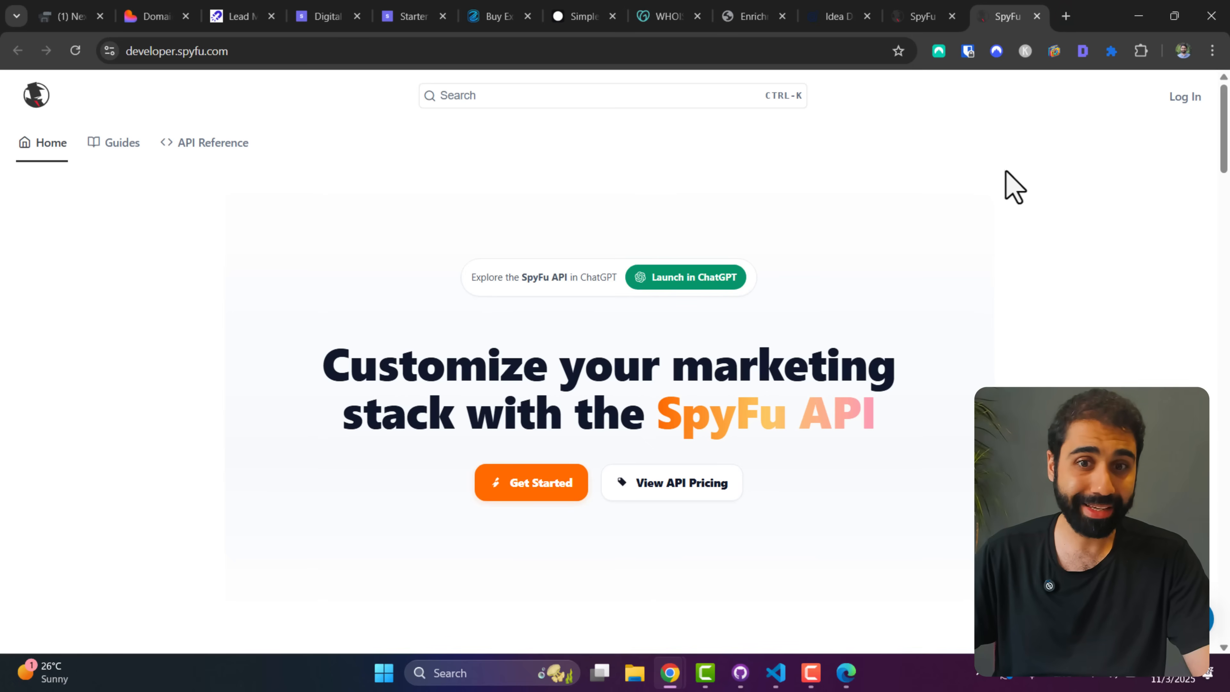
click(1025, 51)
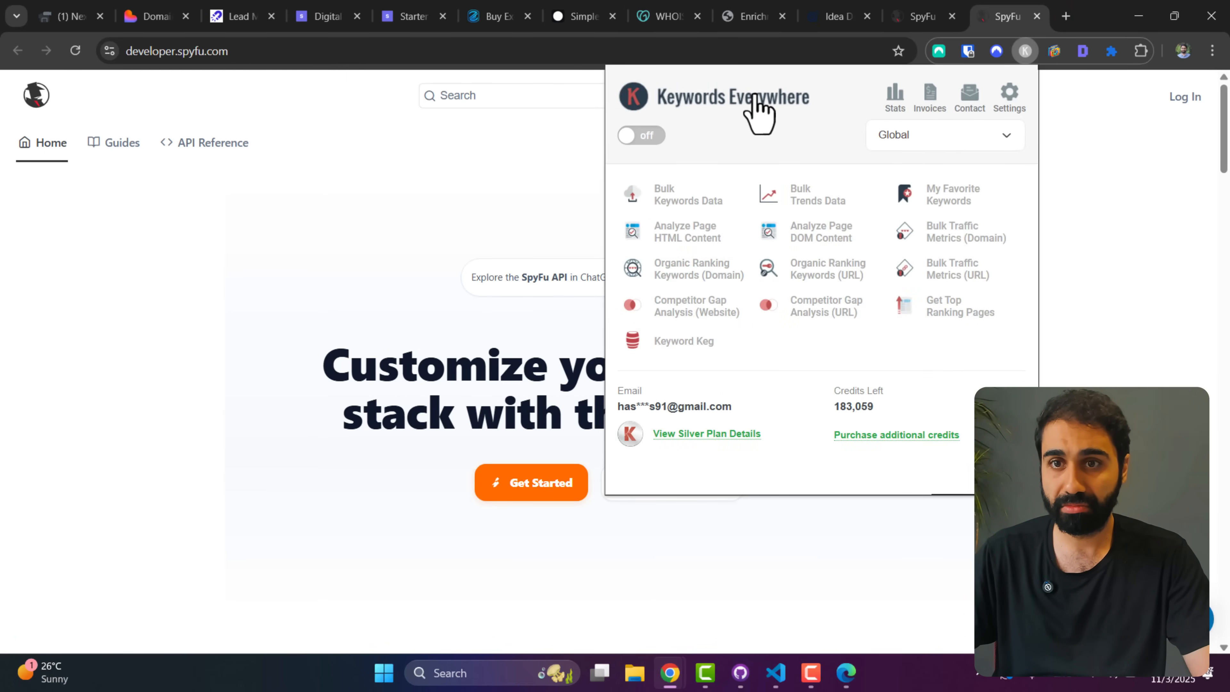
mouse_move(1039, 110)
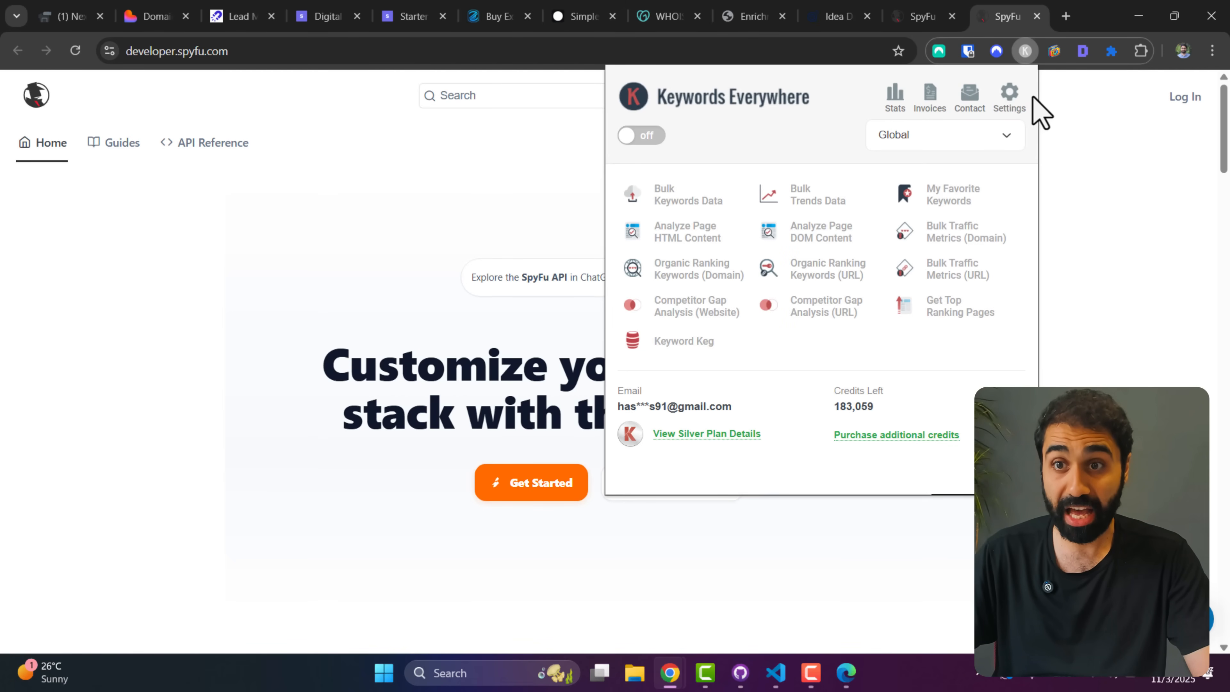
click(1010, 93)
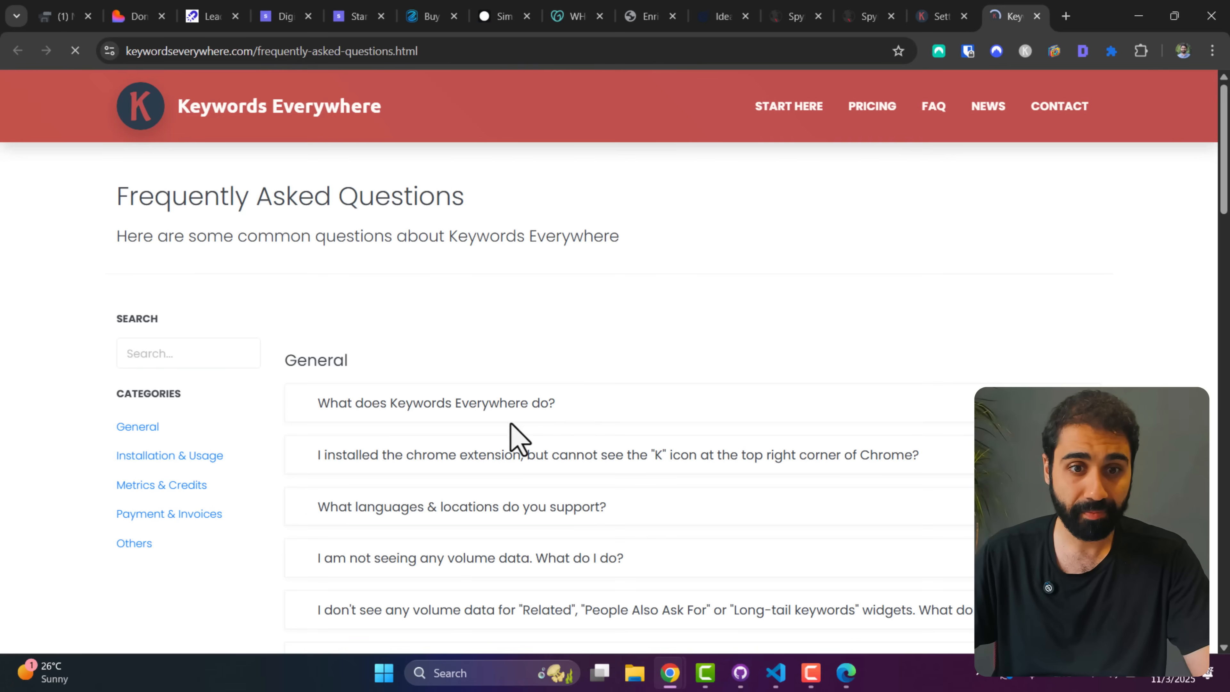
- Review and copy the Get Domain Traffic Metrics docs page, then return to VS Code
scroll(down, 3)
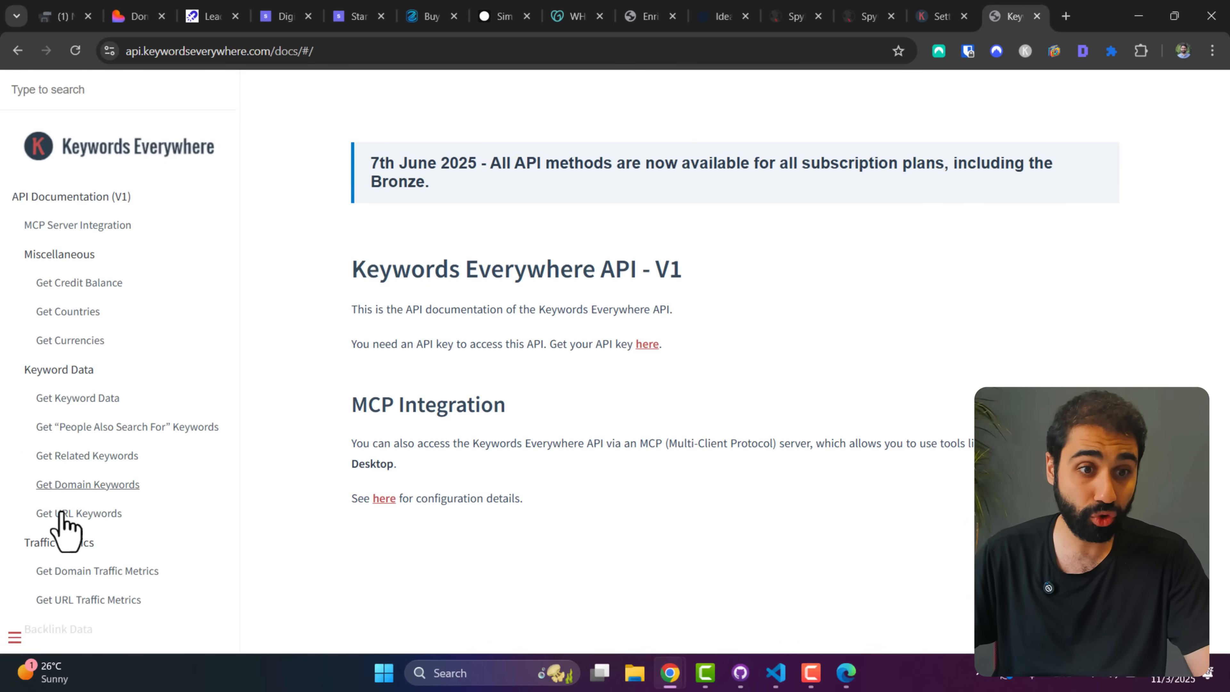
click(99, 571)
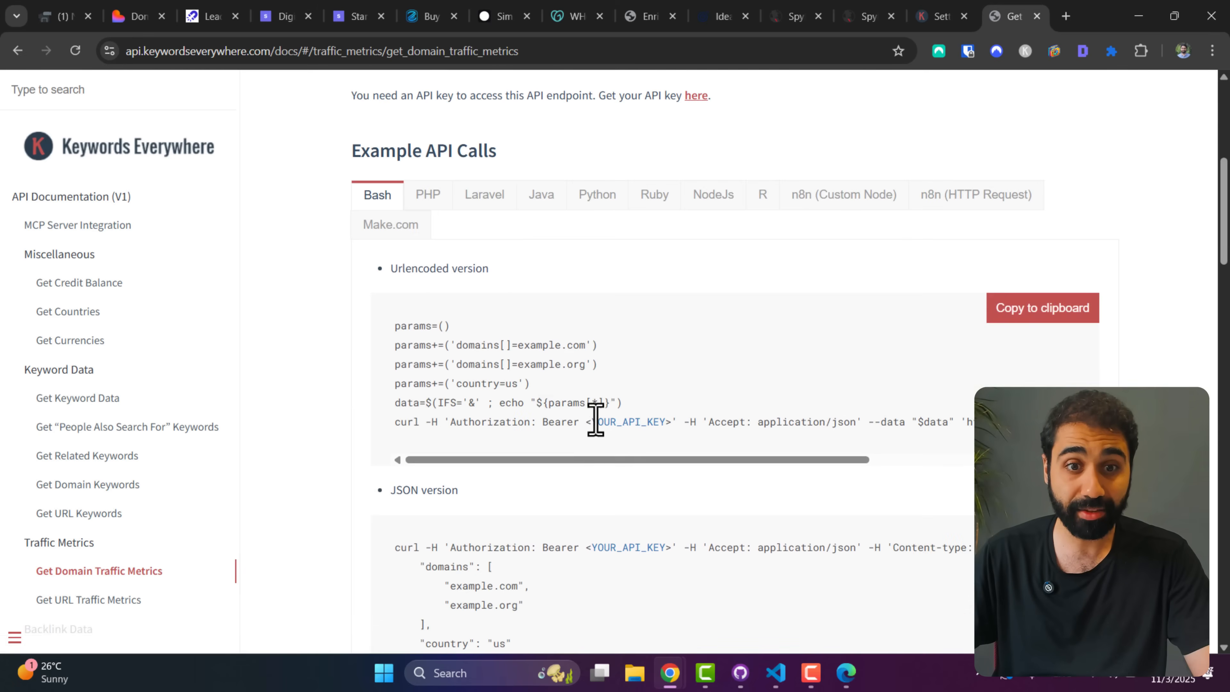
scroll(down, 3)
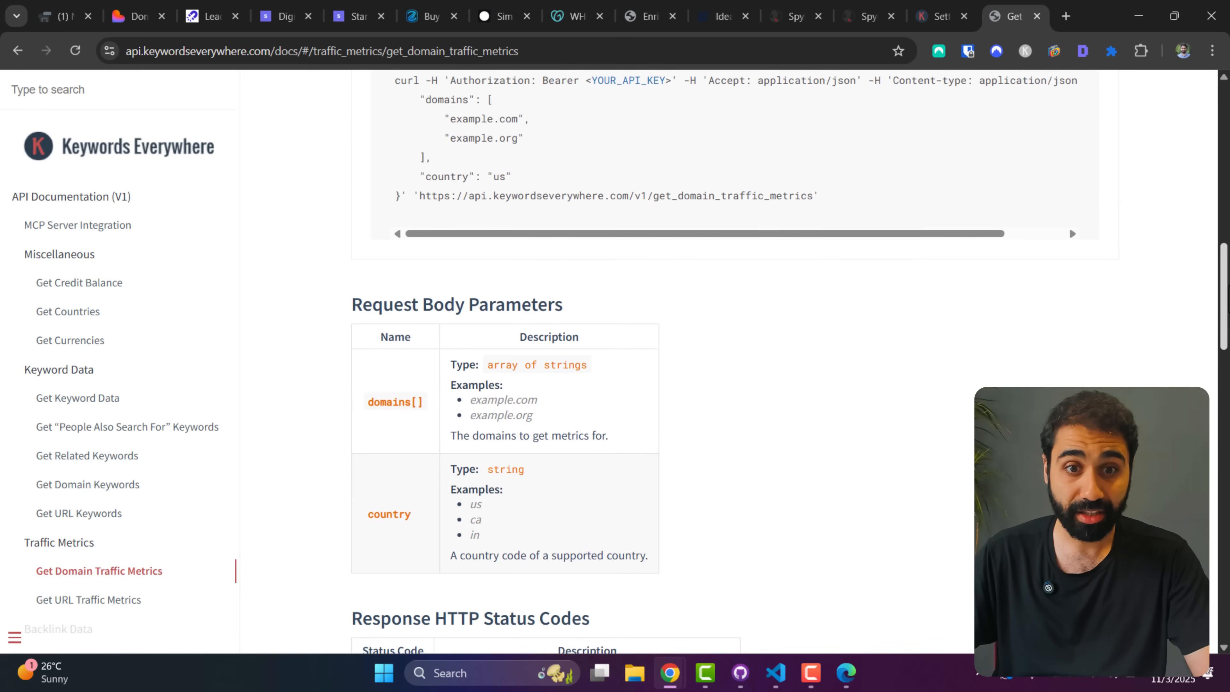
scroll(down, 3)
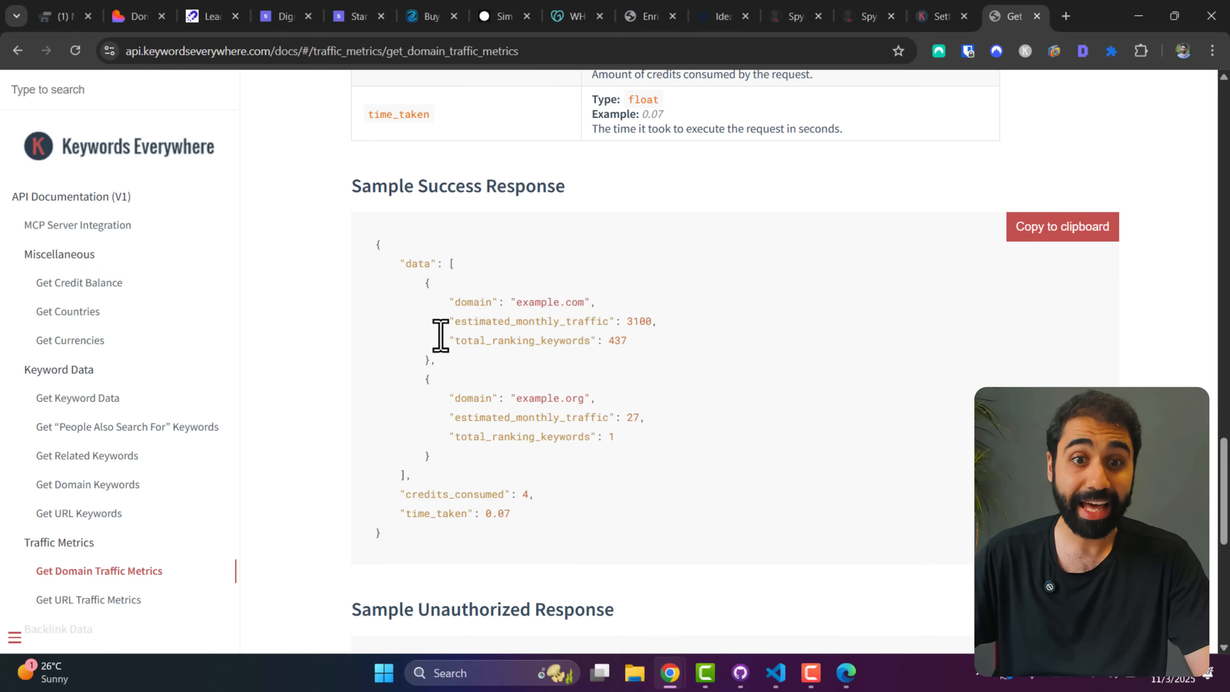
mouse_move(583, 358)
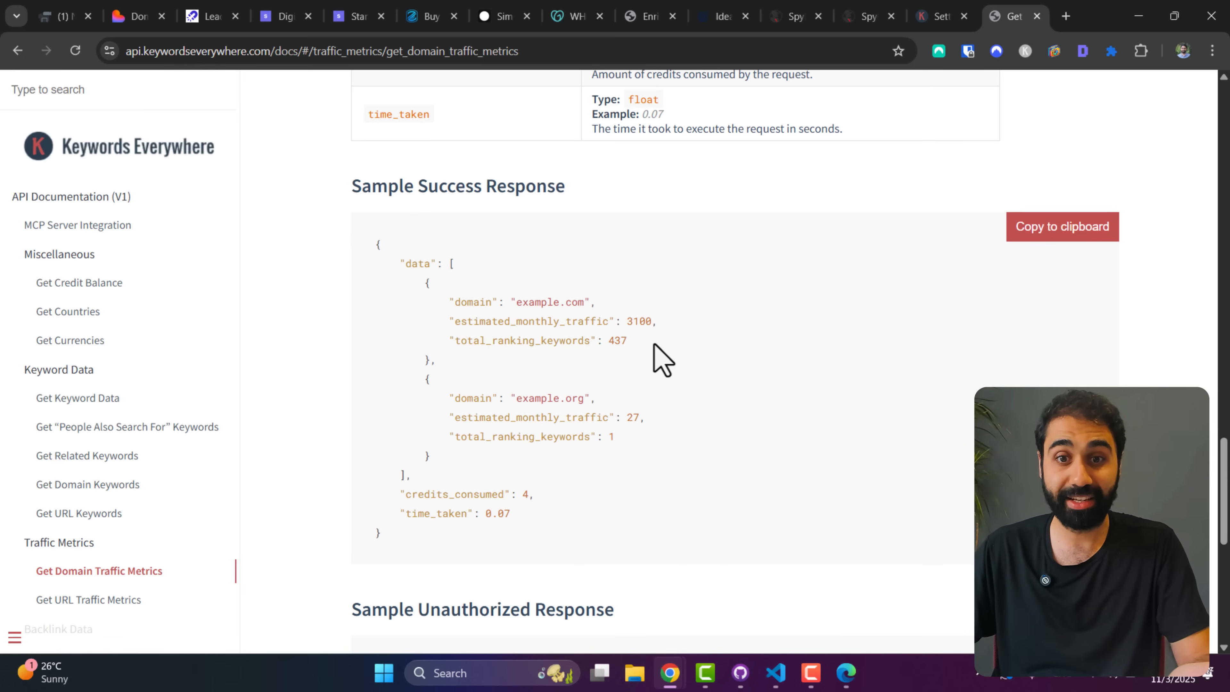
mouse_move(822, 388)
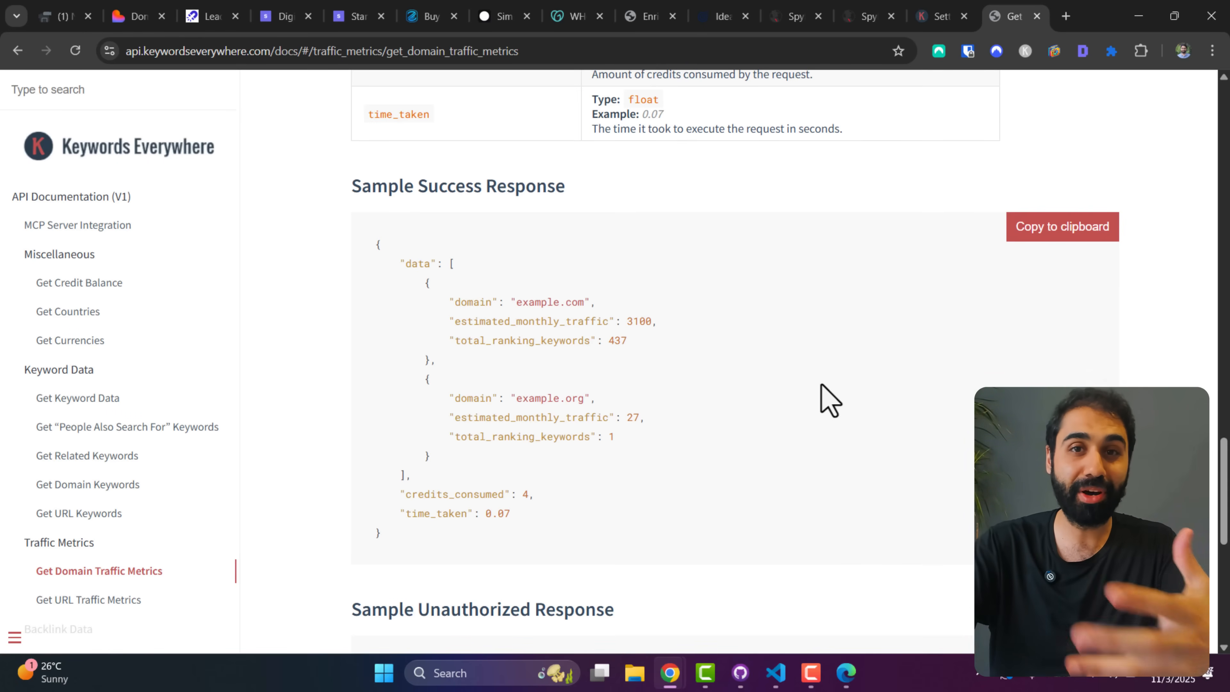
scroll(up, 3)
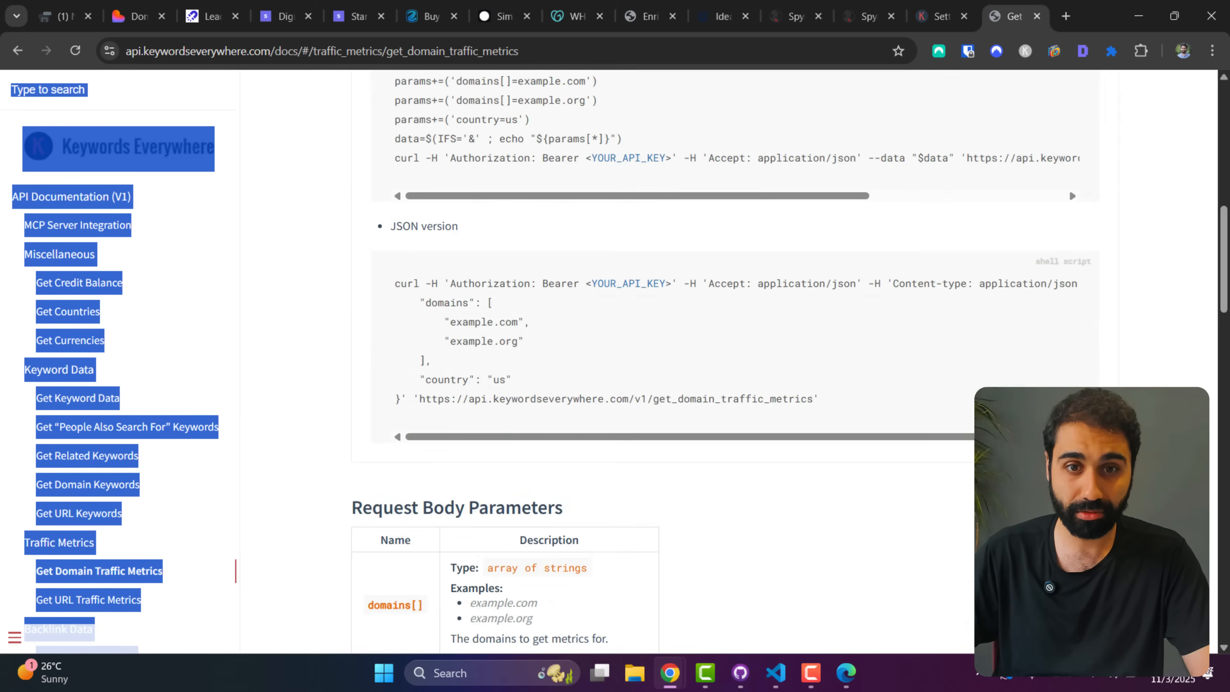
scroll(down, 3)
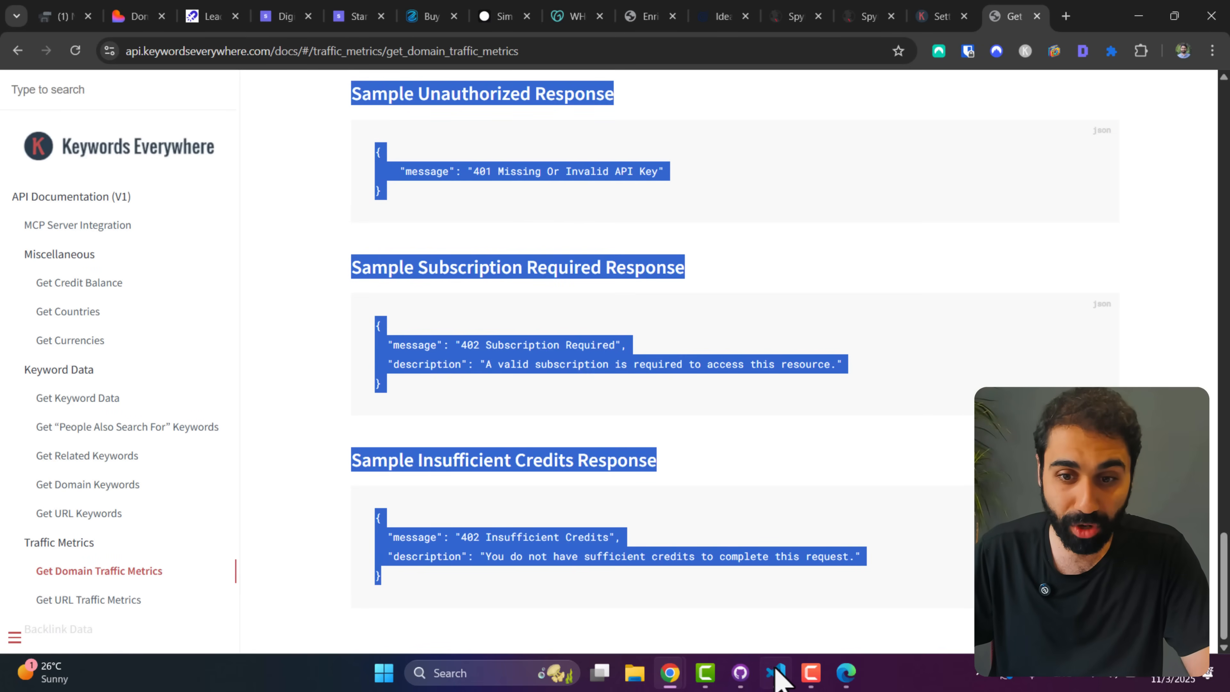
click(774, 674)
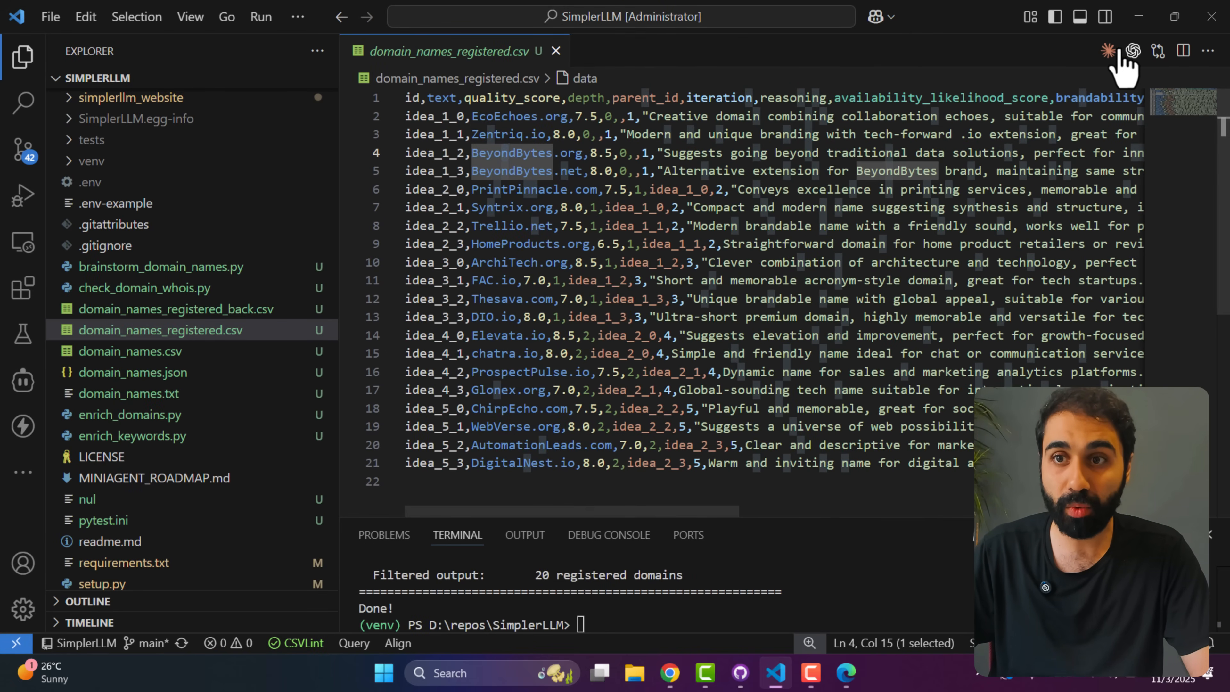
click(1107, 51)
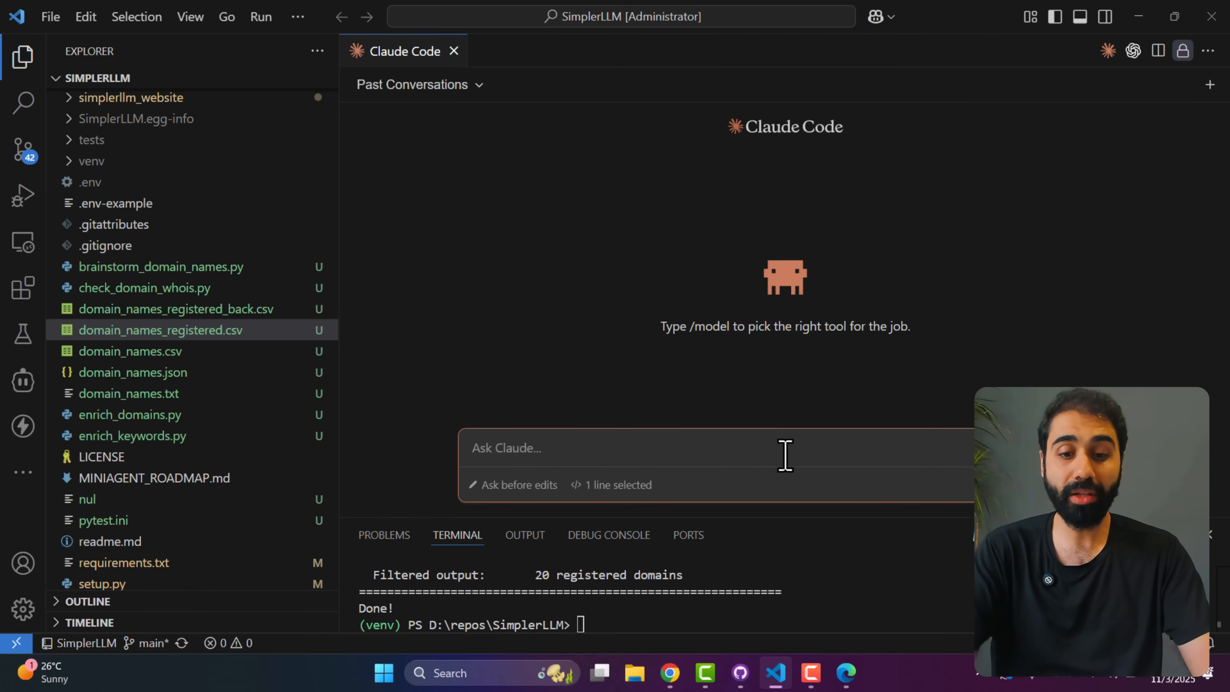
text(I want to enrich my)
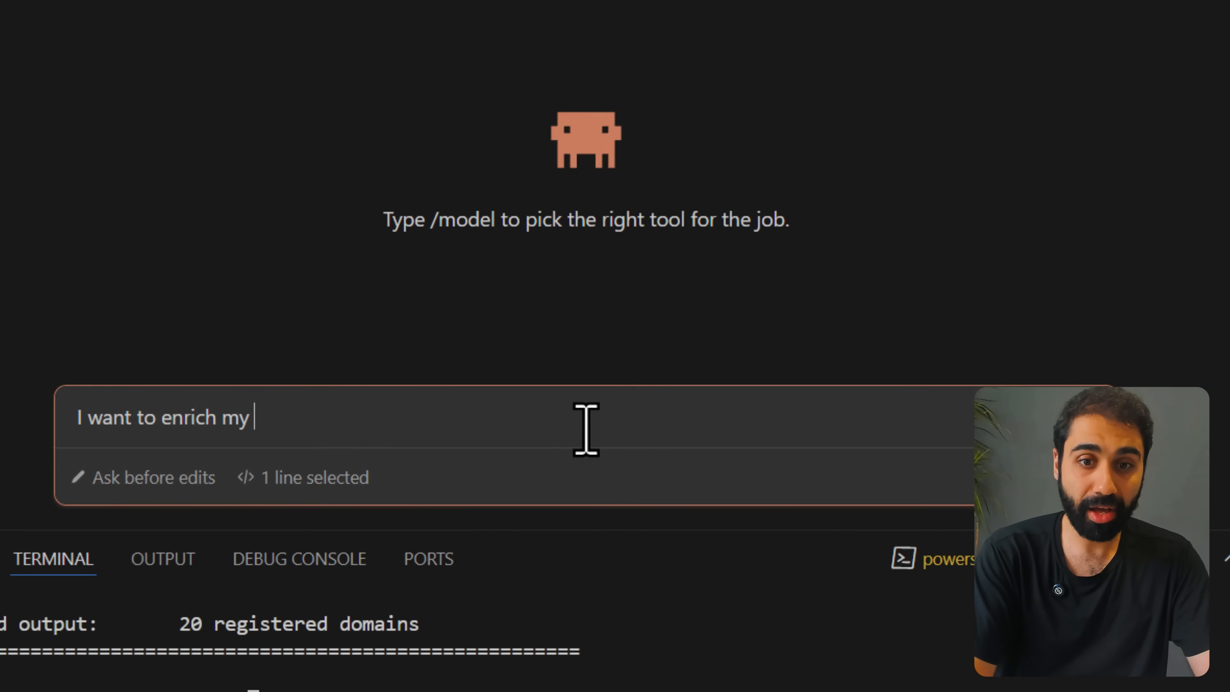
text(data set)
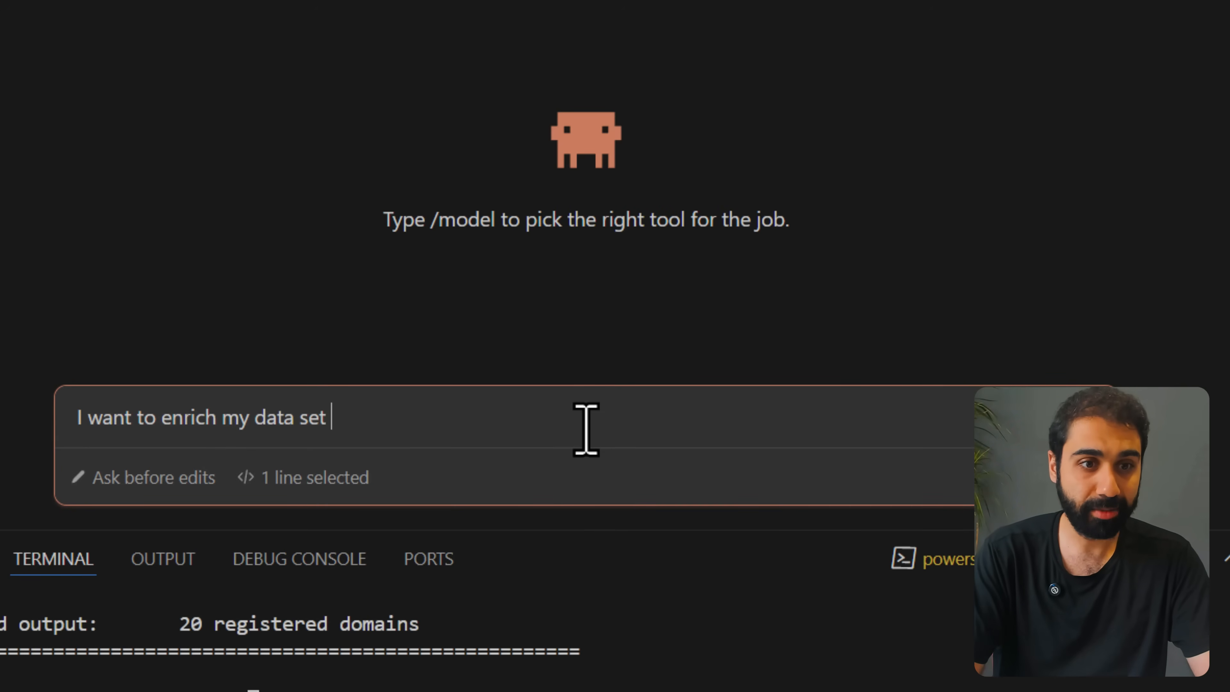
text(@domain)
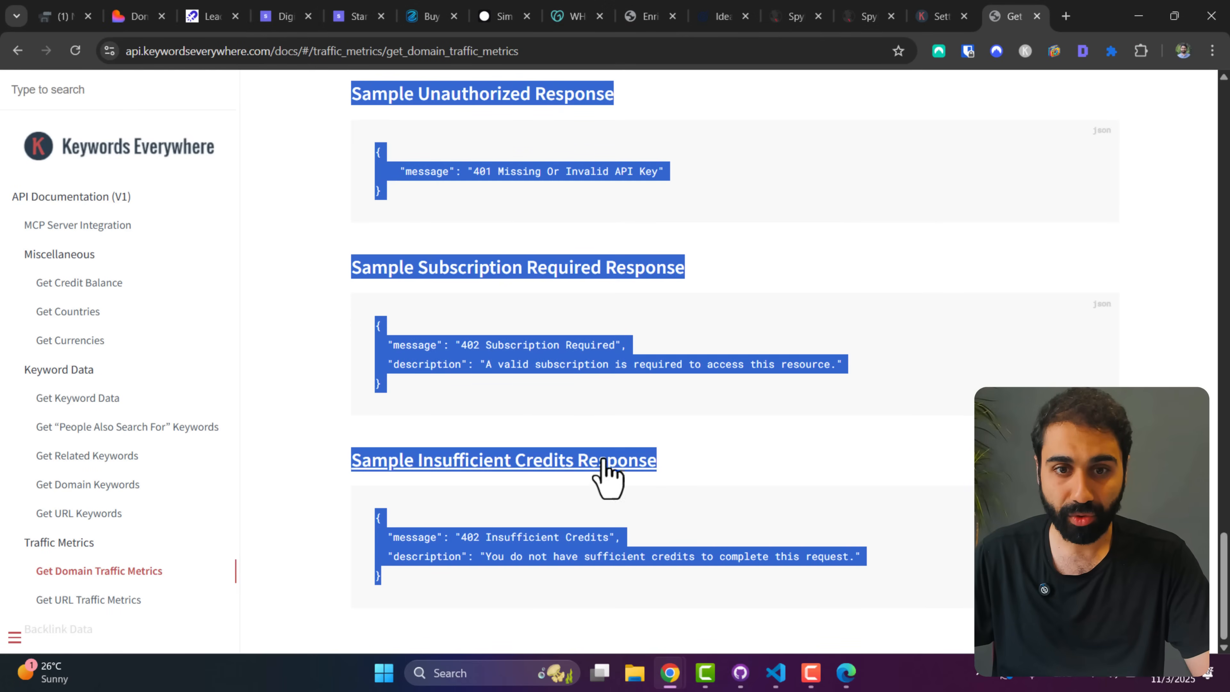
scroll(up, 3)
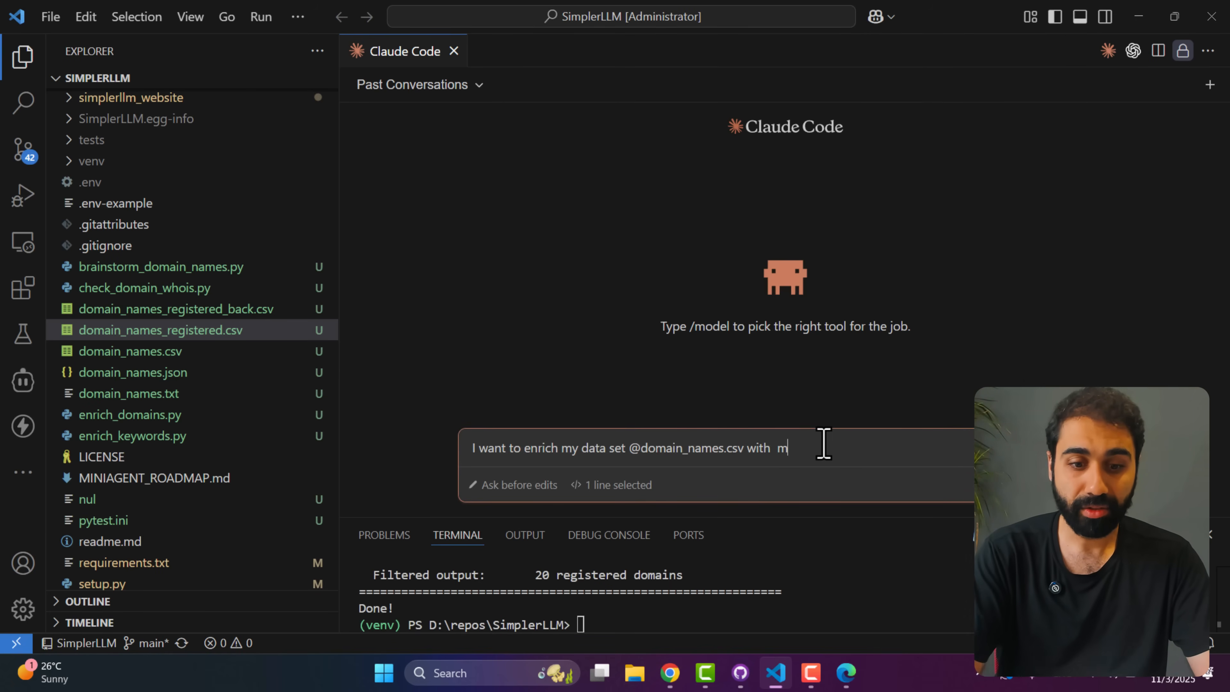
text(onthly traffic a)
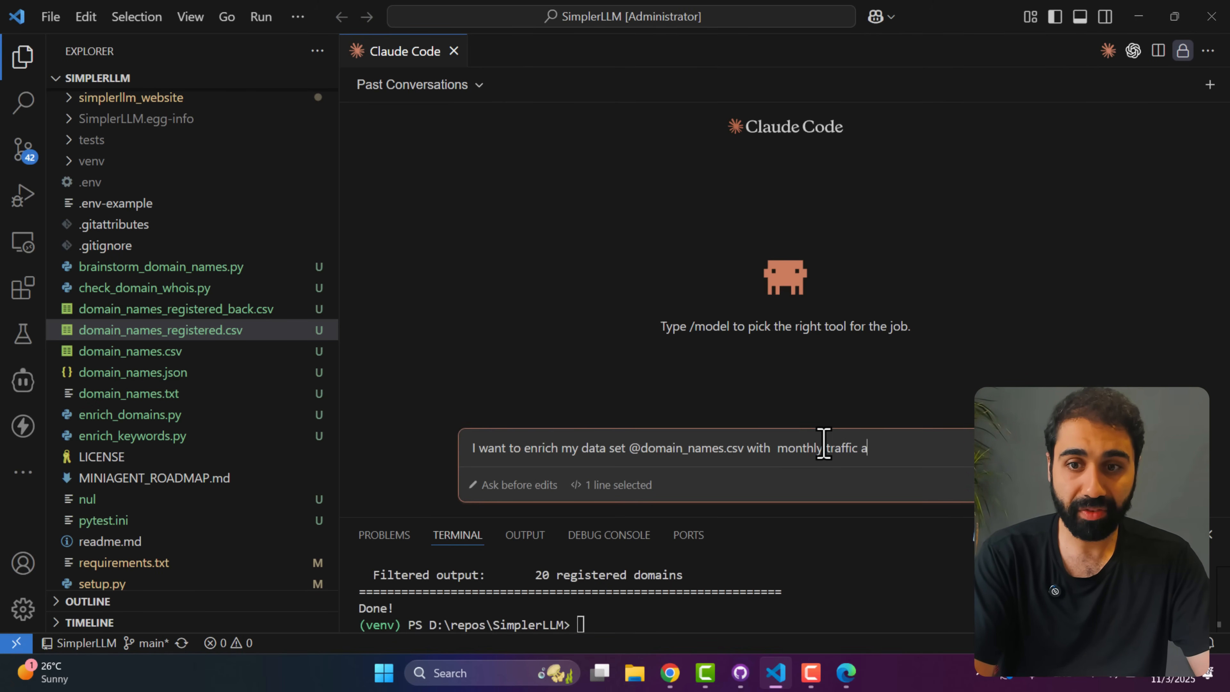
text(nd total r)
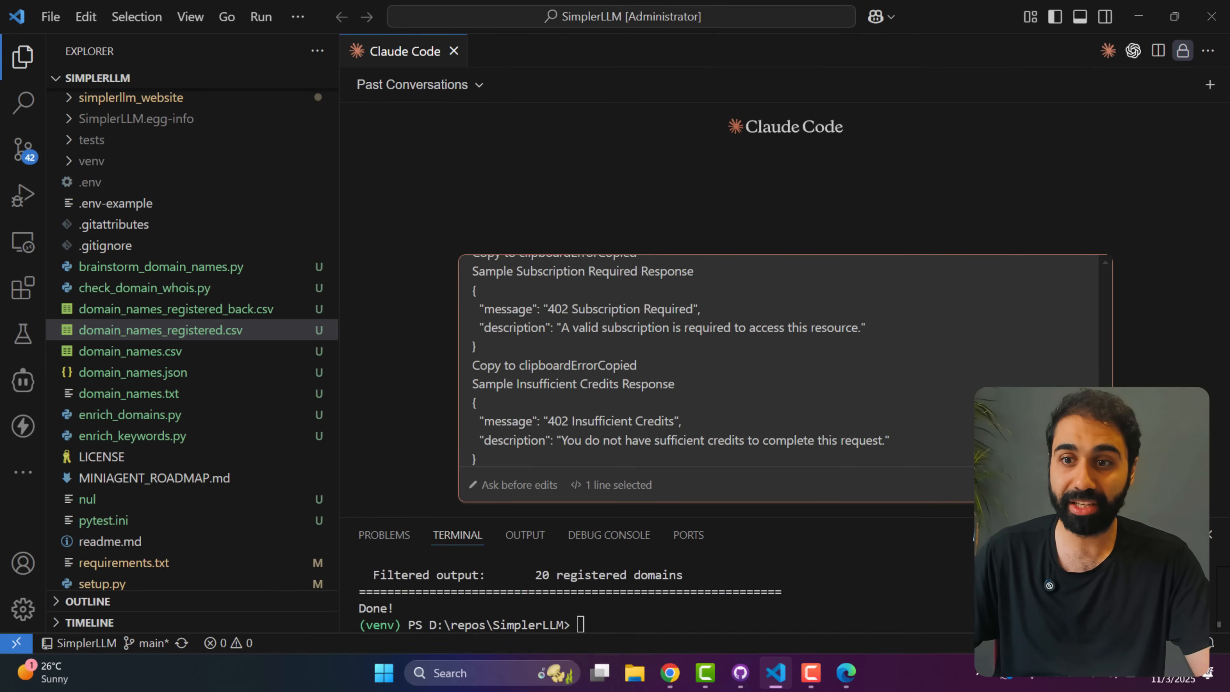
- Run python .\enrich_domains.py in the terminal to produce domain_names_enriched.csv
click(131, 439)
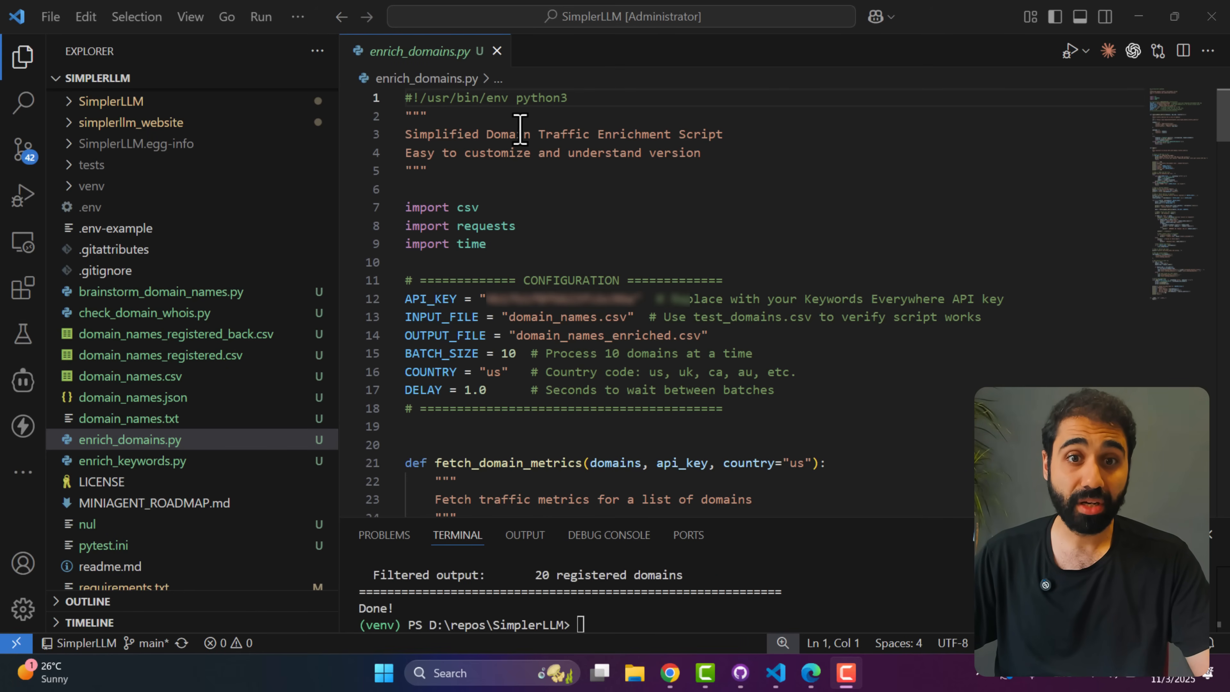
mouse_move(567, 249)
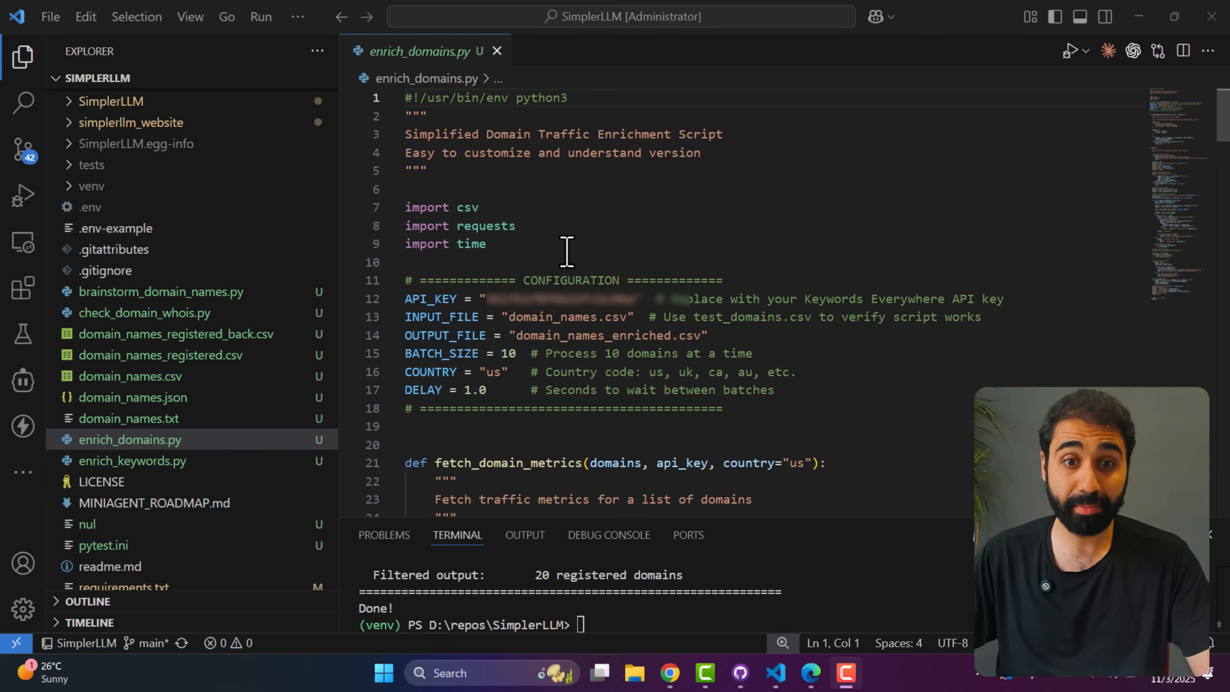
mouse_move(571, 420)
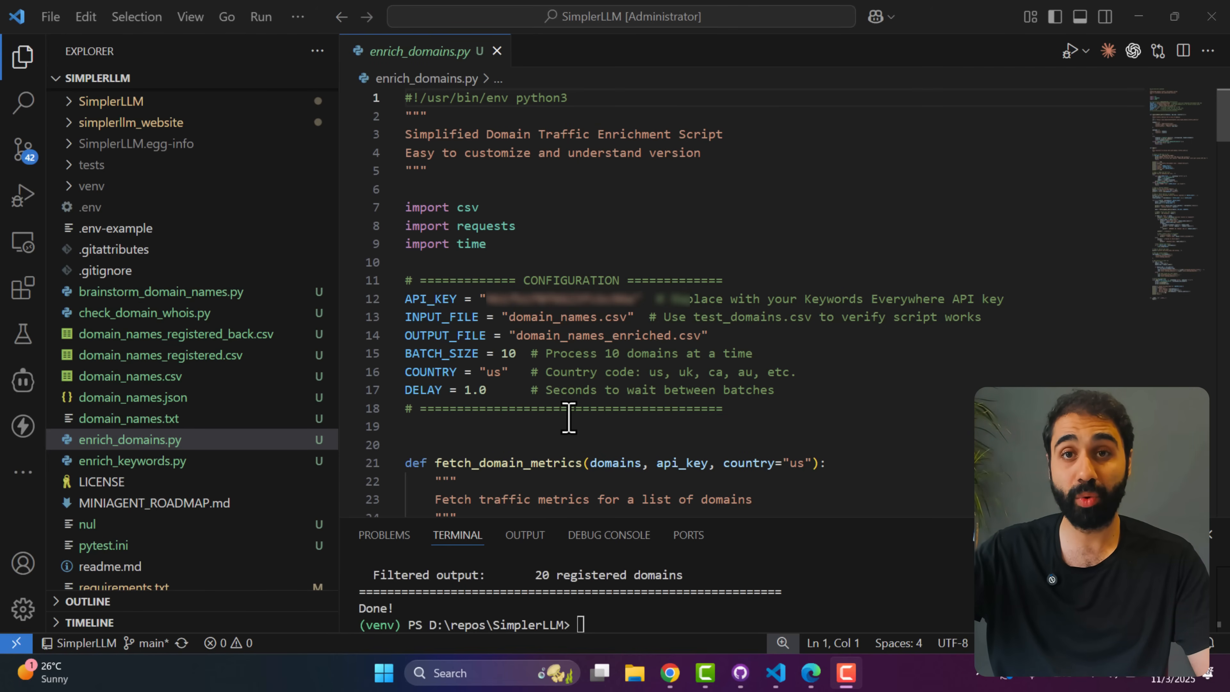
click(496, 51)
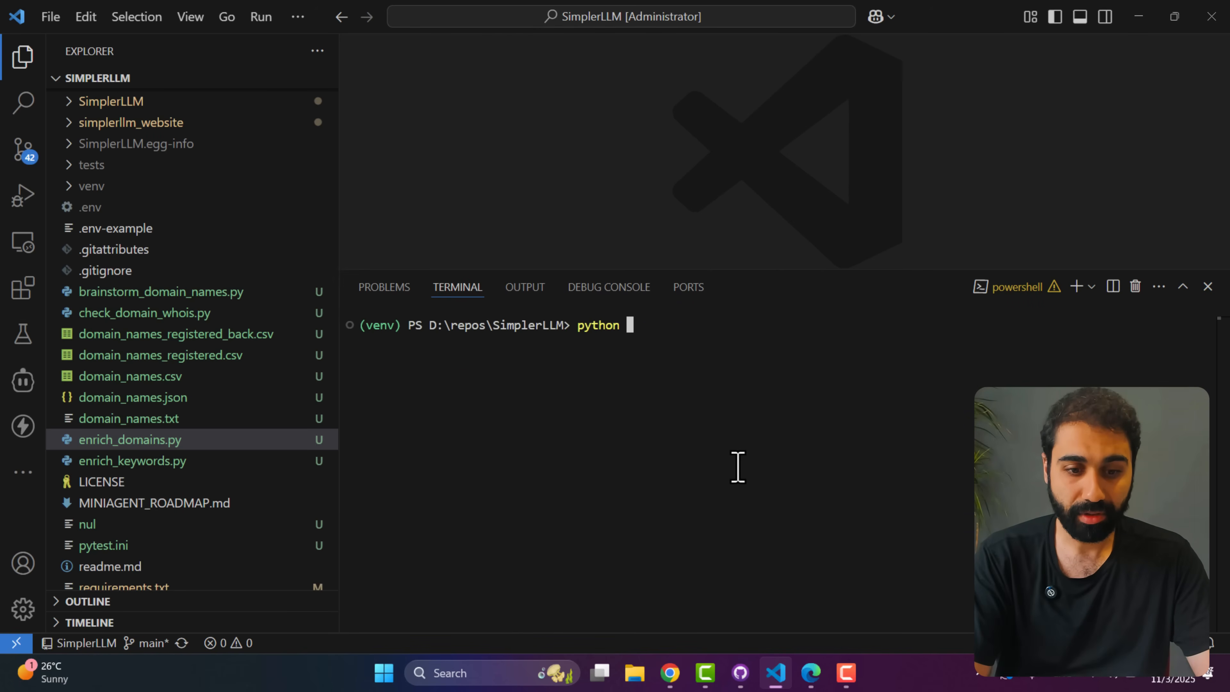
text(.\enrich_domains.py)
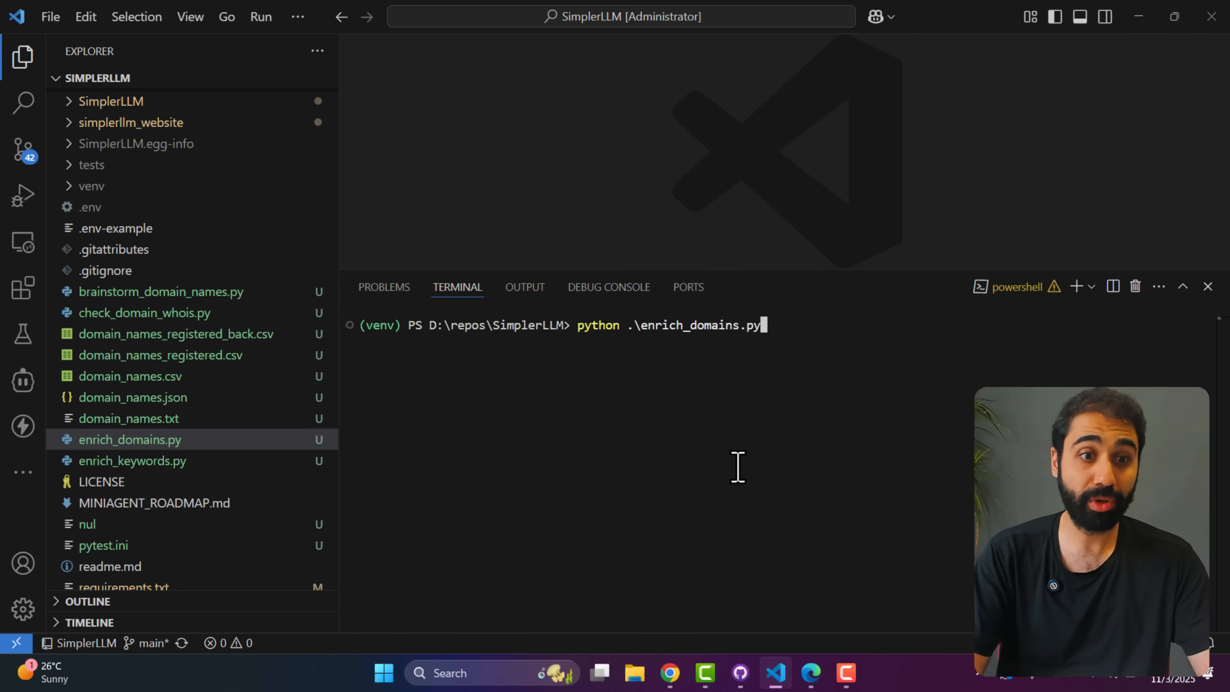
key(Enter)
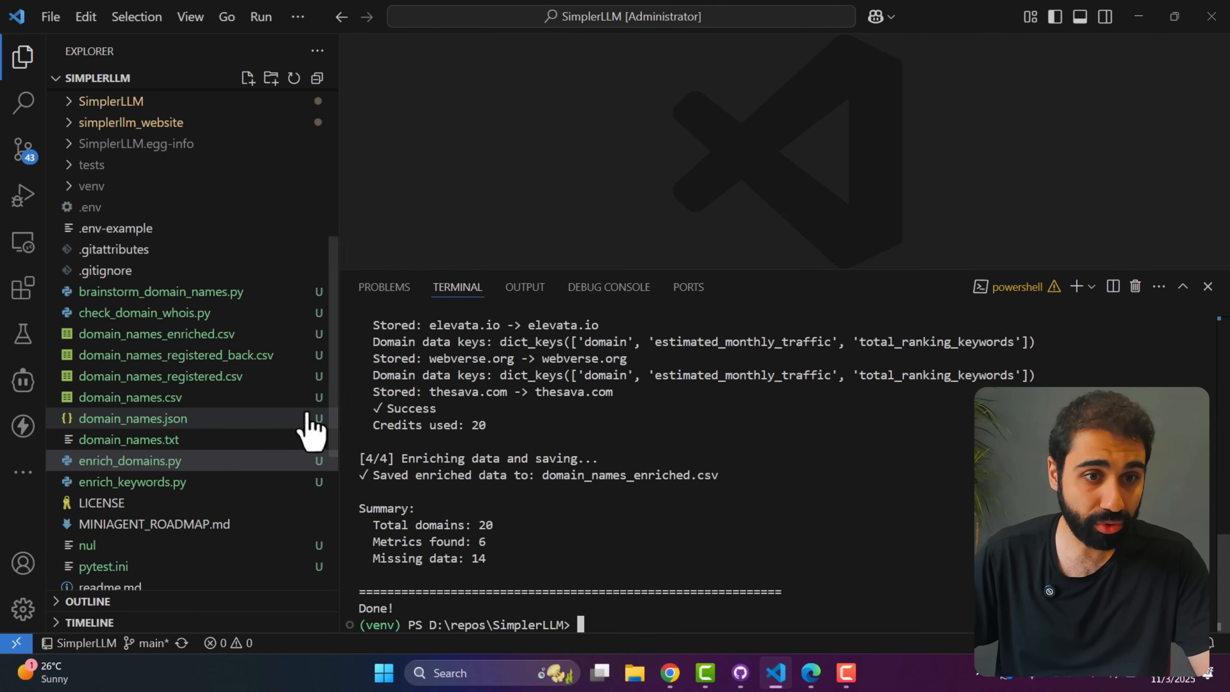
- Open domain_names_enriched.csv and inspect the added traffic metric columns
double_click(155, 334)
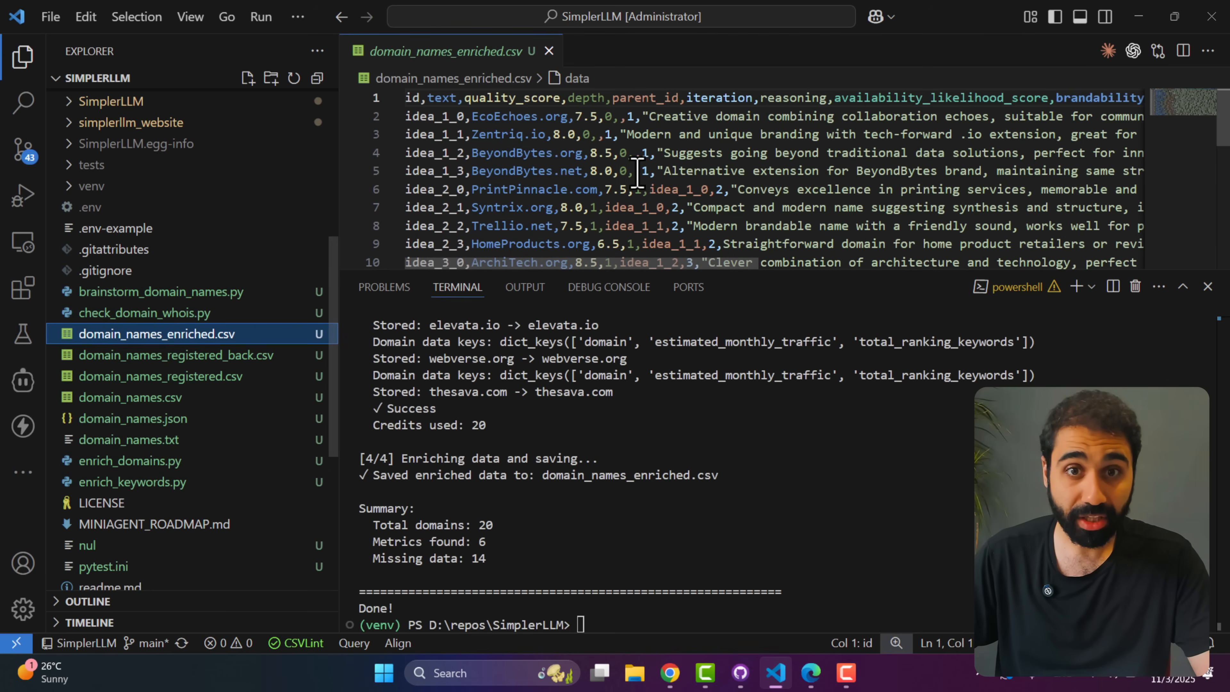
scroll(right, 3)
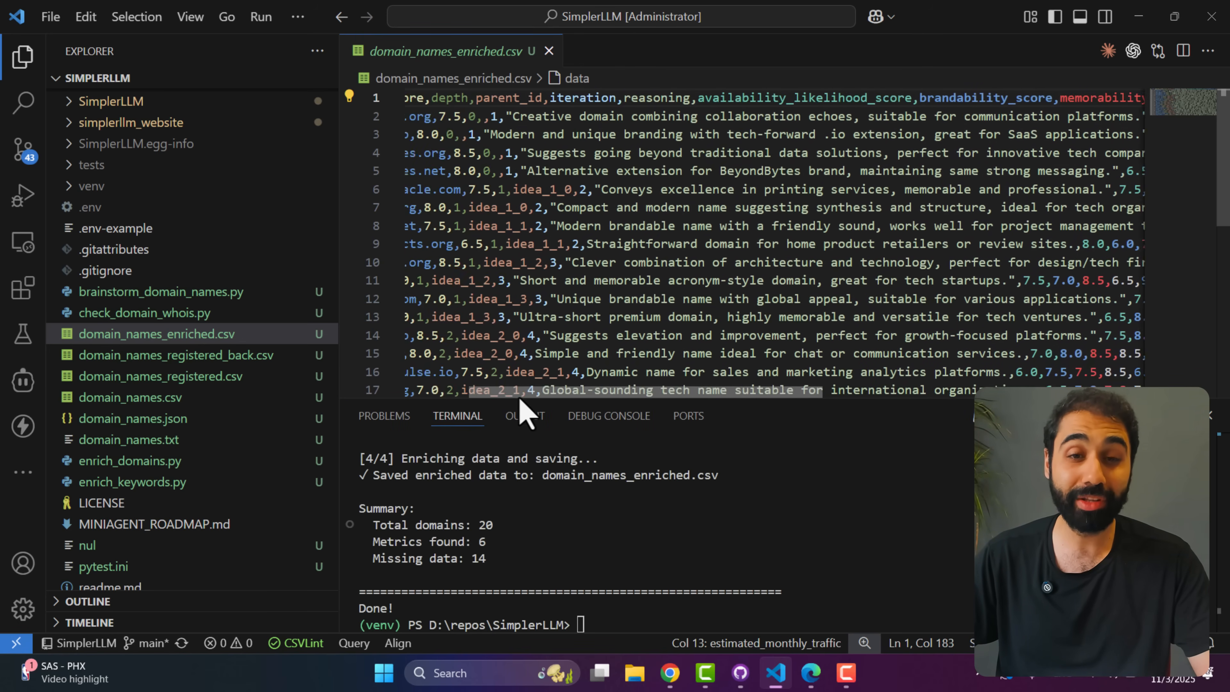
scroll(left, 3)
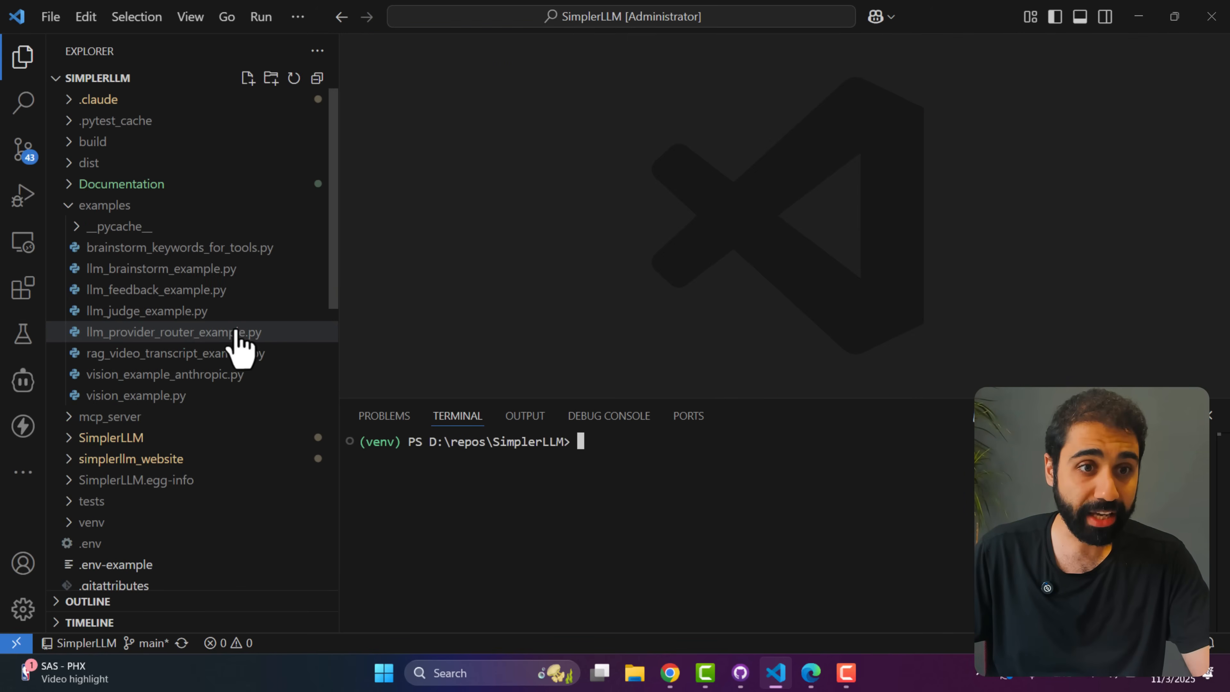
mouse_move(218, 267)
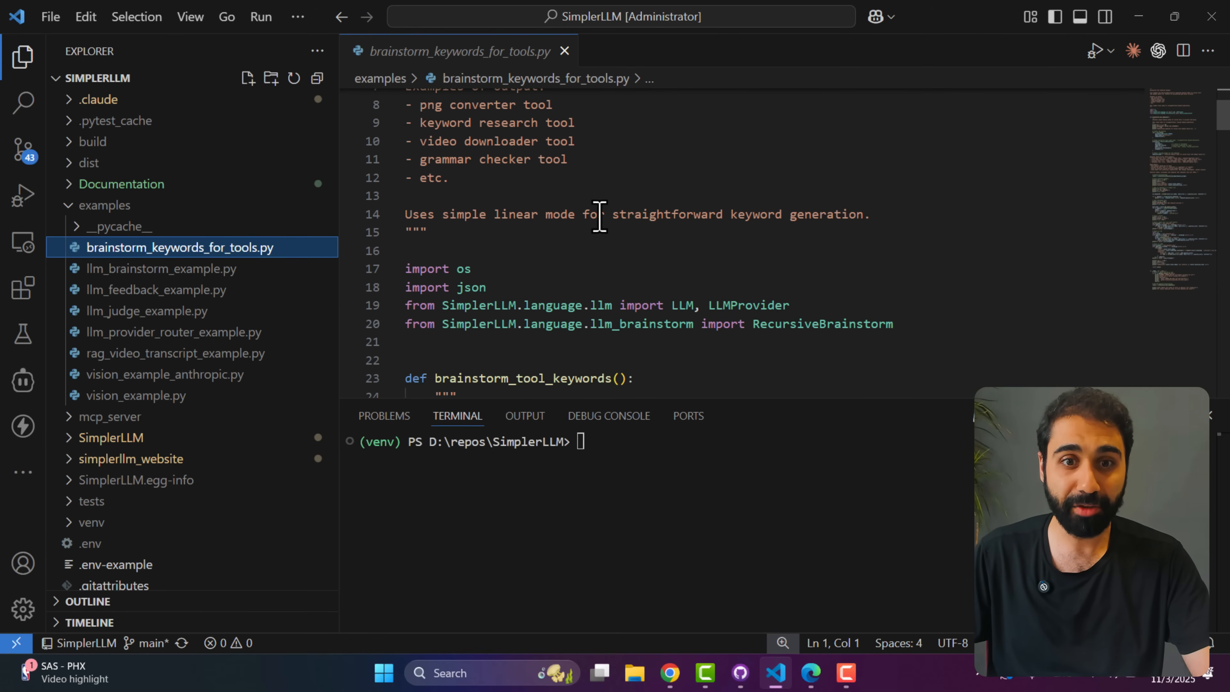
- Scroll brainstorm_keywords_for_tools.py to the keyword_prompt variable and highlight it
scroll(down, 3)
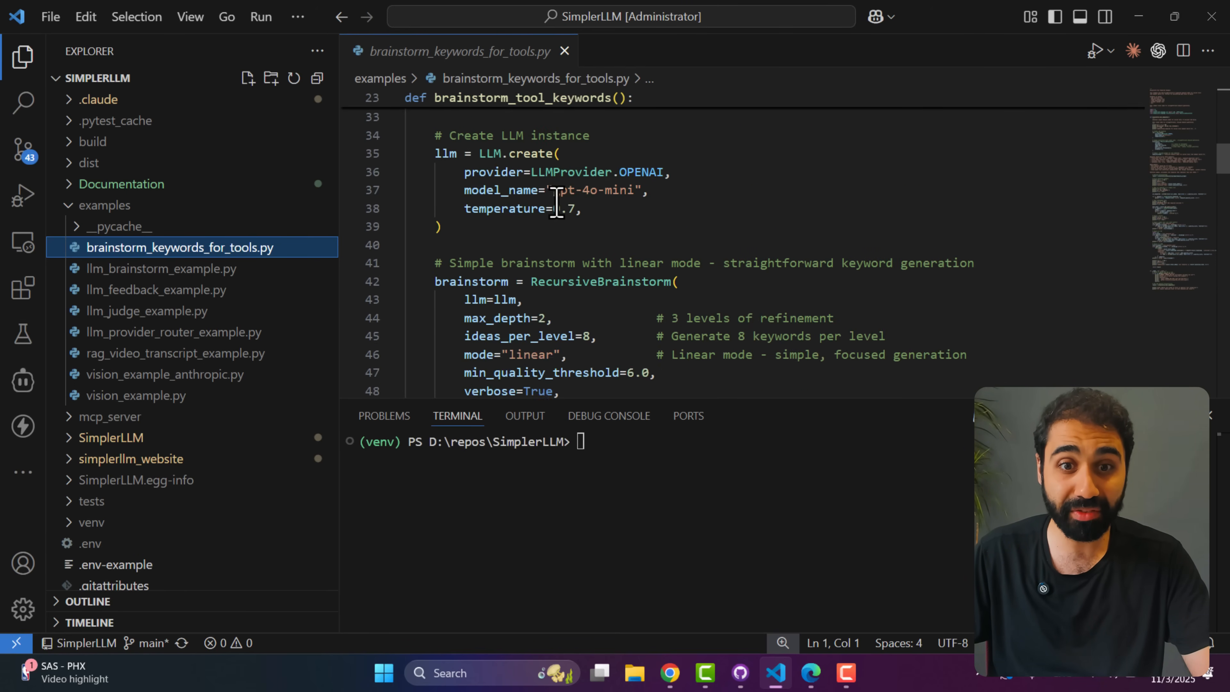
scroll(down, 3)
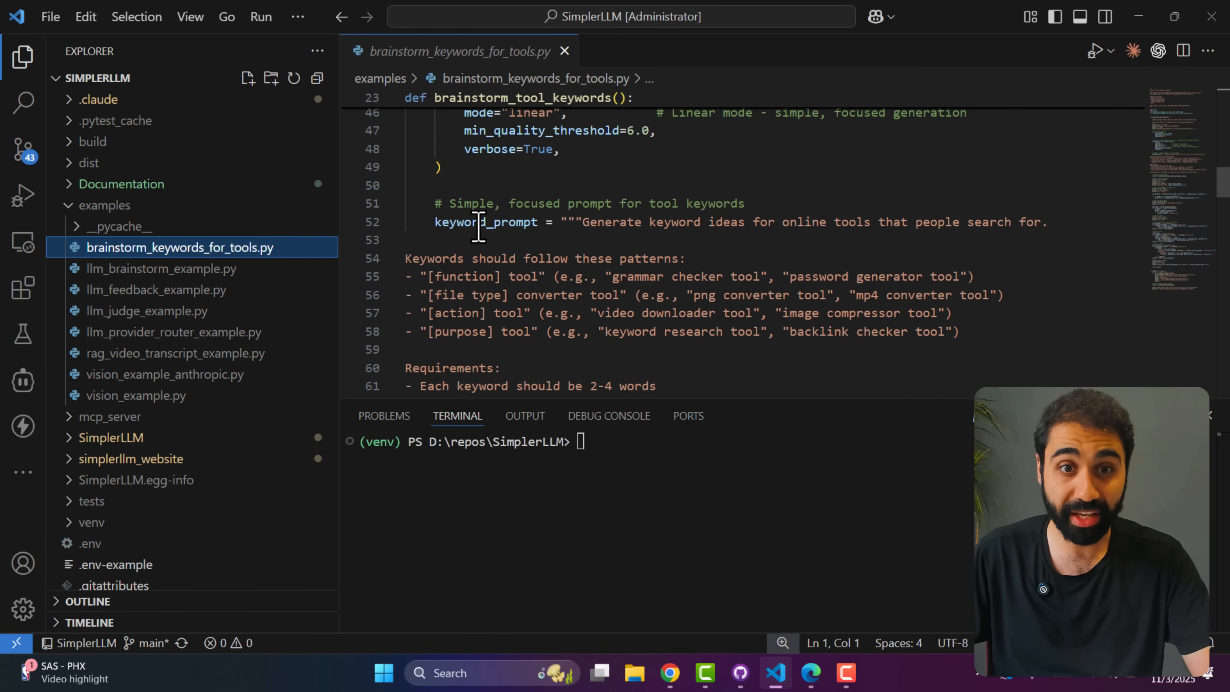
double_click(612, 222)
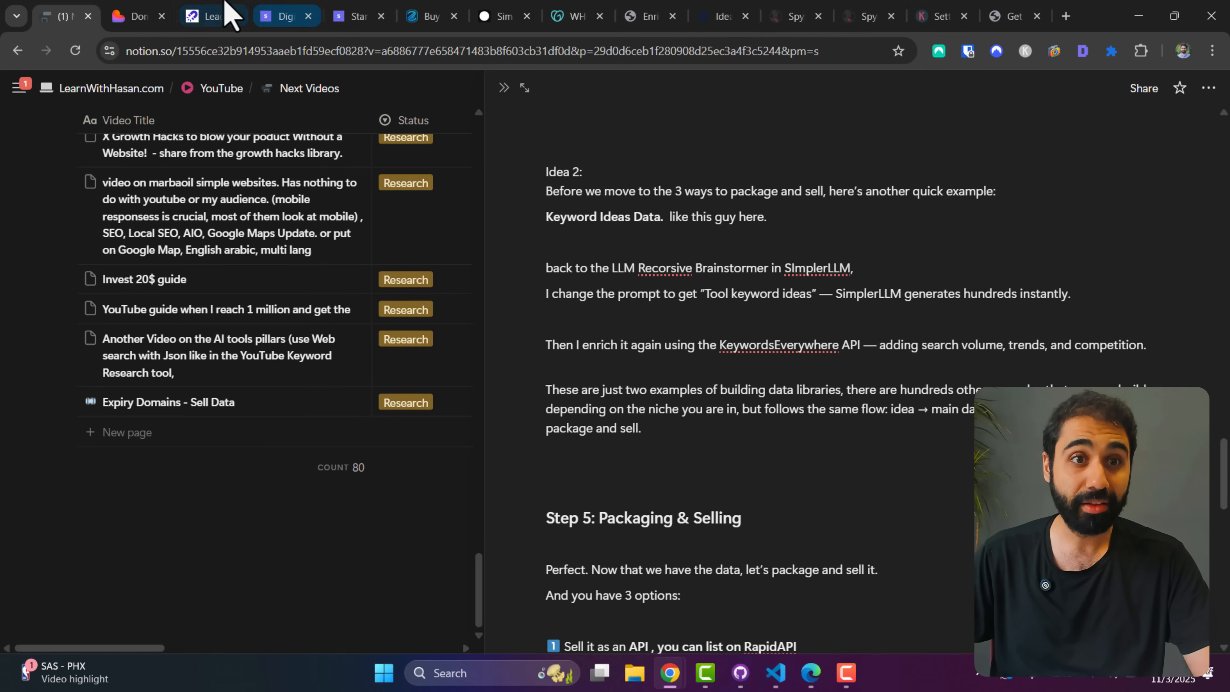
click(211, 16)
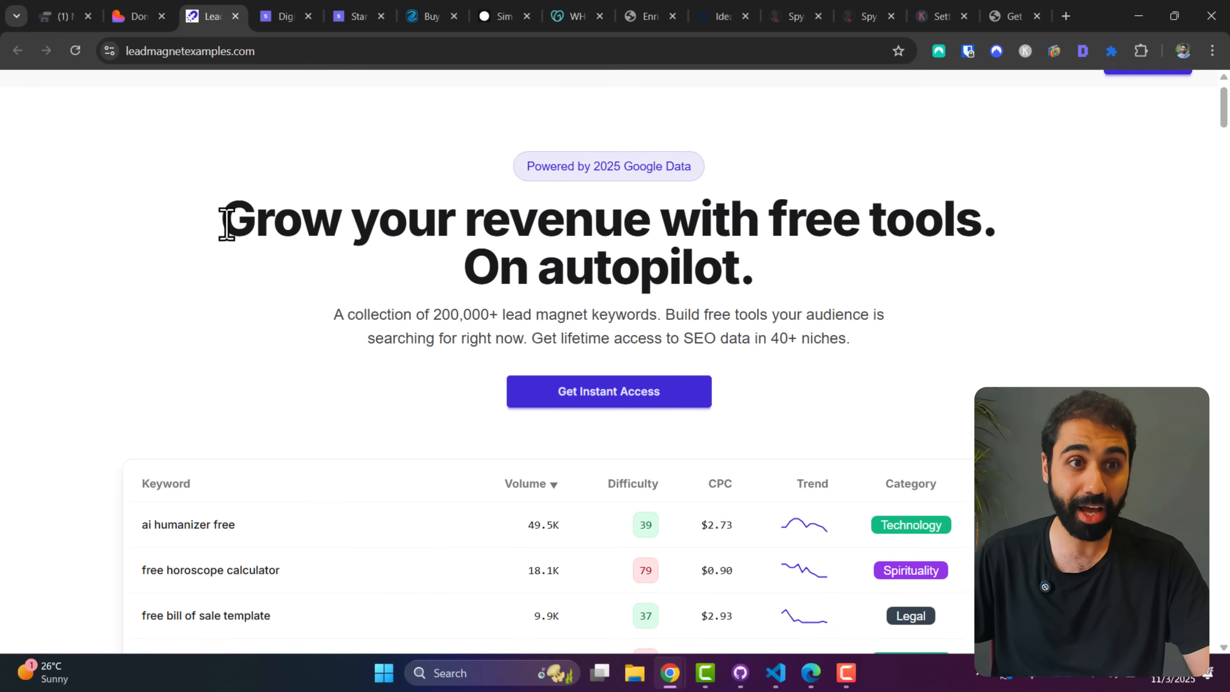
scroll(down, 3)
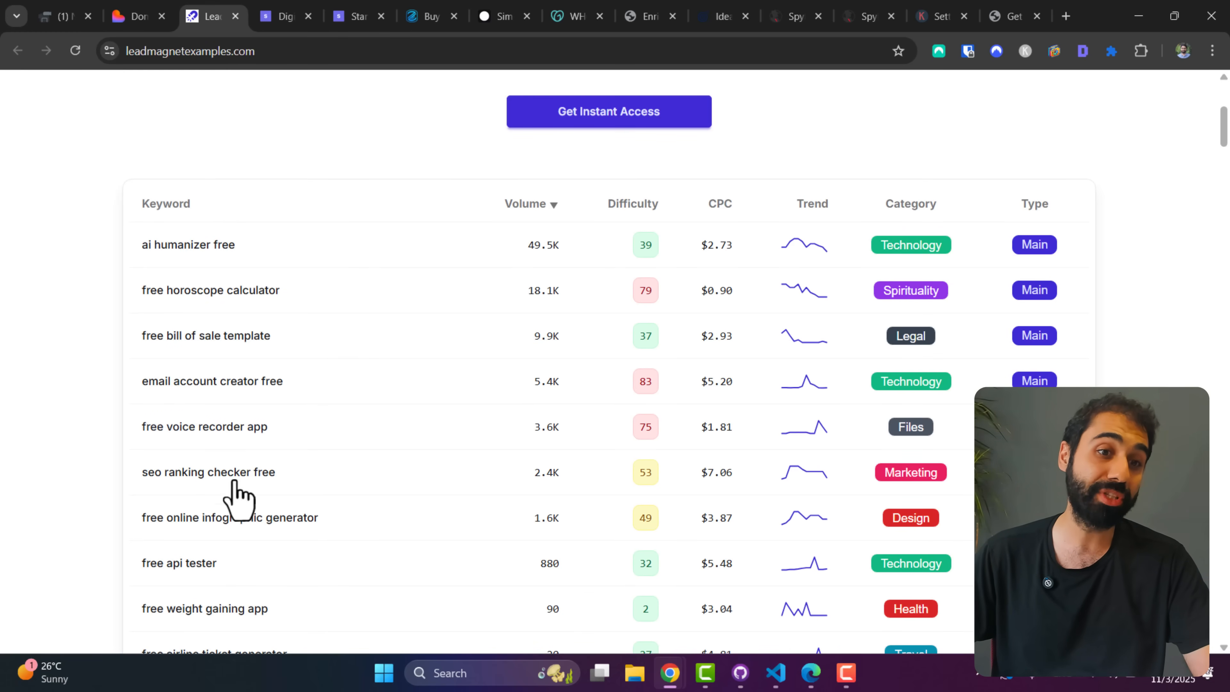
scroll(up, 3)
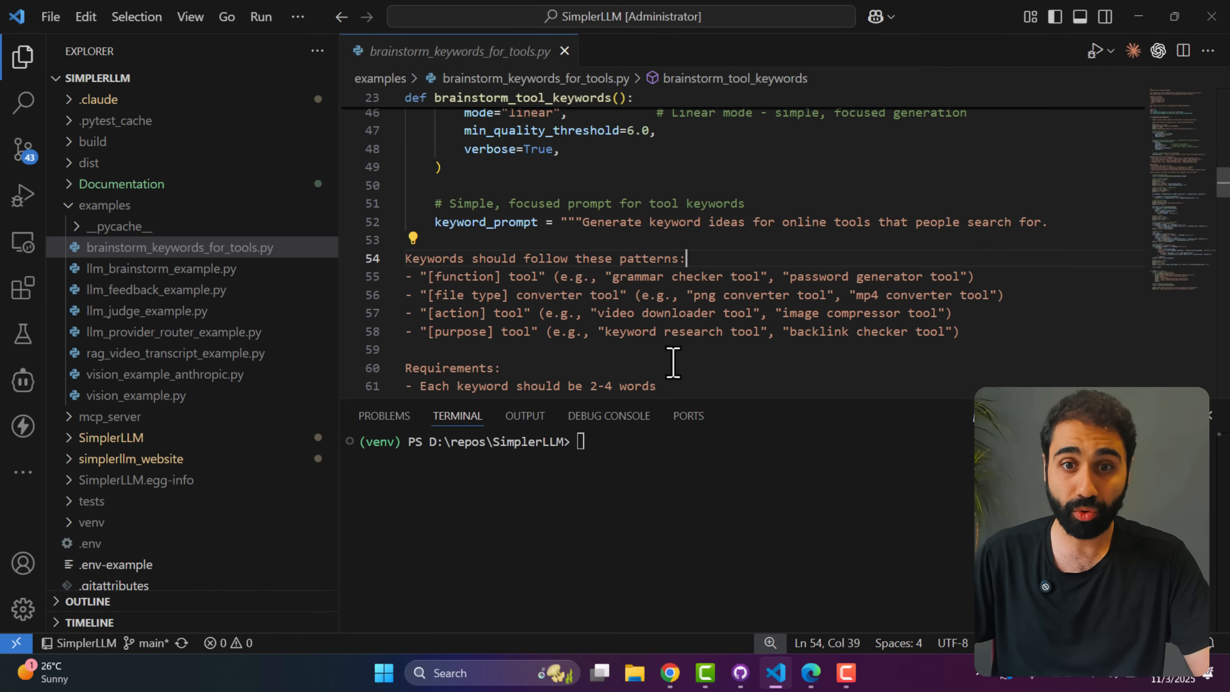
- Scroll through the generated tool_keywords.csv with its 16 scored keywords
scroll(down, 3)
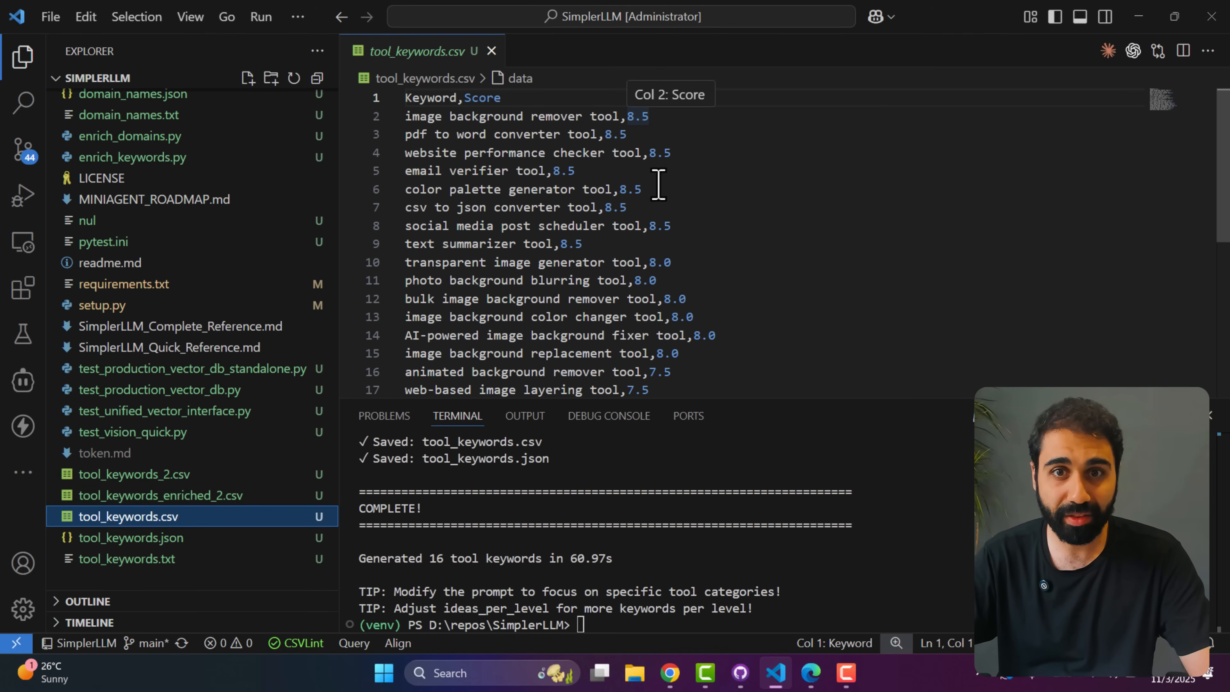
mouse_move(584, 235)
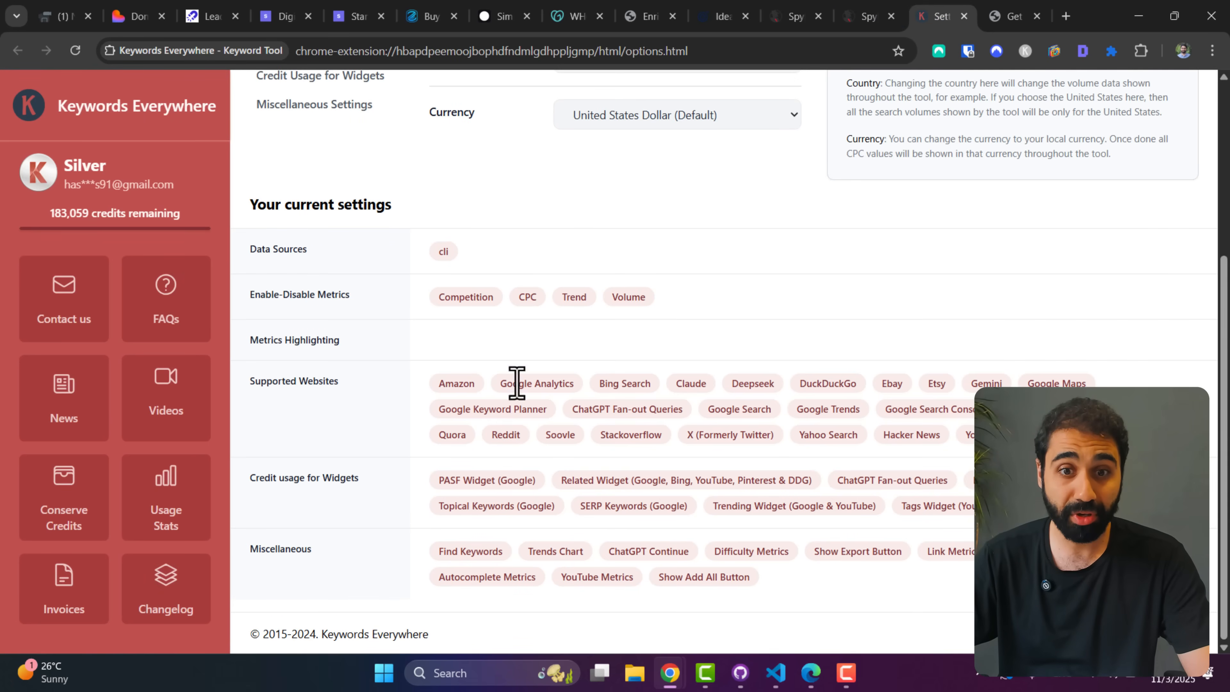
- View the Get Keyword Data docs in the Keywords Everywhere API tab, then return to VS Code
click(1013, 16)
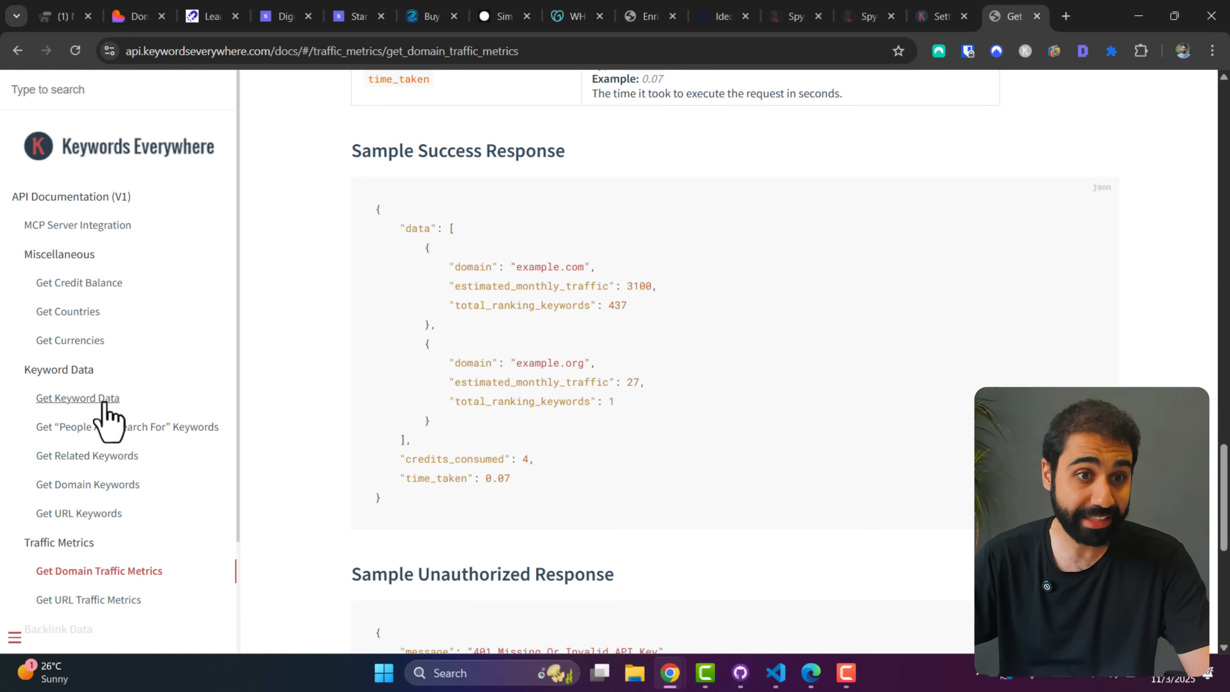
click(79, 398)
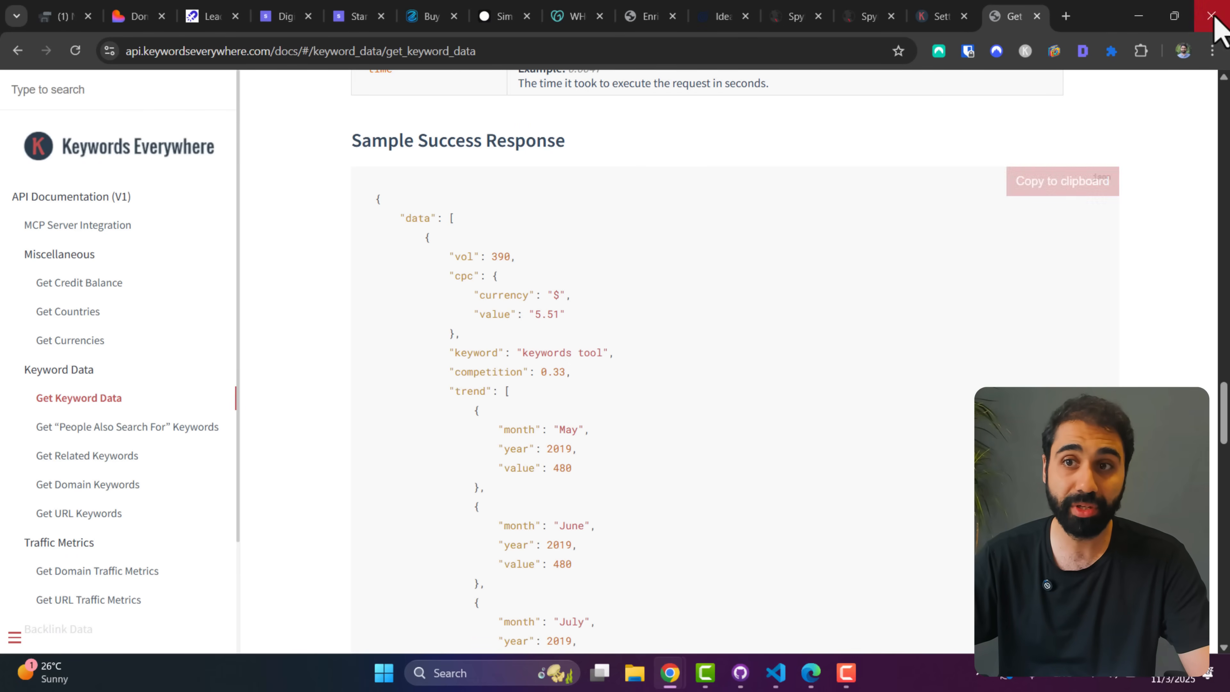
click(776, 674)
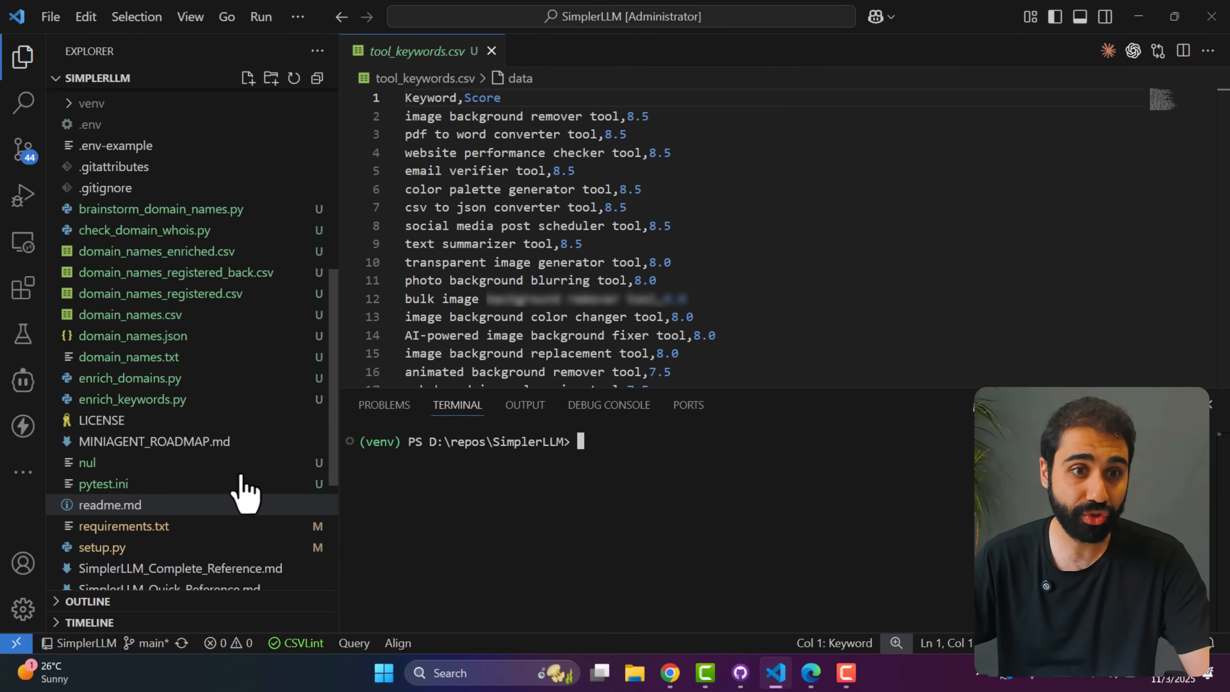
- Review enrich_keywords.py, open tool_keywords_enriched.csv and highlight the Score and cpc_currency columns
click(132, 400)
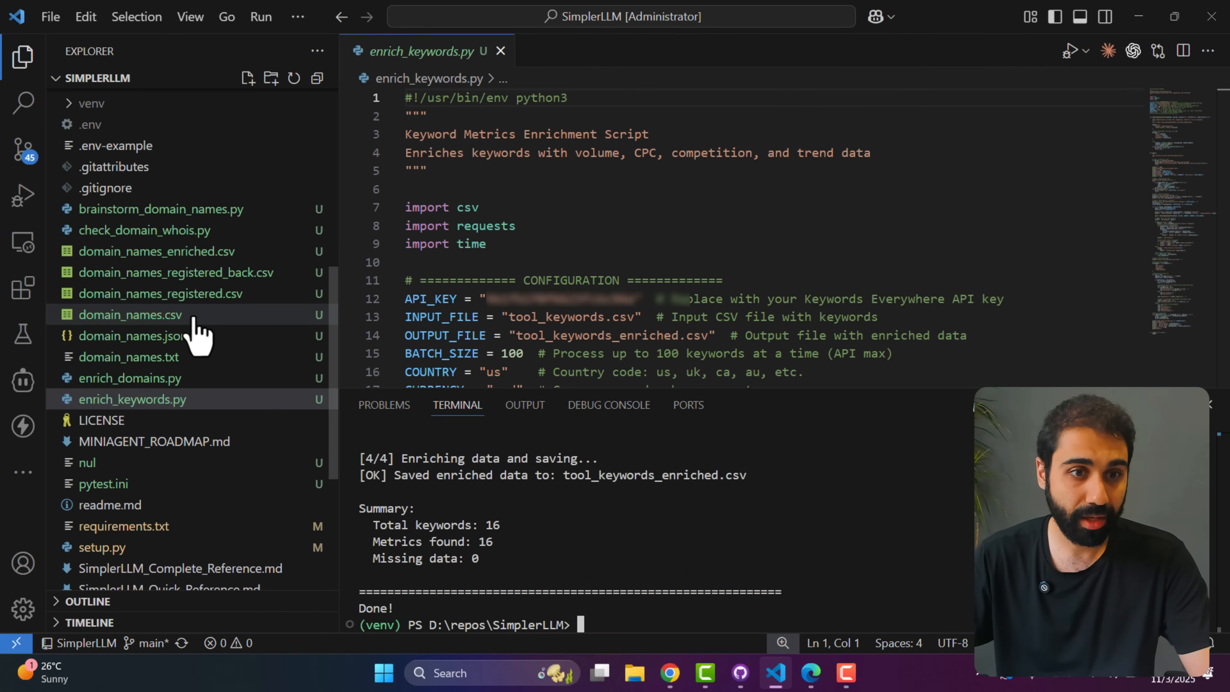
scroll(down, 3)
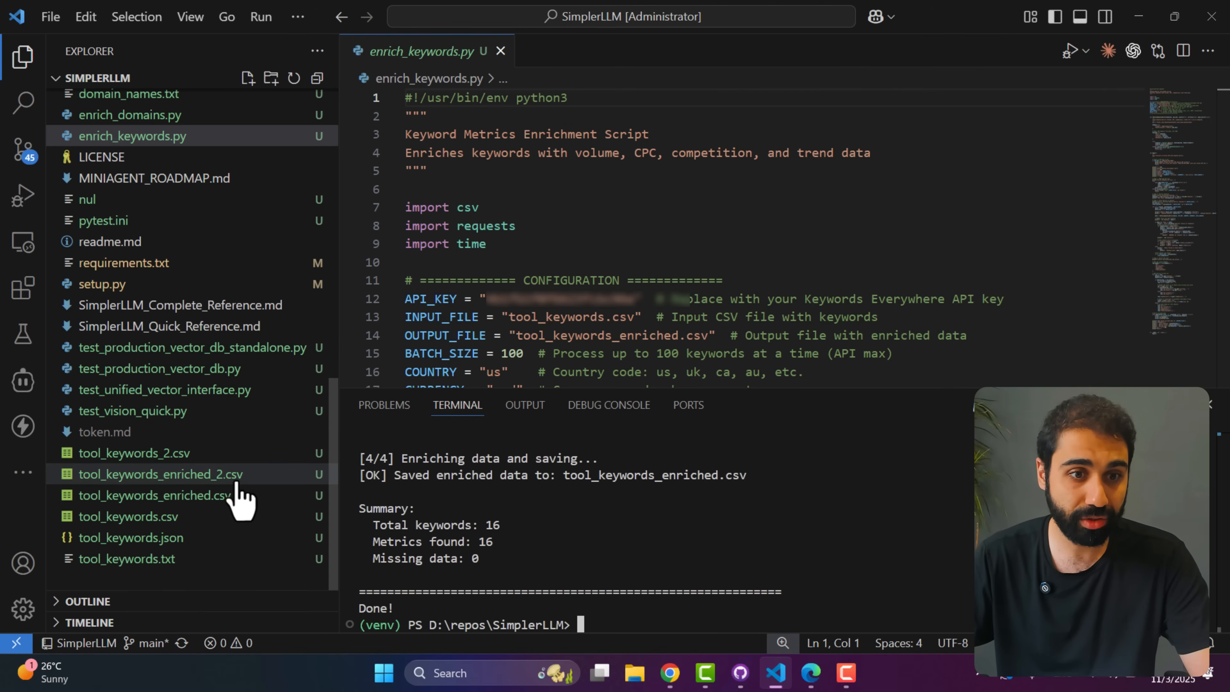
double_click(147, 496)
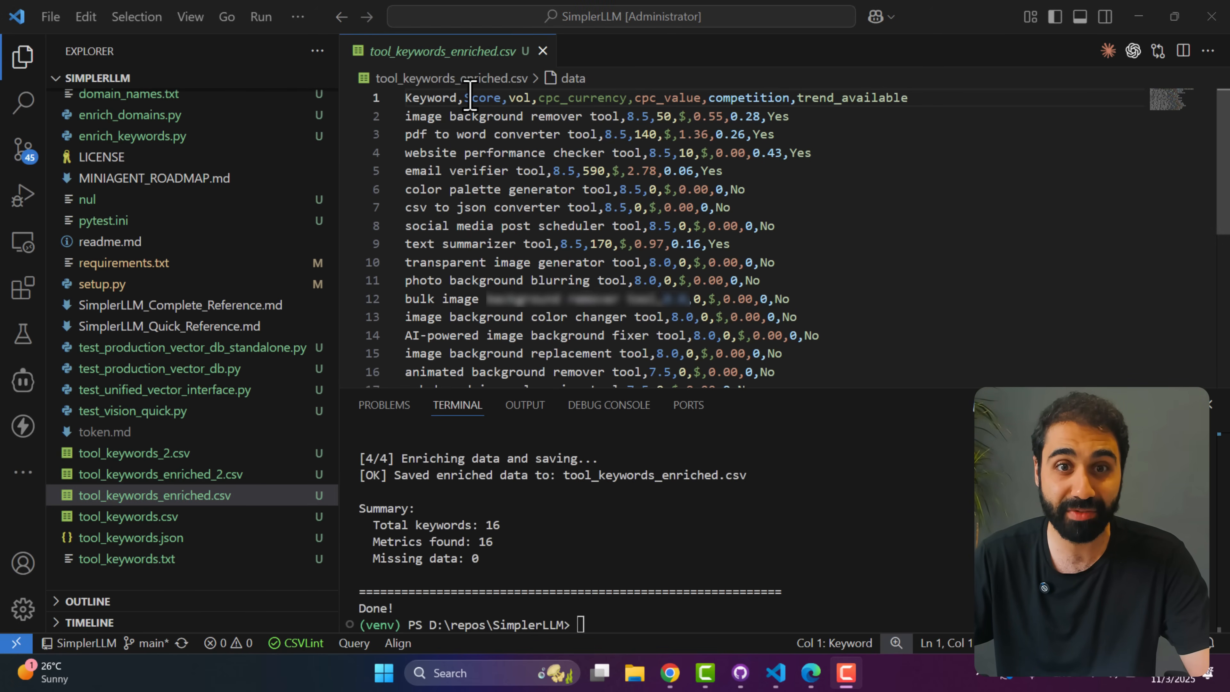
double_click(583, 97)
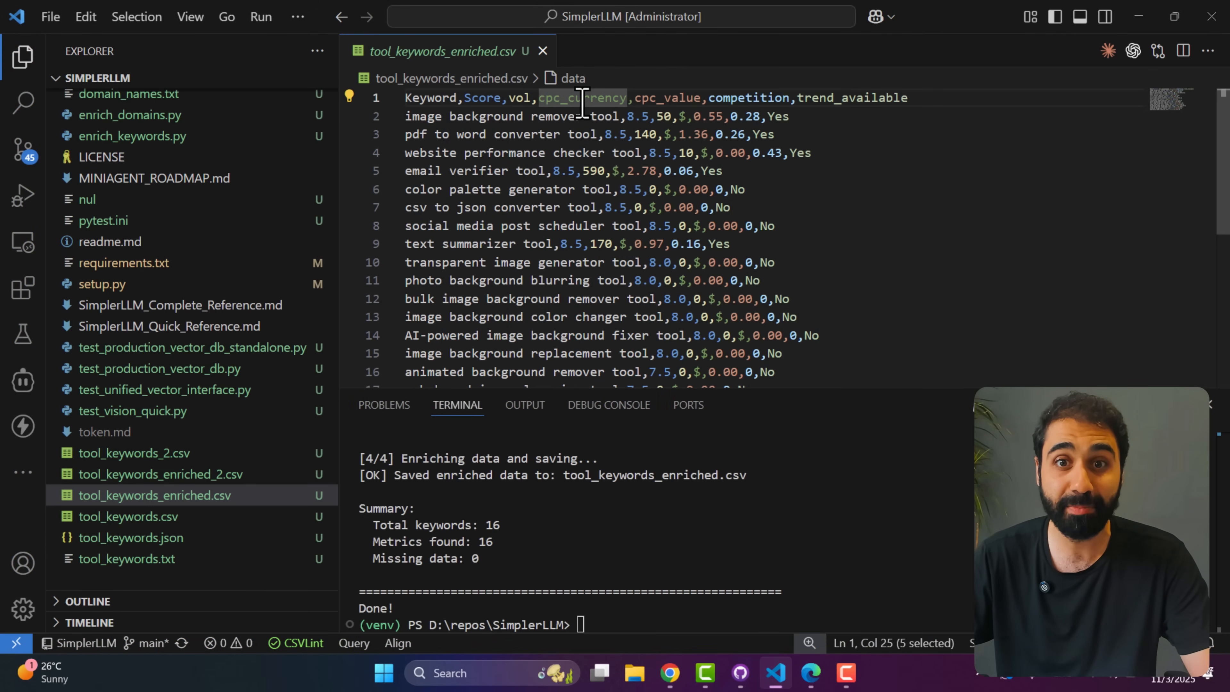
double_click(747, 98)
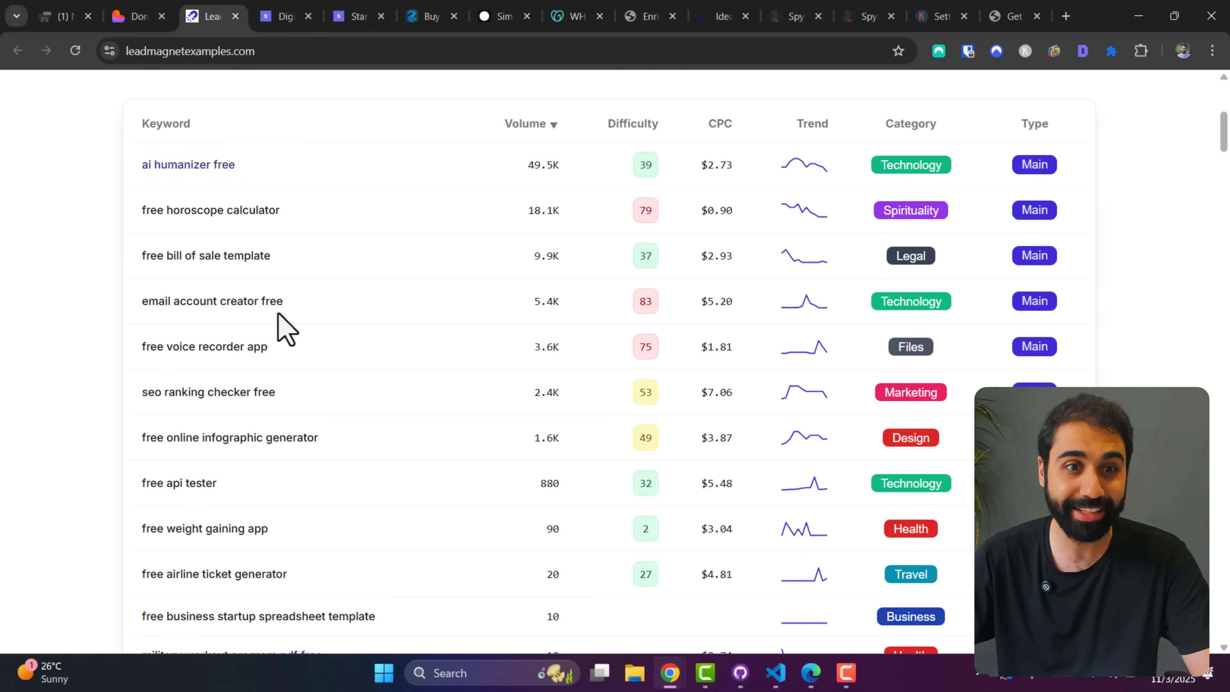
mouse_move(287, 313)
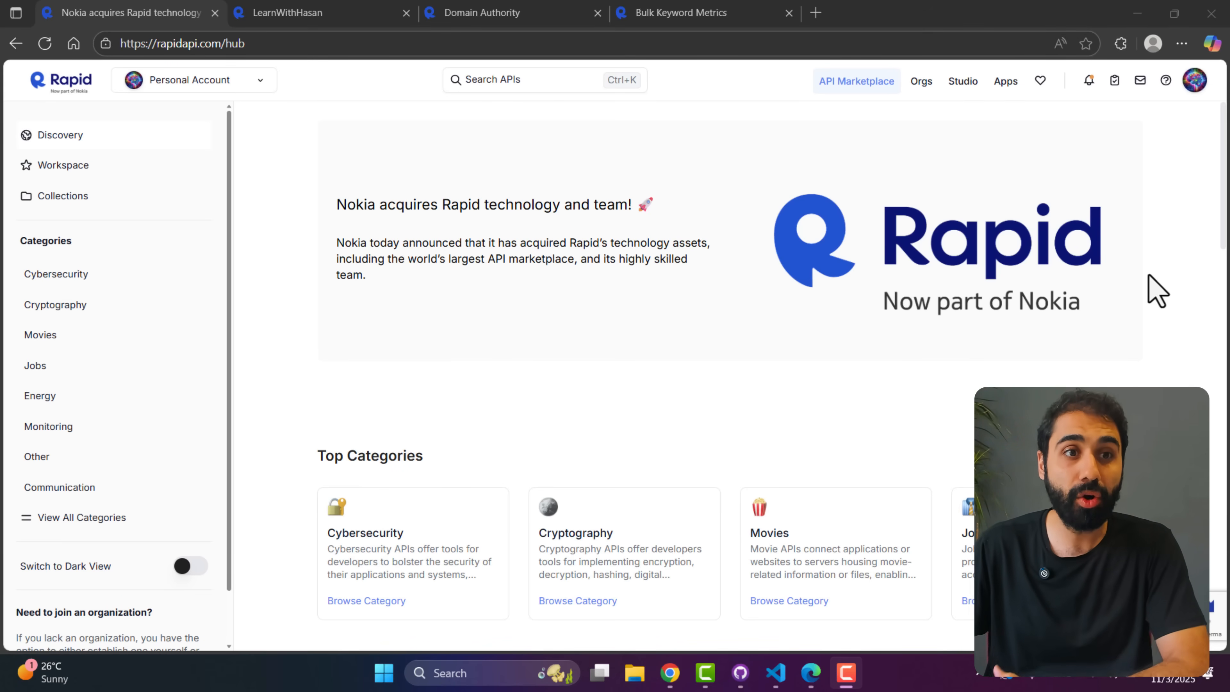
mouse_move(442, 140)
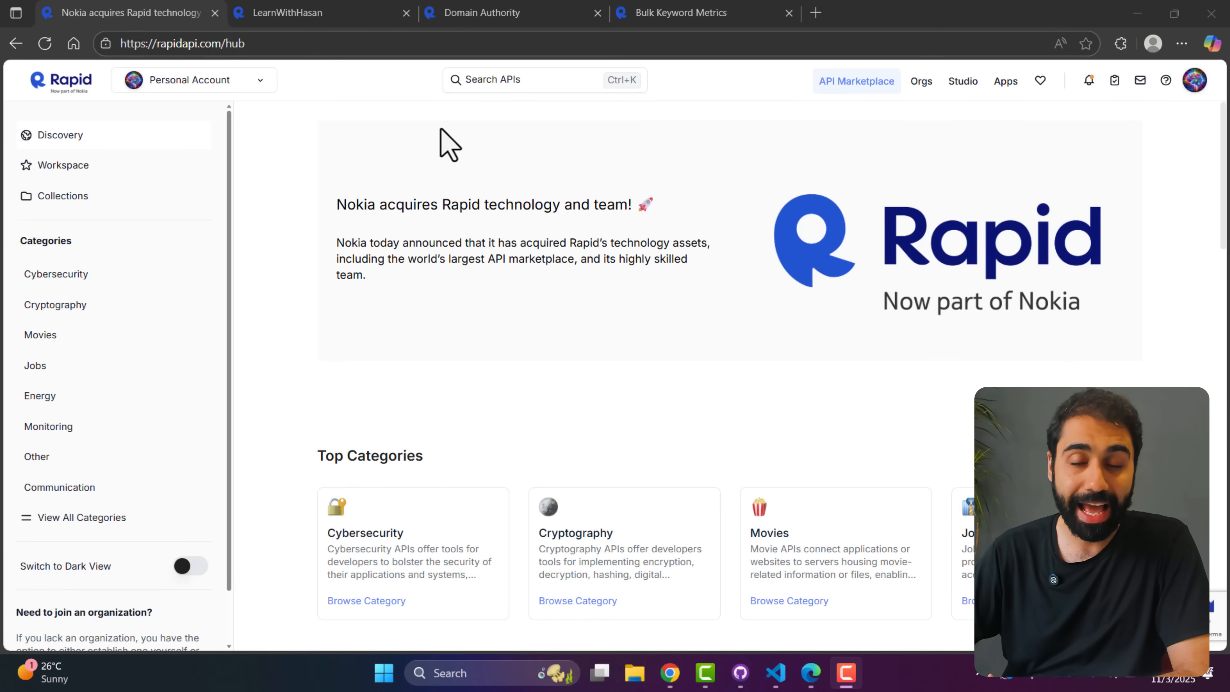
mouse_move(346, 14)
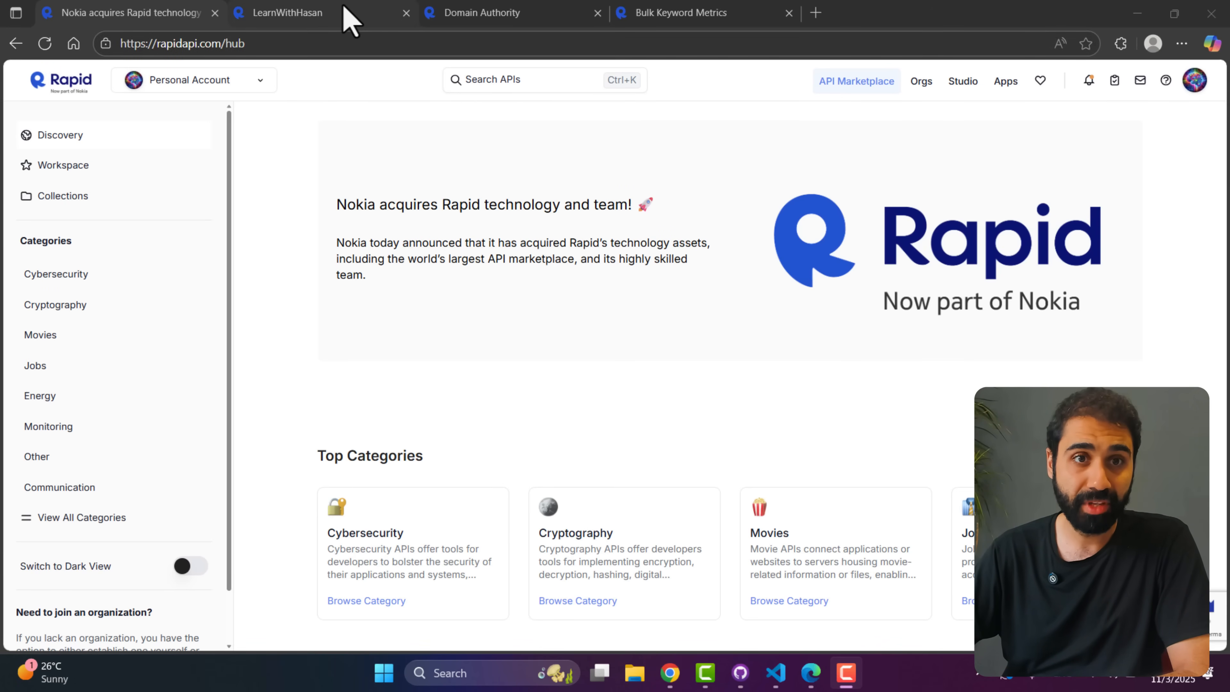
click(287, 14)
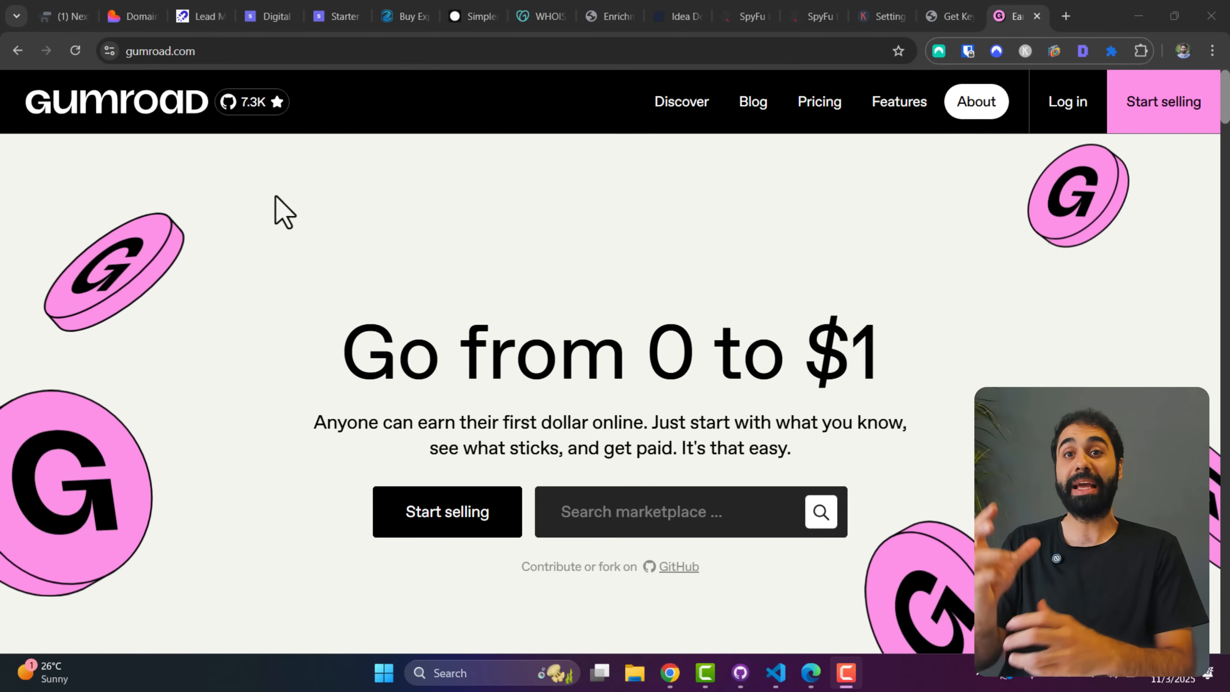
mouse_move(378, 211)
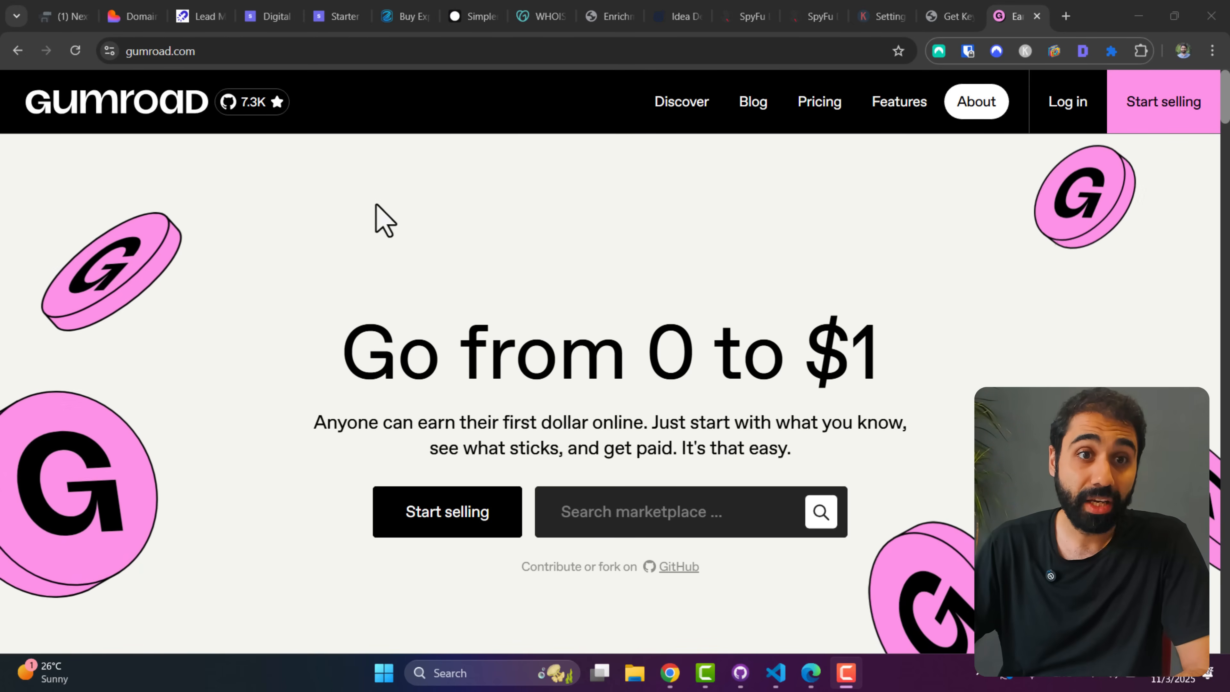
click(136, 16)
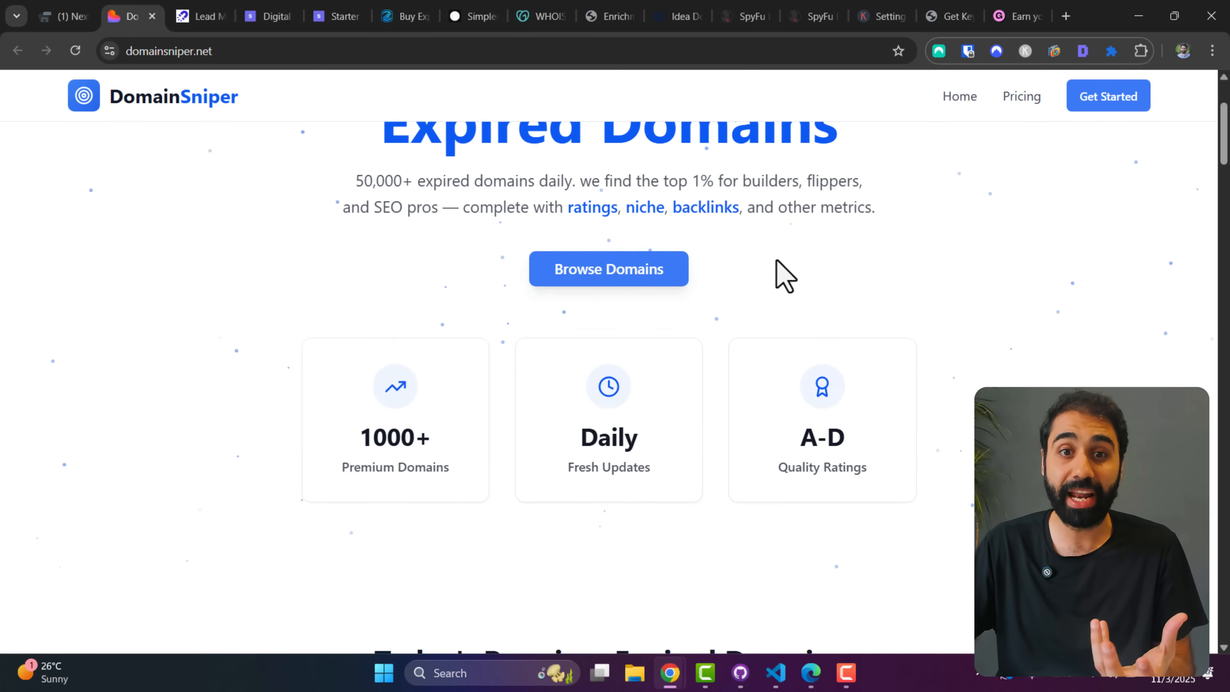
- Browse DomainSniper's expired domains table, then switch to the Lead Magnet Examples tab
click(608, 268)
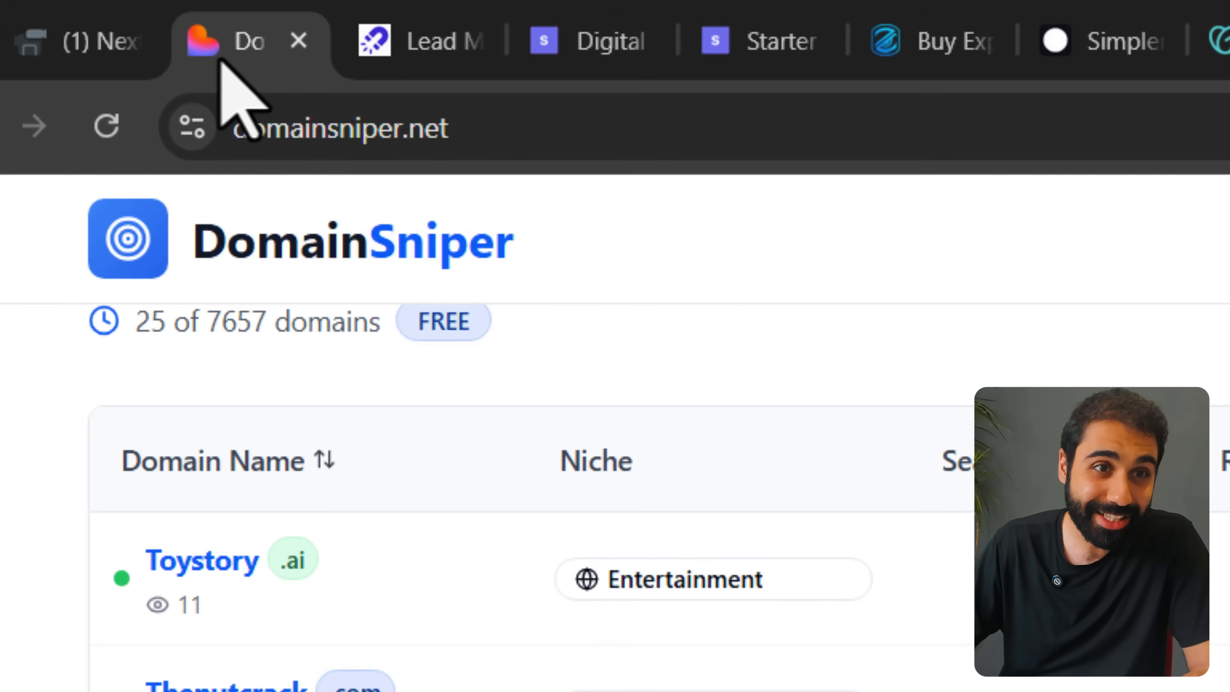
mouse_move(209, 58)
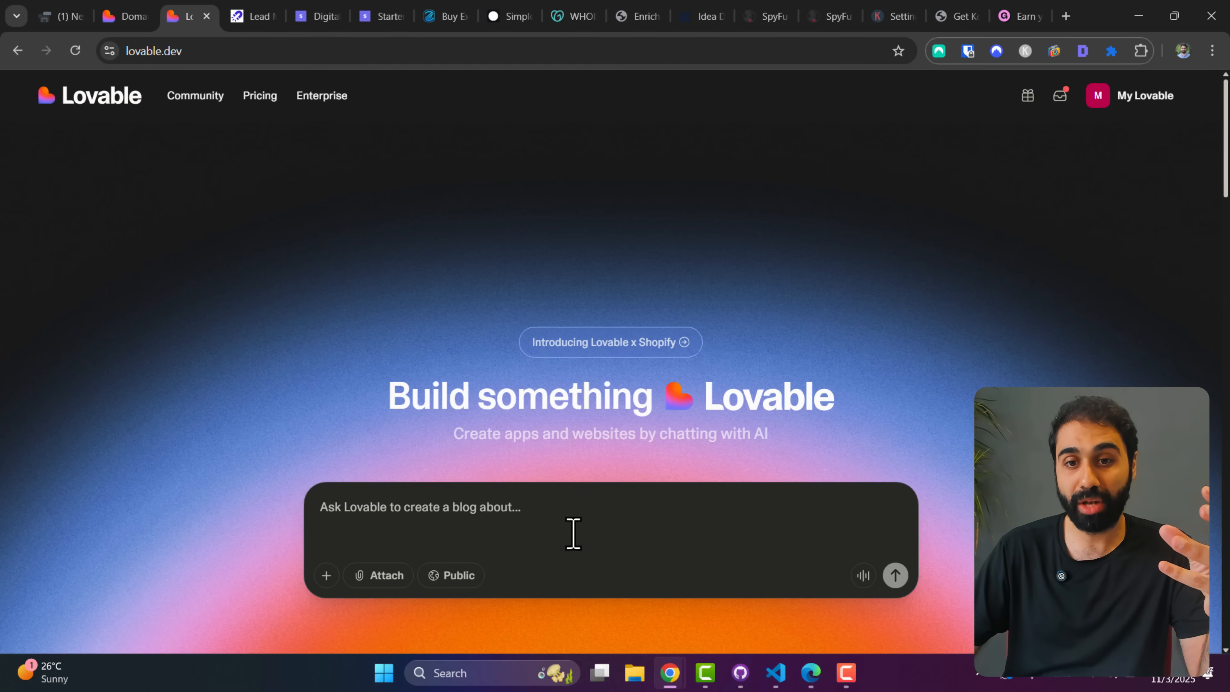
click(121, 16)
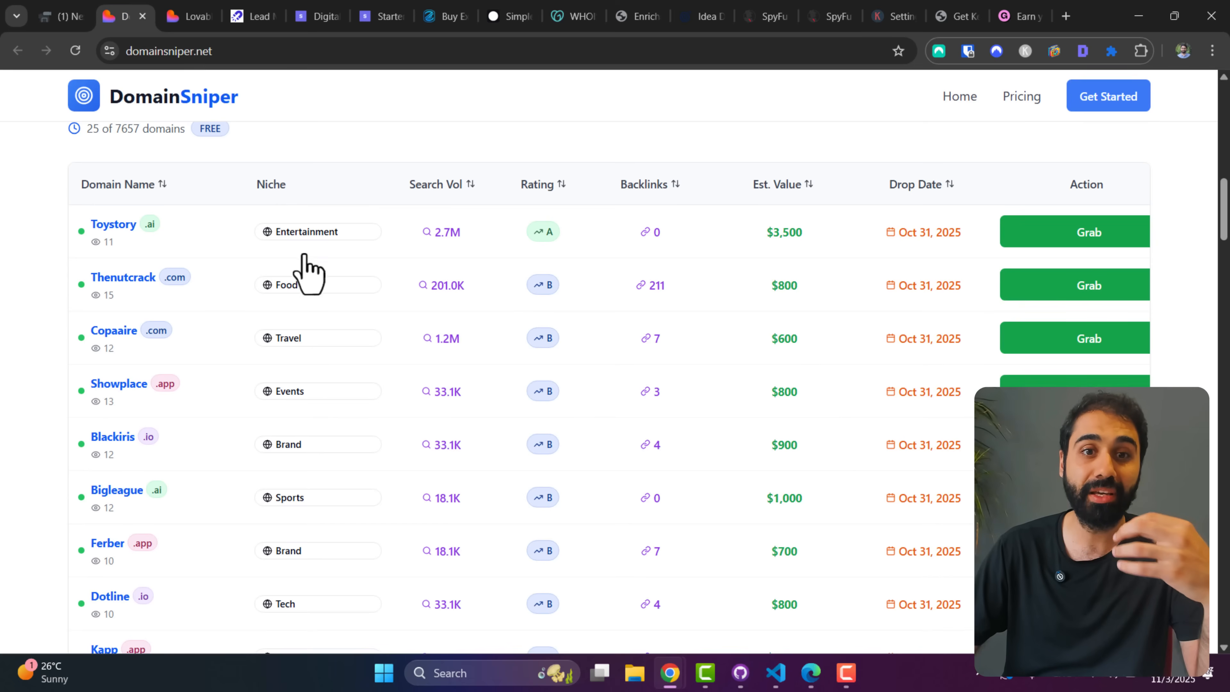
mouse_move(551, 169)
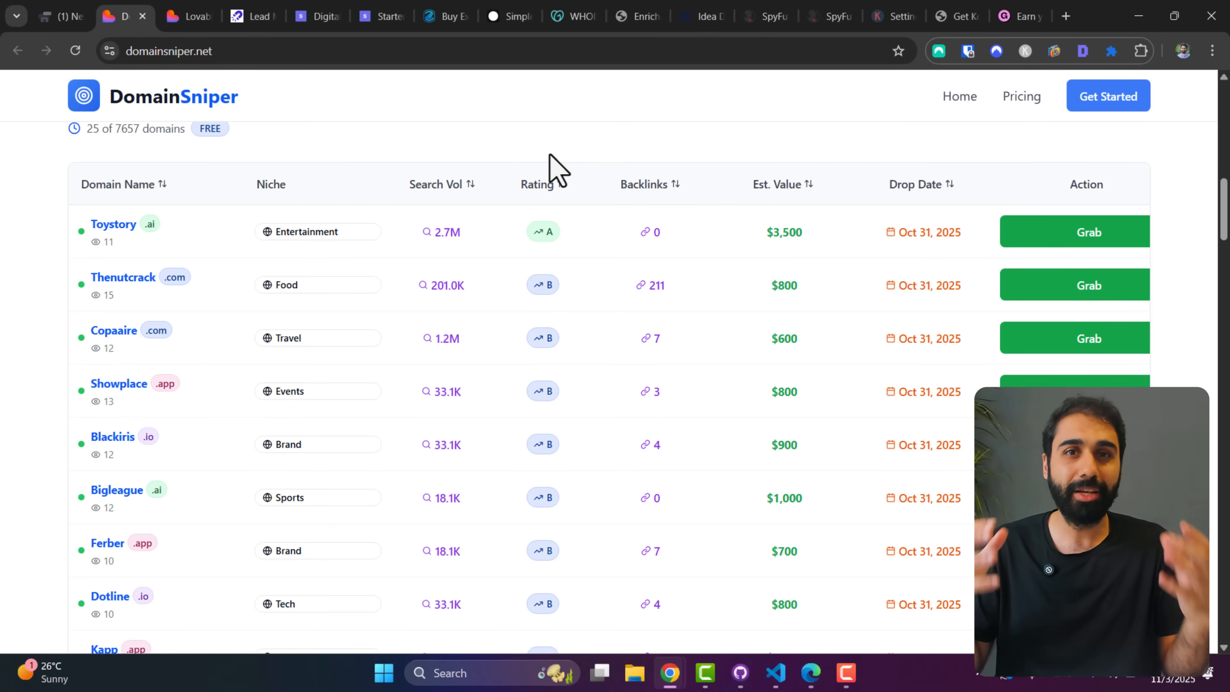
mouse_move(611, 232)
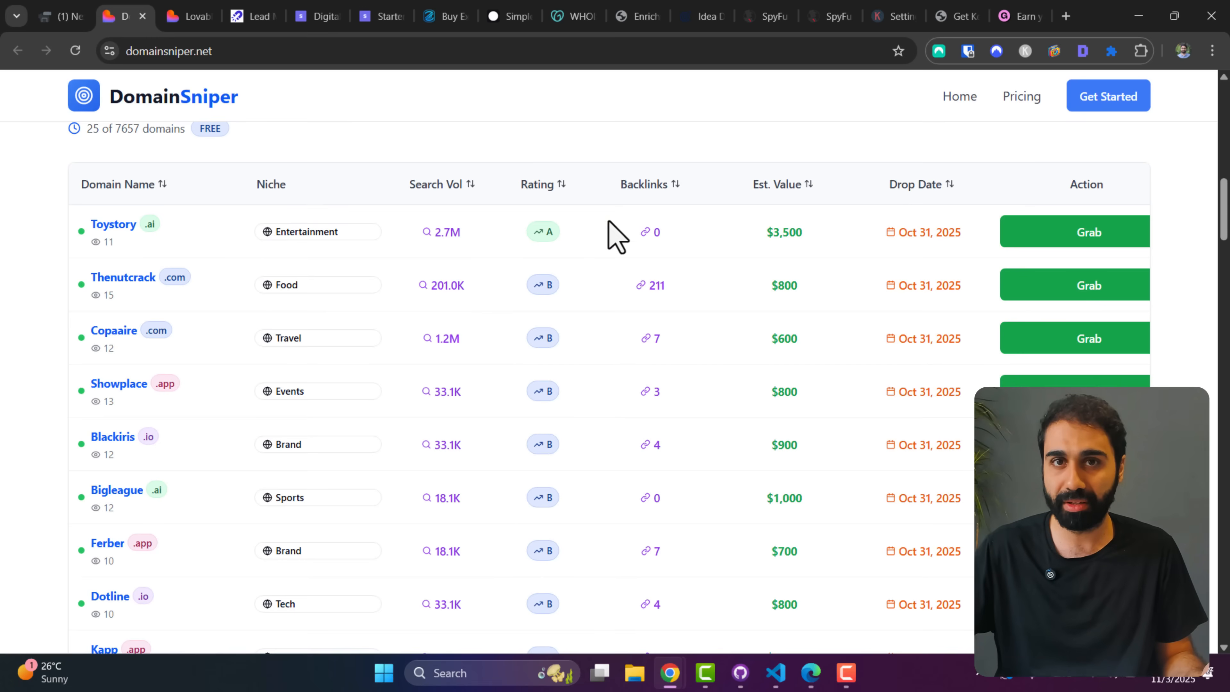
click(250, 16)
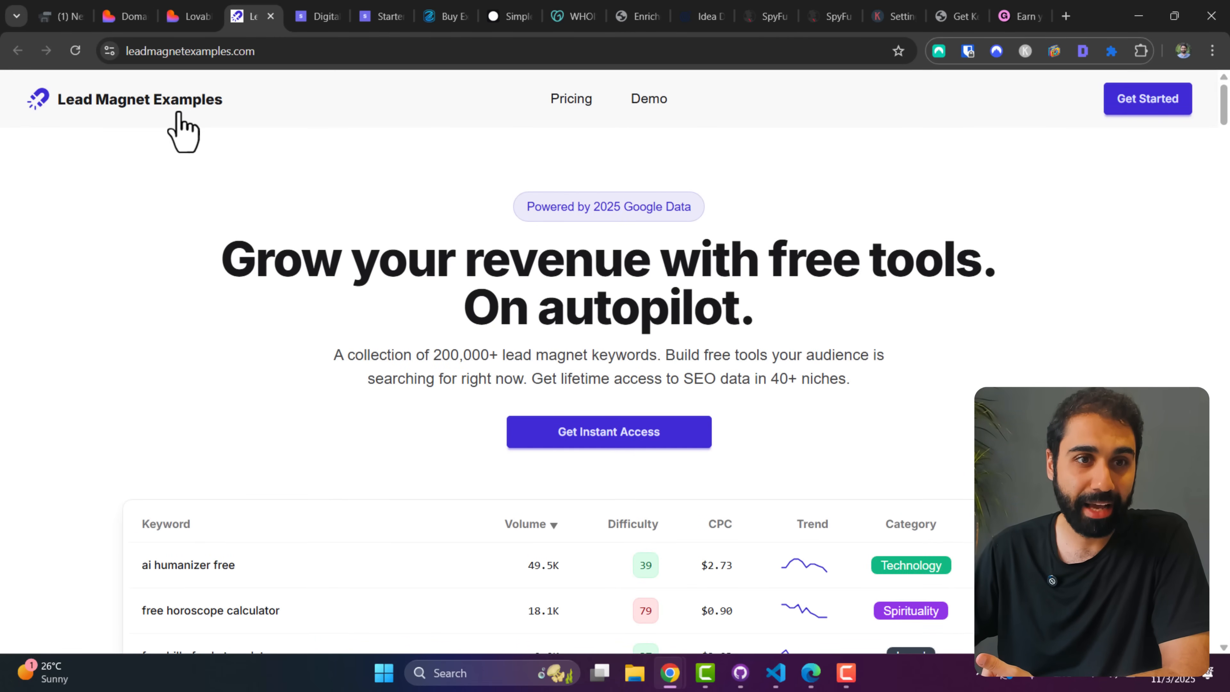
scroll(down, 3)
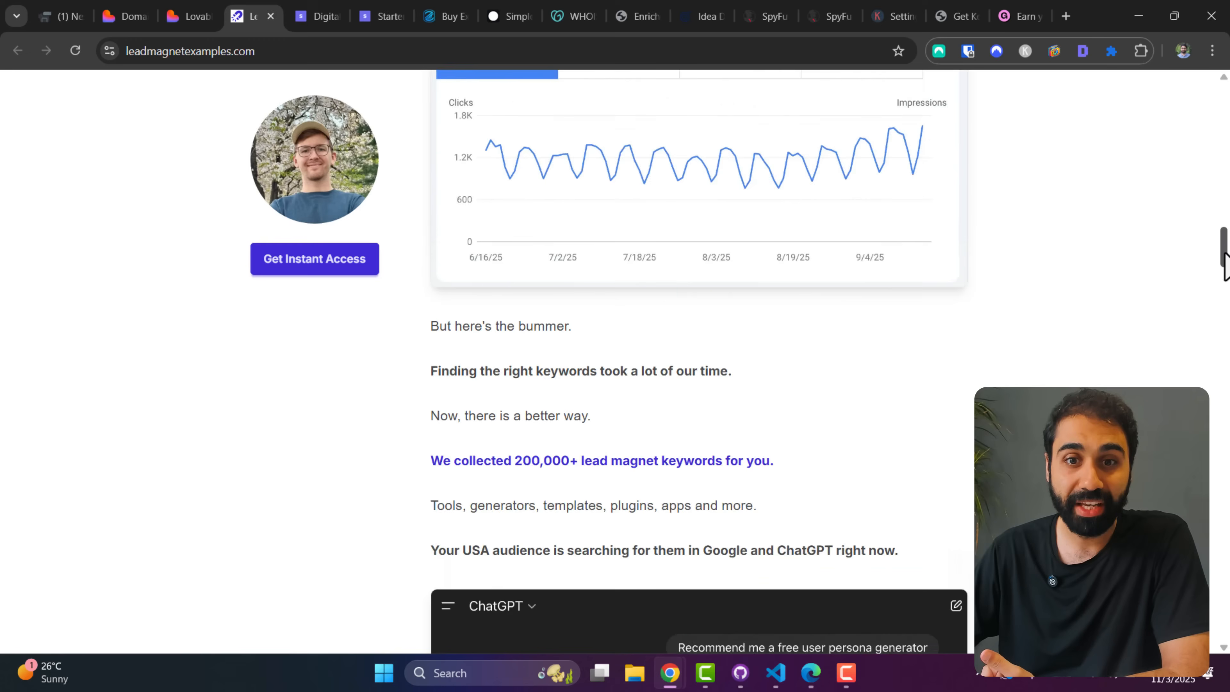
scroll(up, 3)
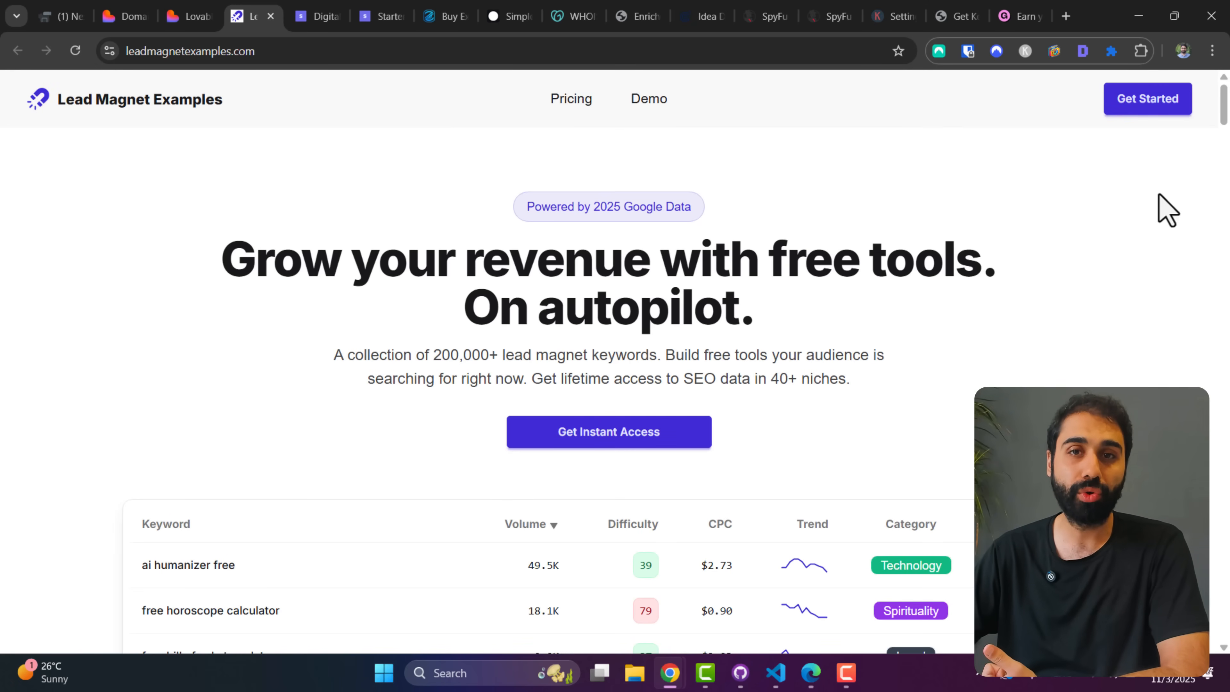